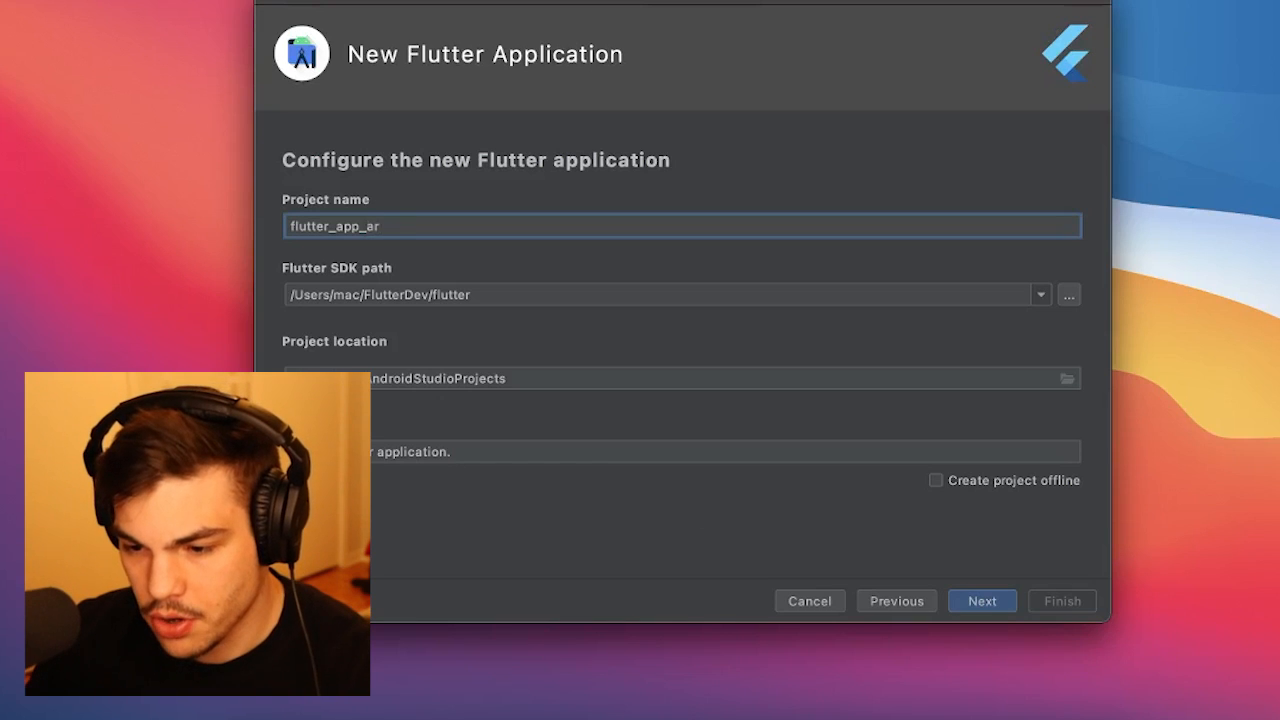
# Finish the New Flutter Application wizard for flutter_app_ar with package com.example.flutterappar.
pyautogui.click(981, 600)
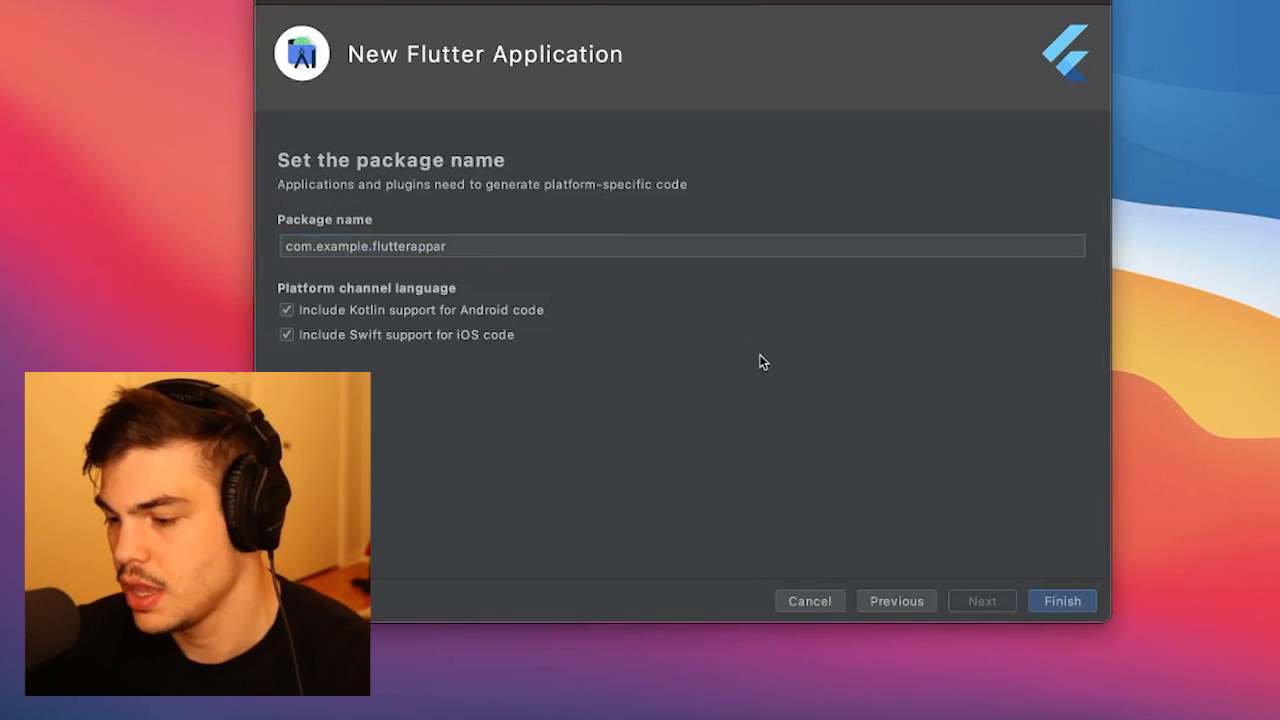
pyautogui.click(1062, 600)
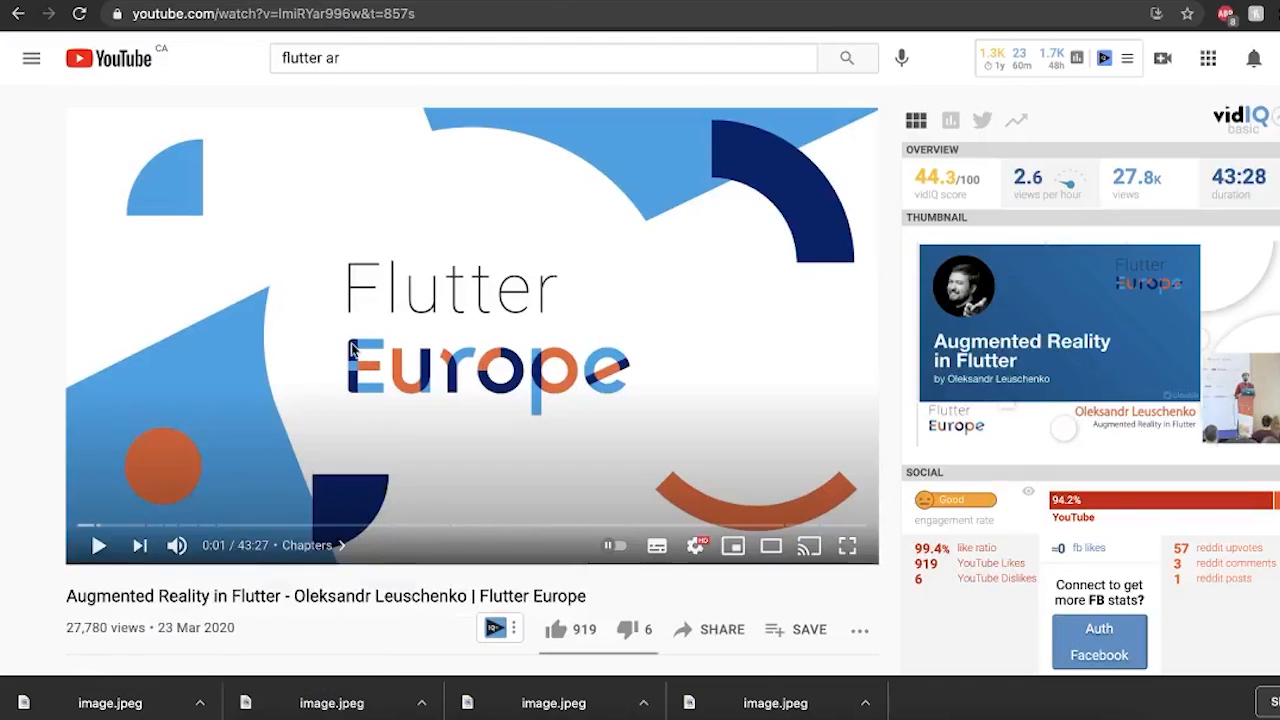
pyautogui.scroll(-3)
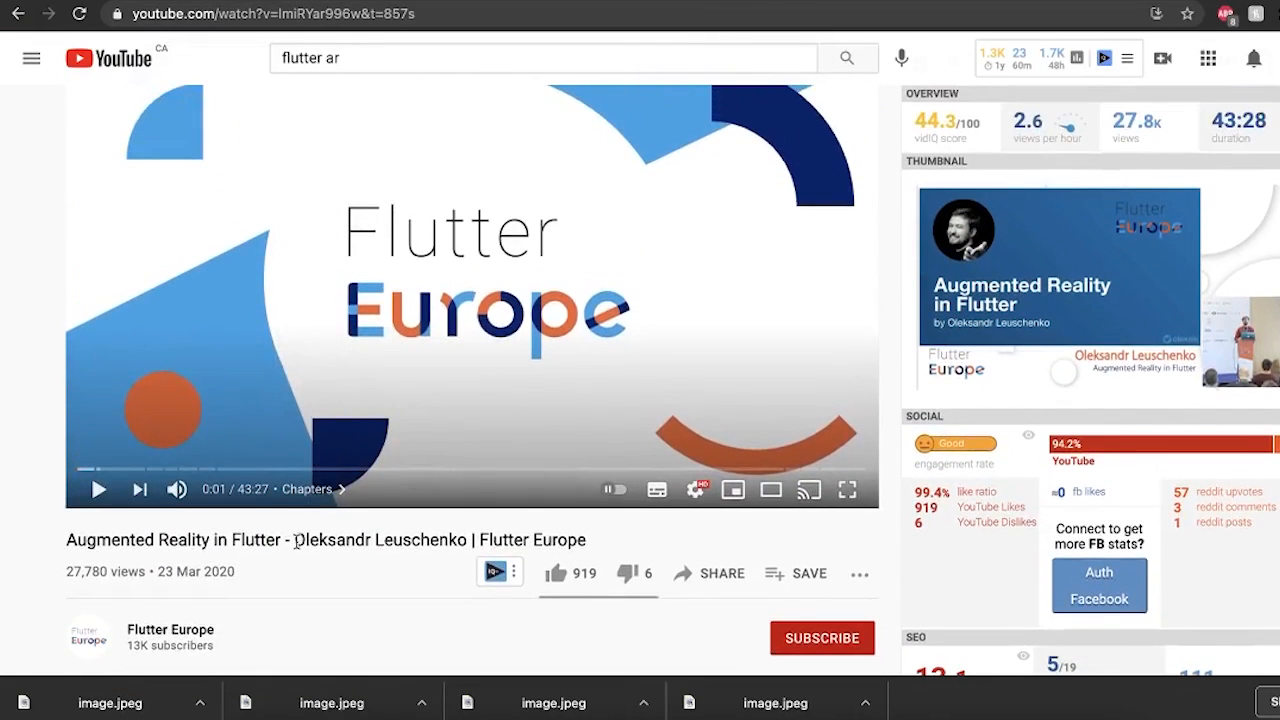
pyautogui.doubleClick(373, 540)
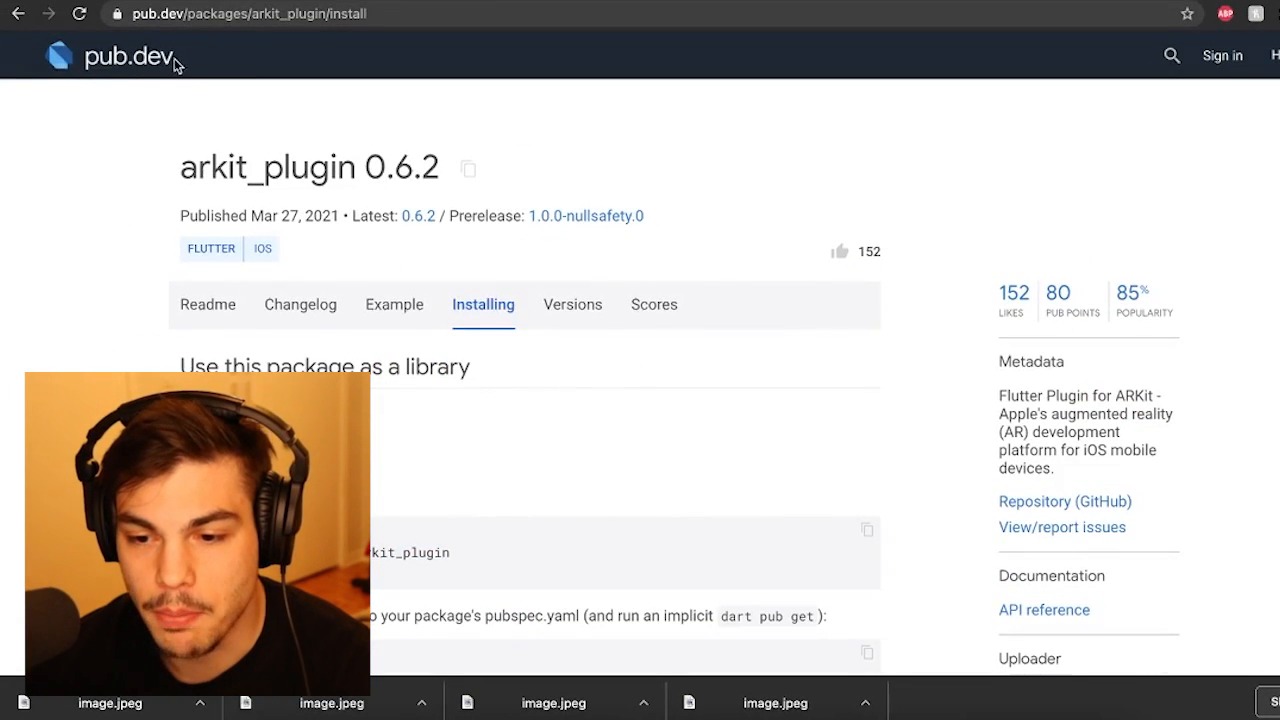
# Show the arkit_plugin Installing instructions with the arkit_plugin: ^0.6.2 dependency line.
pyautogui.doubleClick(260, 167)
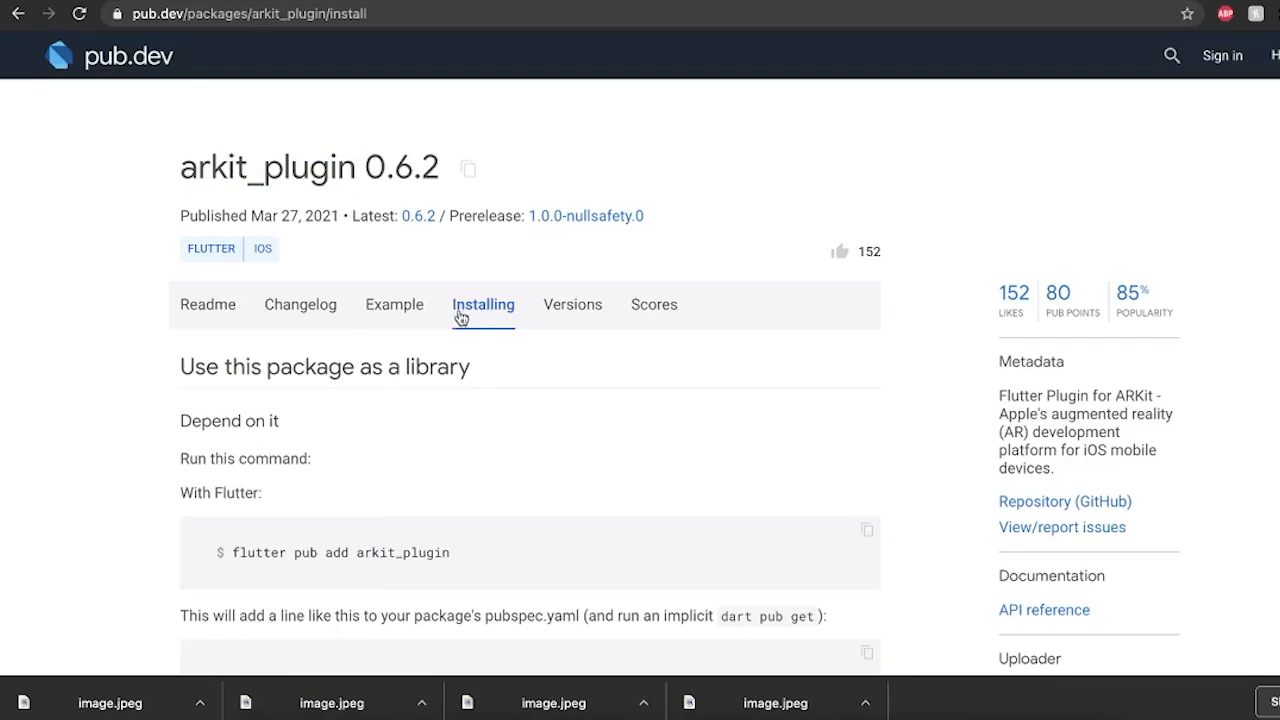
pyautogui.scroll(-3)
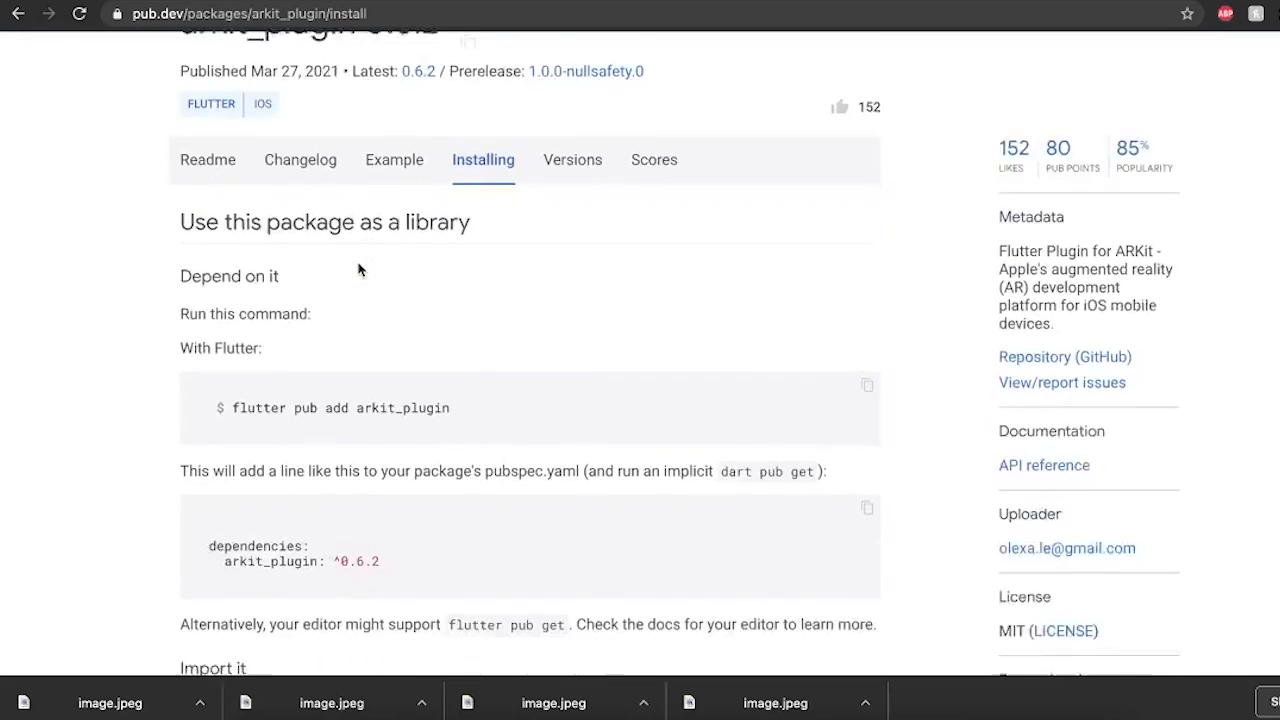
pyautogui.scroll(-3)
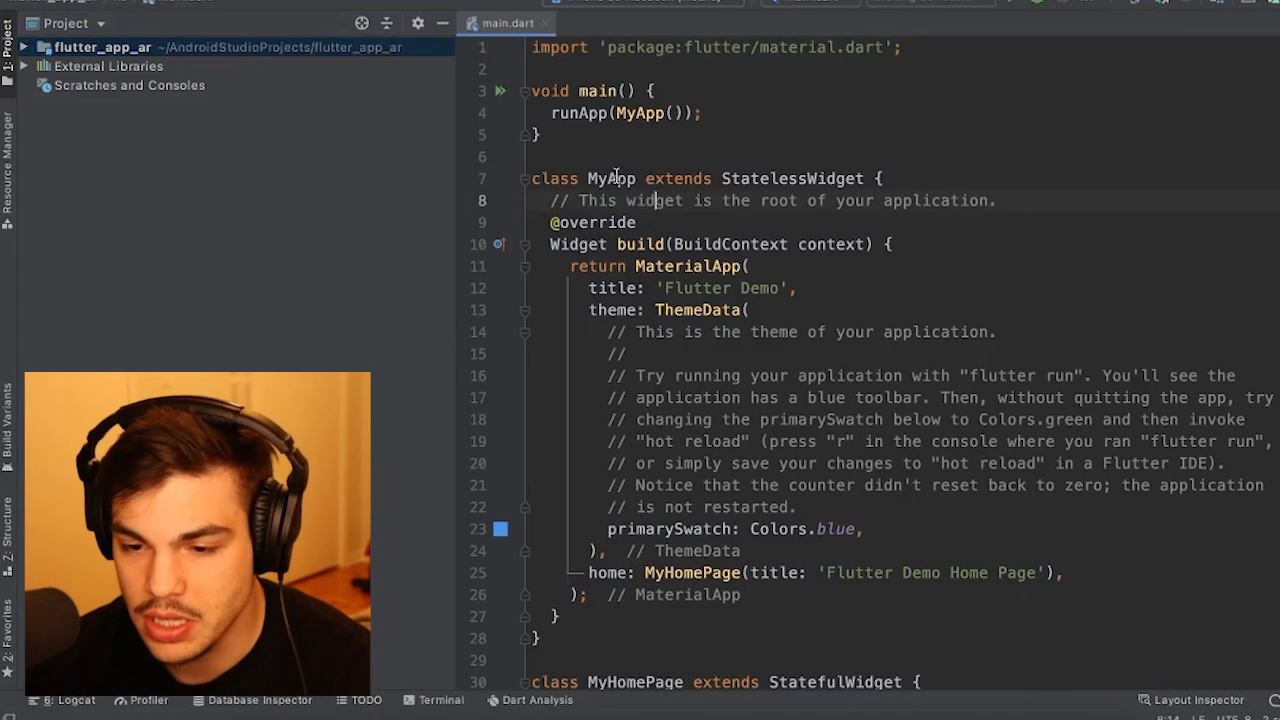
# Add arkit_plugin: ^0.6.2 to pubspec.yaml dependencies and run Pub get.
pyautogui.click(24, 47)
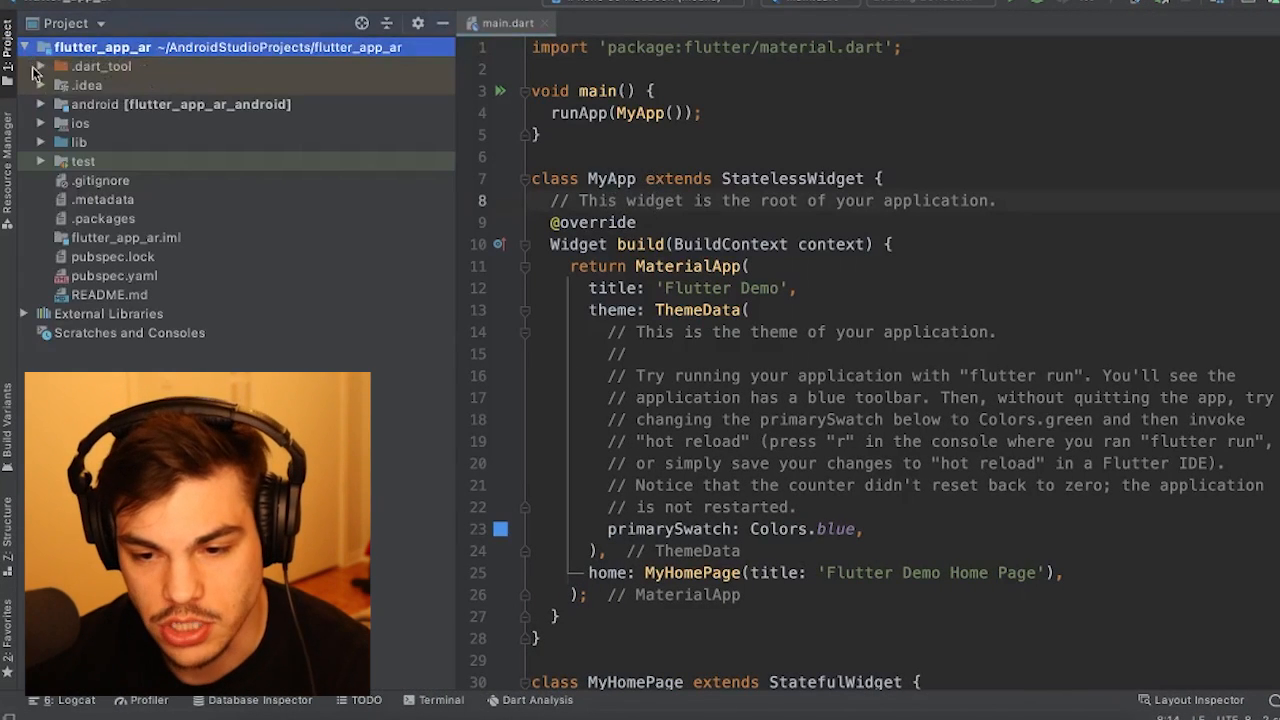
pyautogui.doubleClick(113, 275)
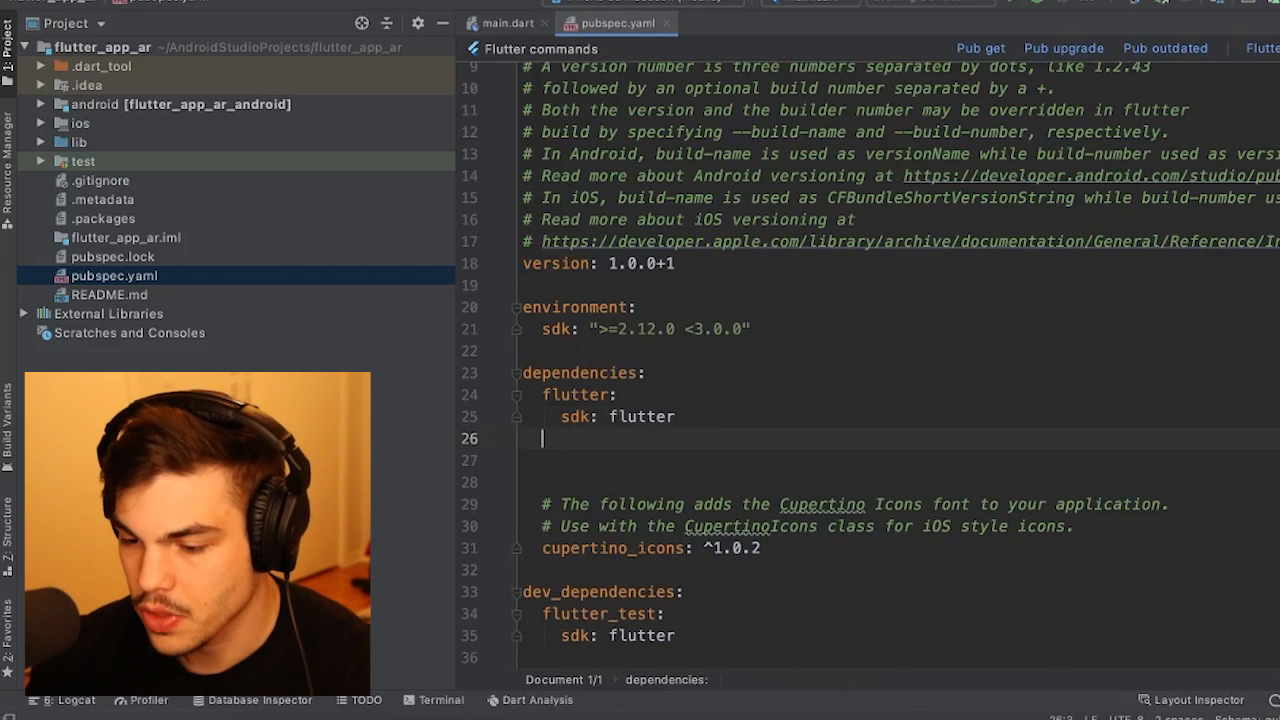
pyautogui.write('arkit_plugin: ^0.6.2')
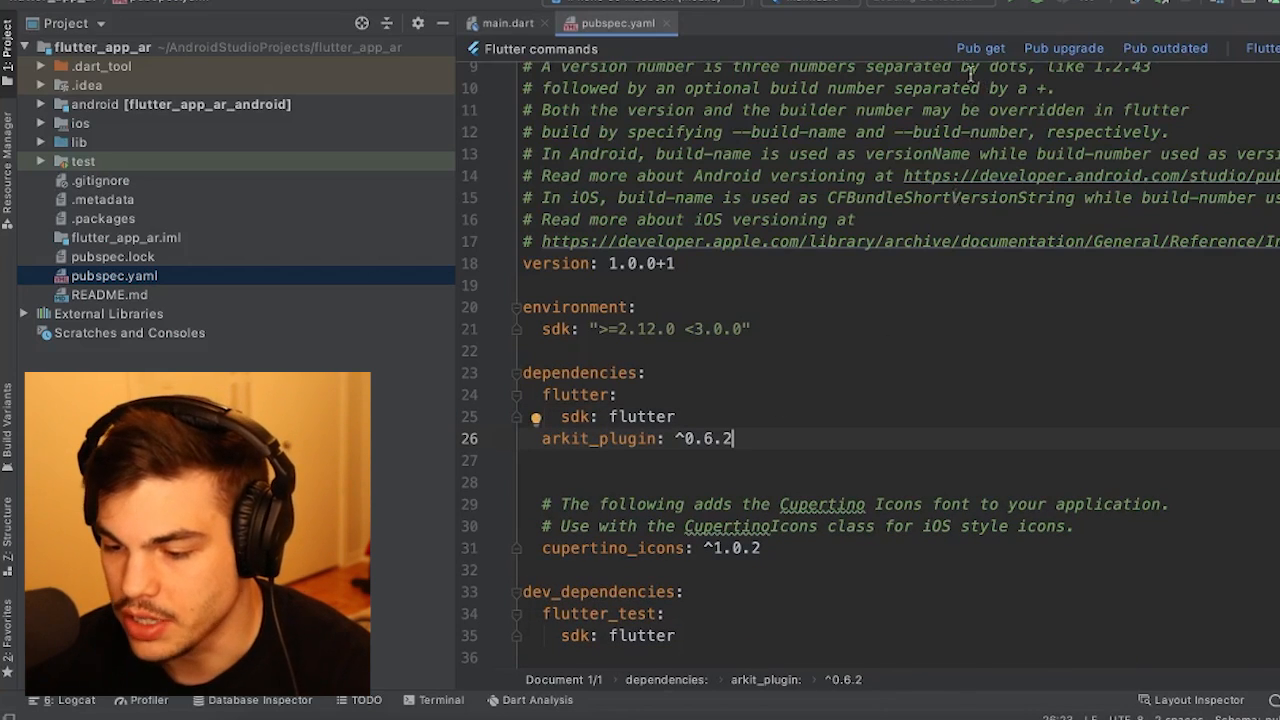
pyautogui.click(980, 48)
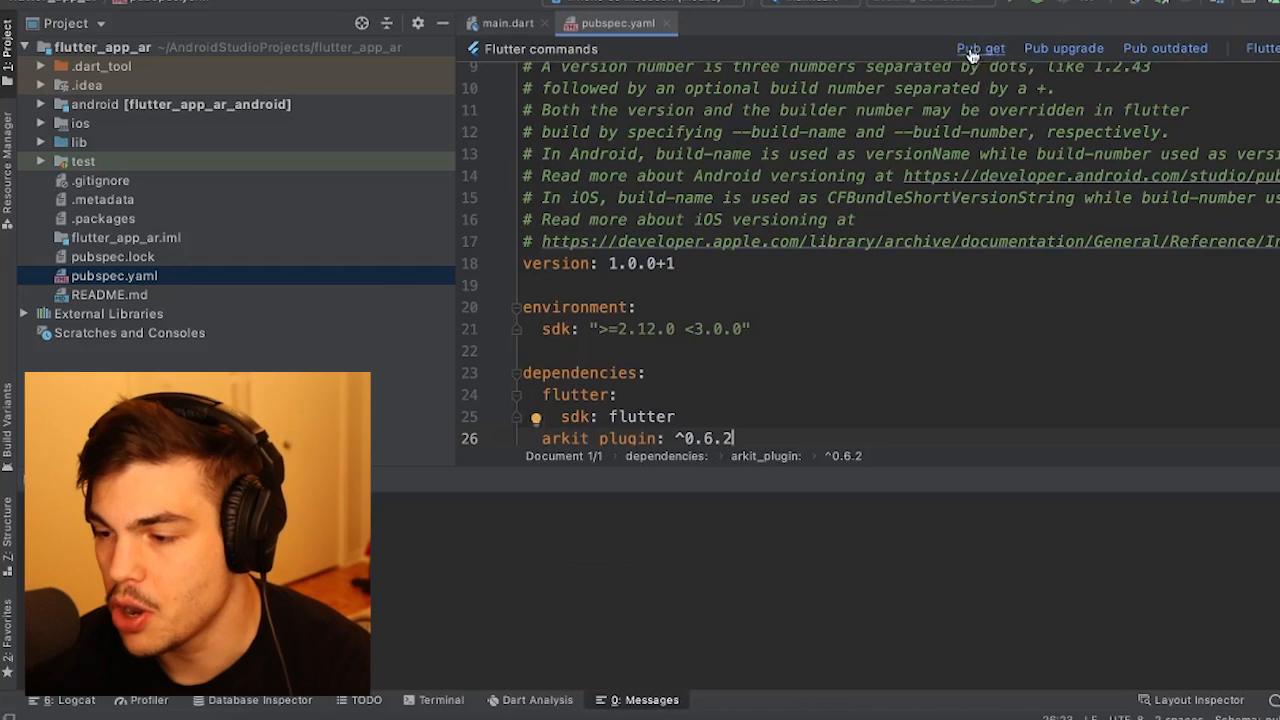
pyautogui.click(979, 48)
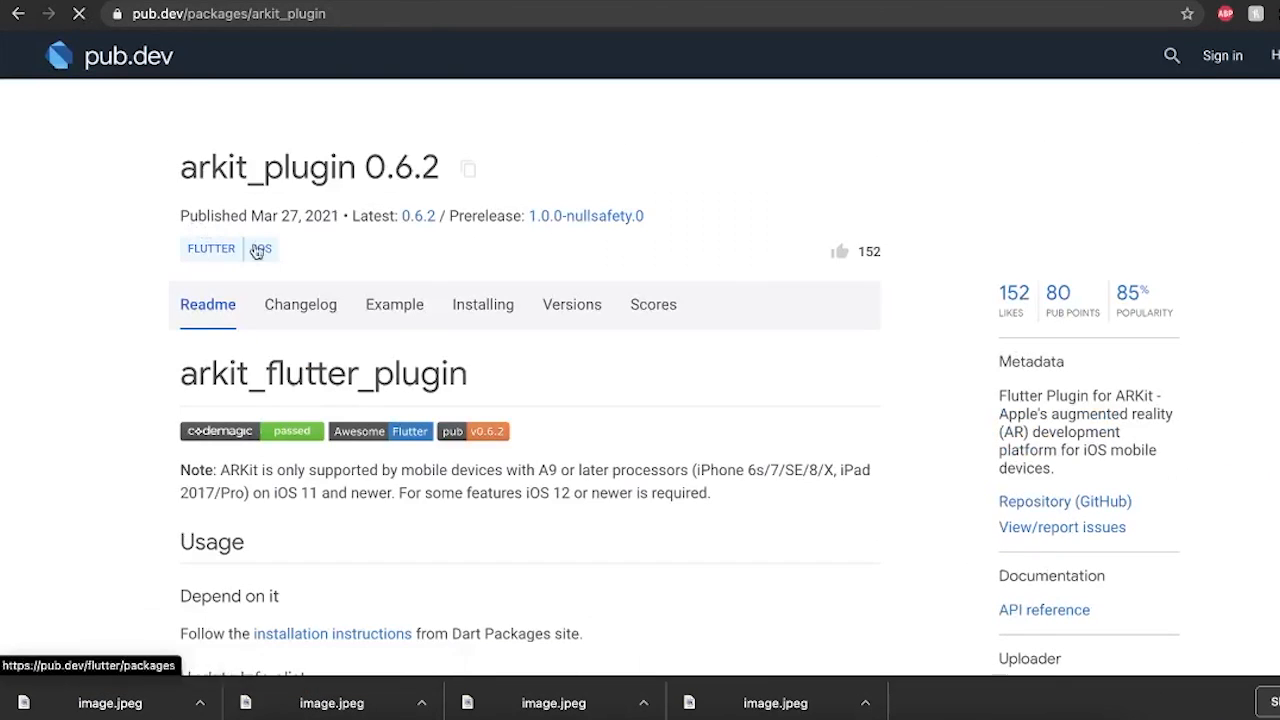
# Scroll through the arkit_plugin Readme usage instructions on pub.dev.
pyautogui.scroll(-3)
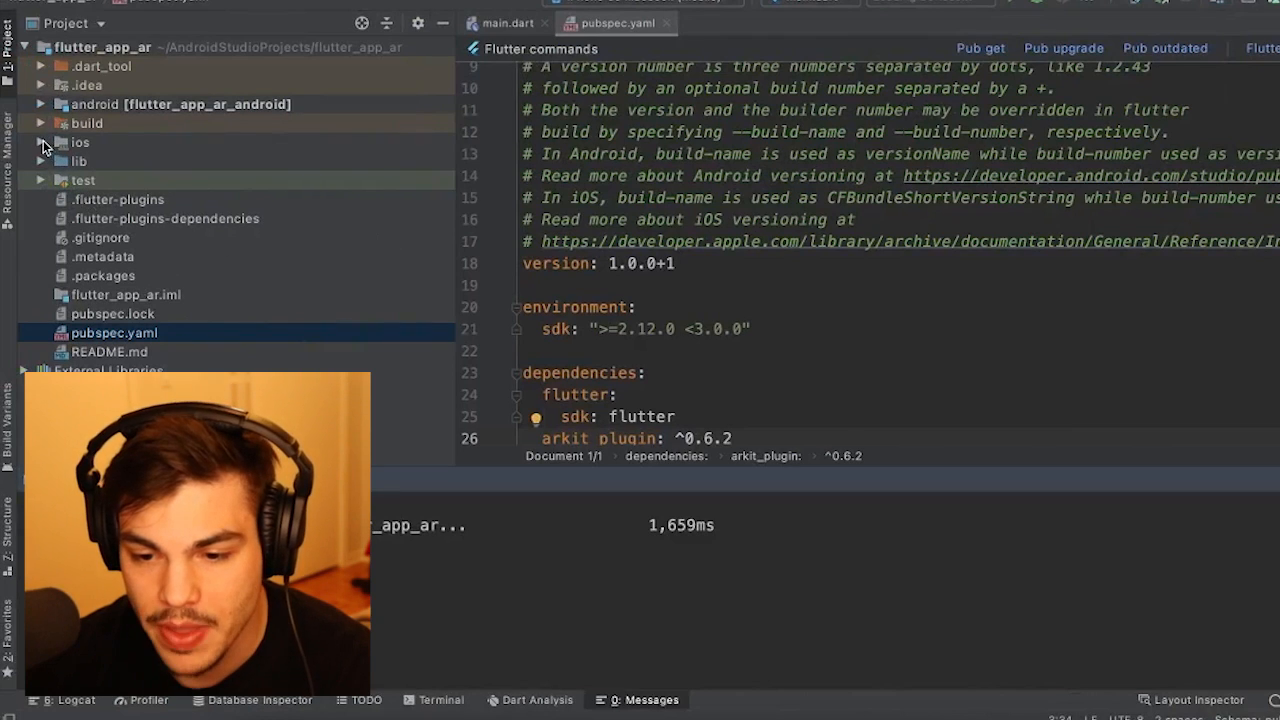
# Add <key>NSCameraUsageDescription</key> to ios/Runner/Info.plist before the closing dict.
pyautogui.click(42, 142)
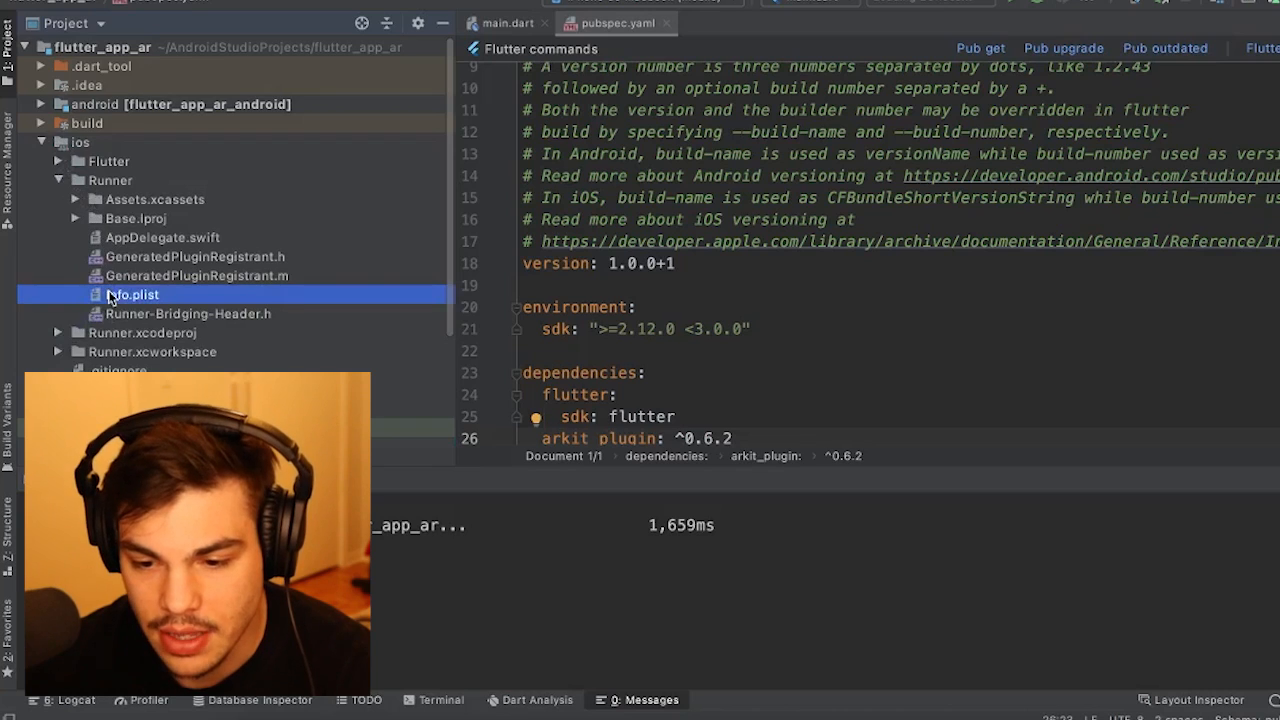
pyautogui.doubleClick(132, 294)
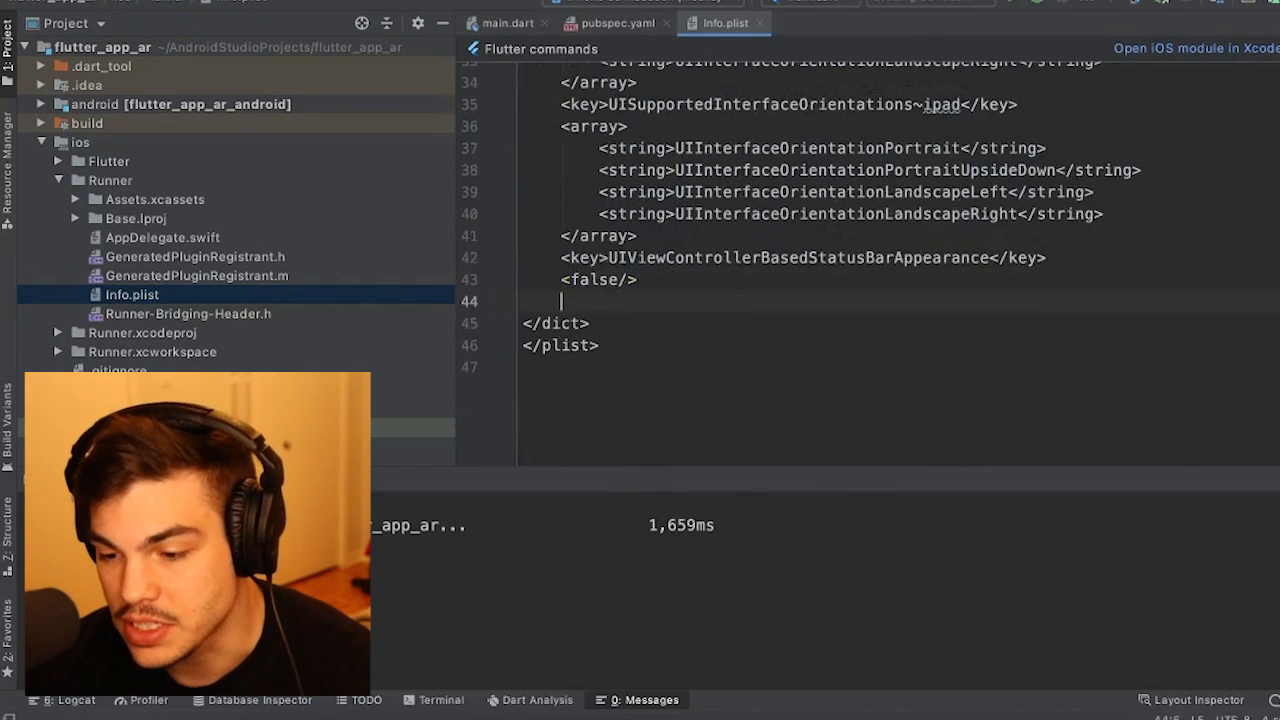
pyautogui.write('<key>NSCameraUsageDescription</key>')
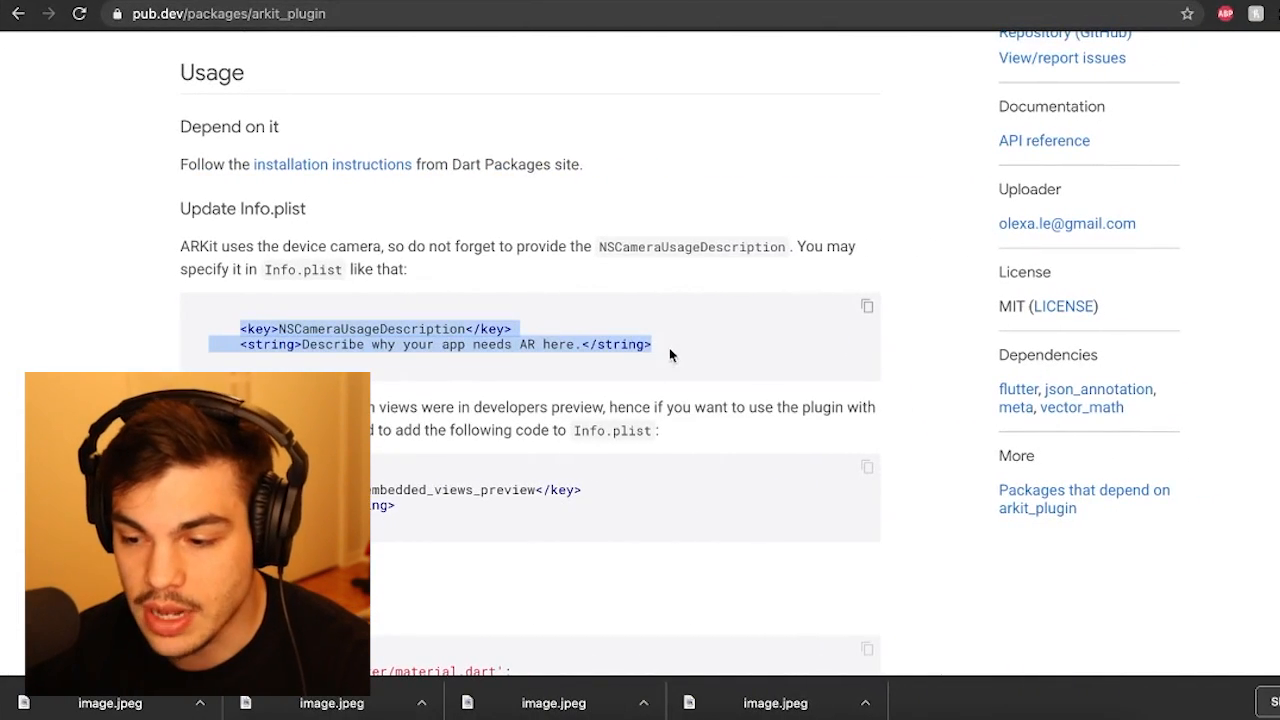
pyautogui.moveTo(855, 297)
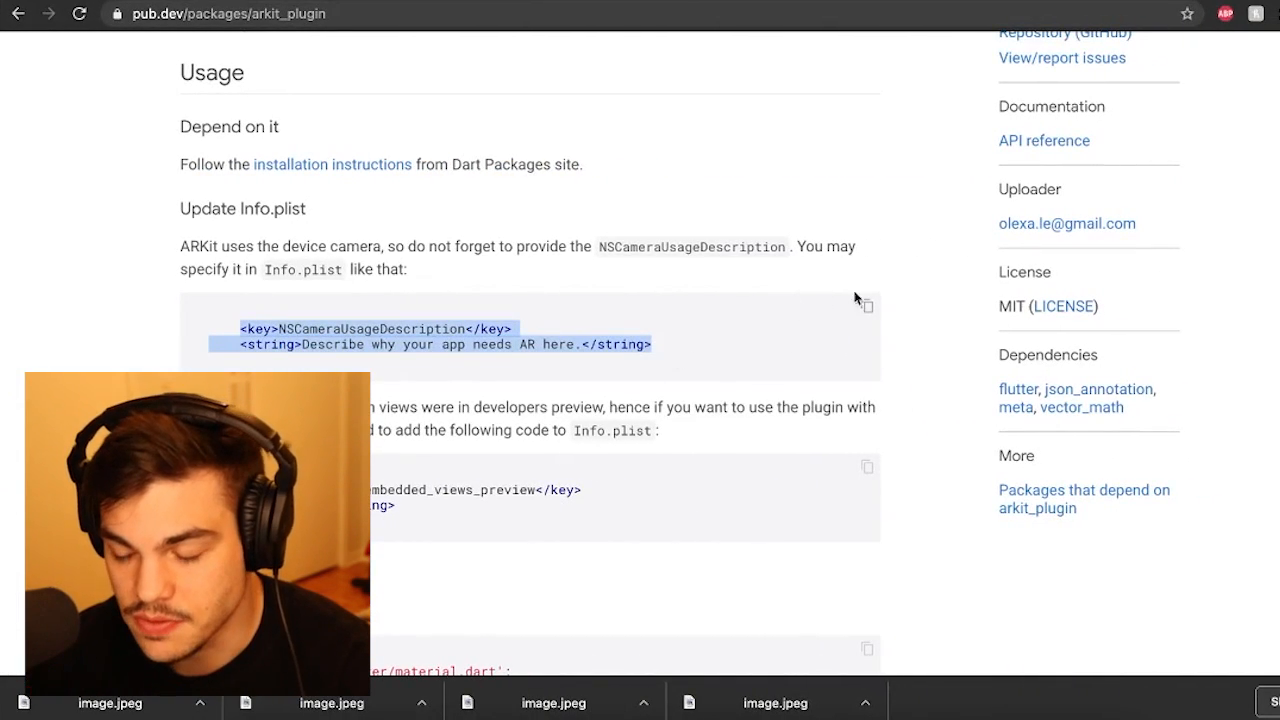
# Scroll the Readme to the Update Info.plist camera usage snippet.
pyautogui.scroll(-3)
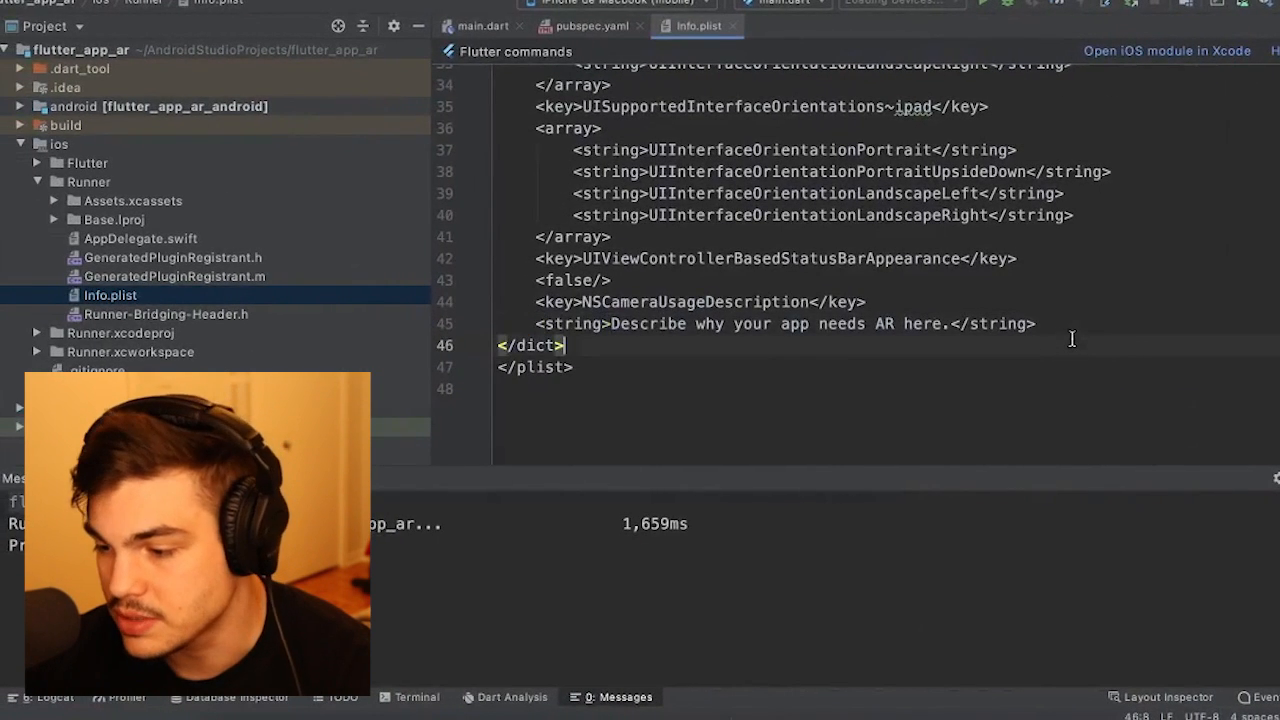
# Add the <key>io.flutter.embedded_views_preview</key> entry on a new line in Info.plist.
pyautogui.press('enter')
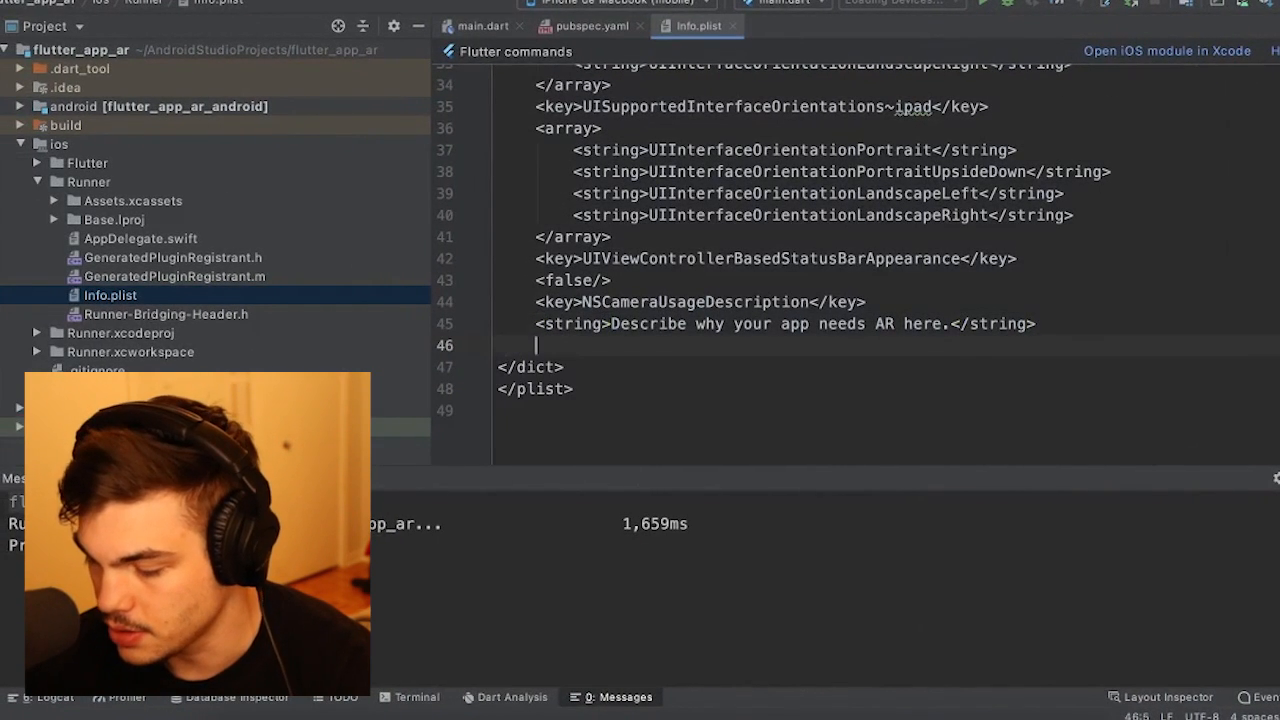
pyautogui.write('<key>io.flutter.embedded_views_preview</key>')
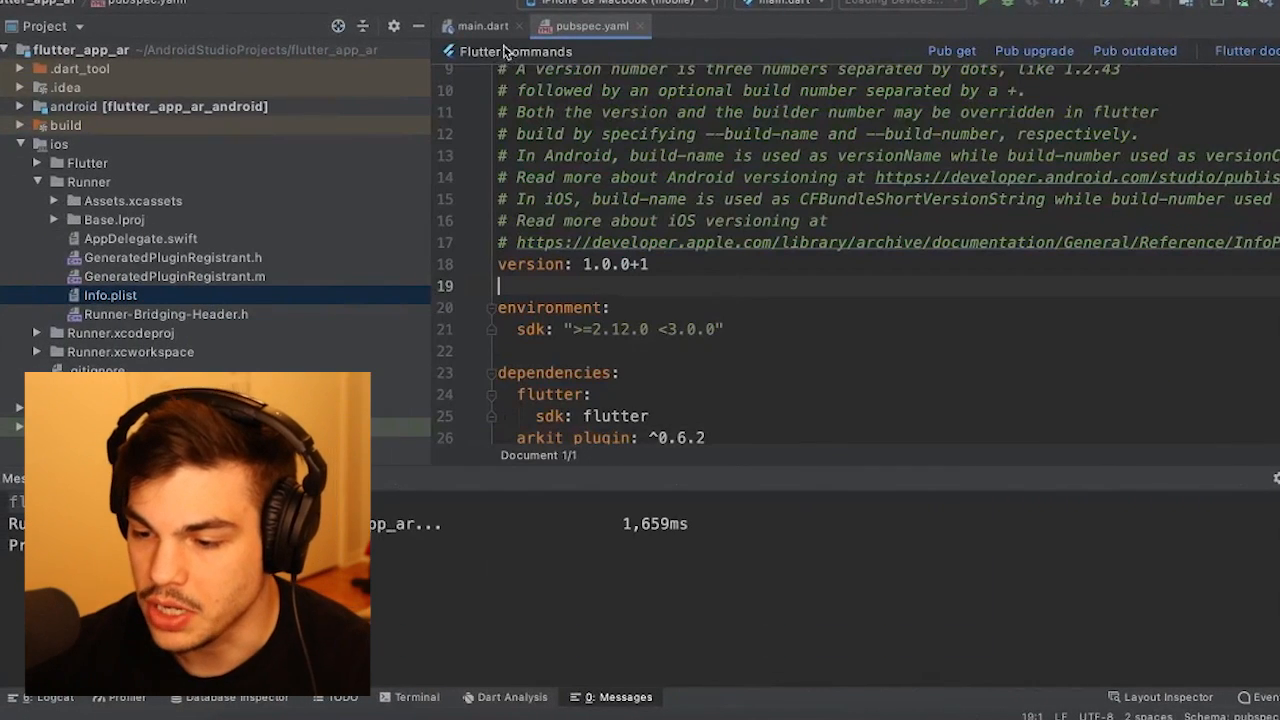
# Remove the counter demo code from main.dart, leaving an empty Center body.
pyautogui.click(481, 25)
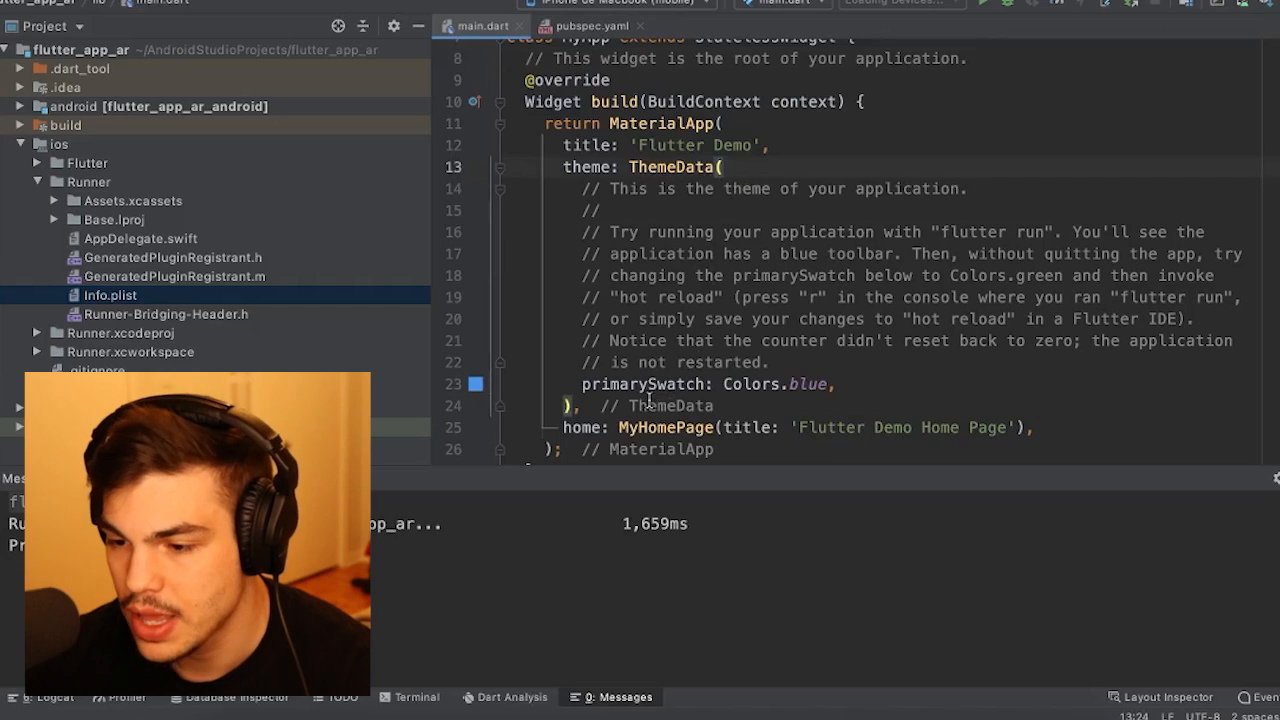
pyautogui.moveTo(775, 145); pyautogui.dragTo(575, 405)
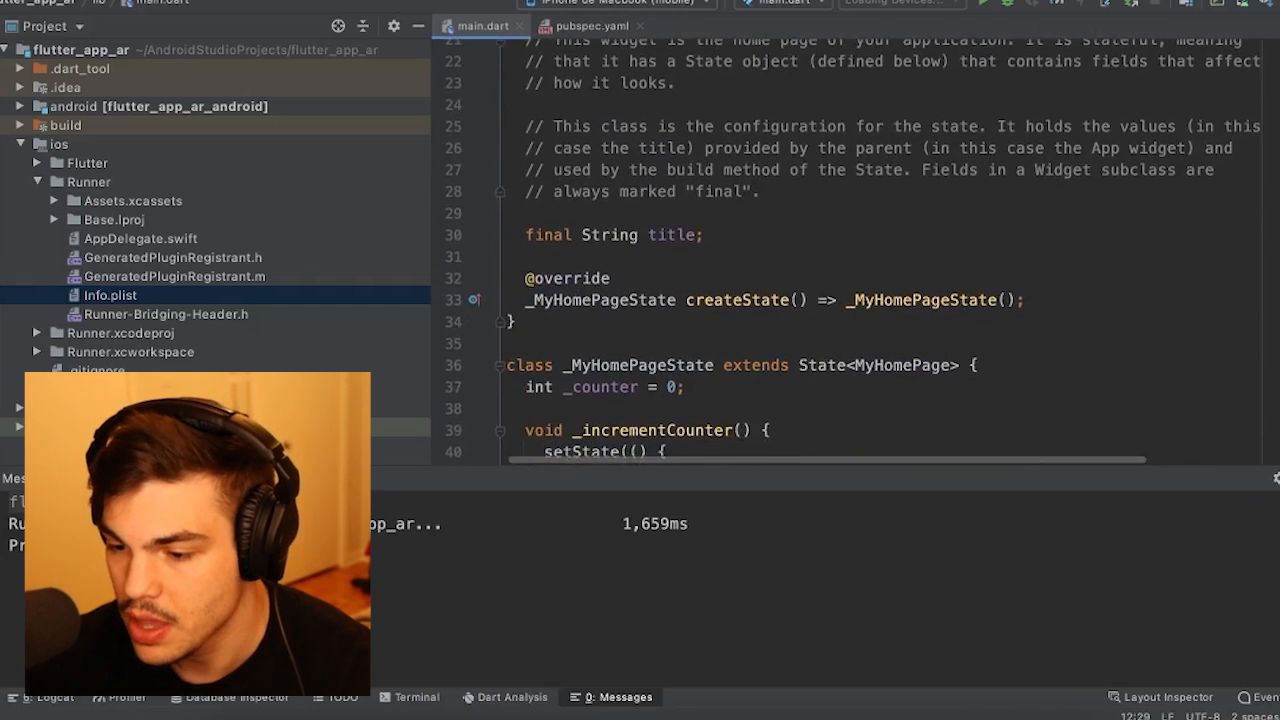
pyautogui.scroll(-3)
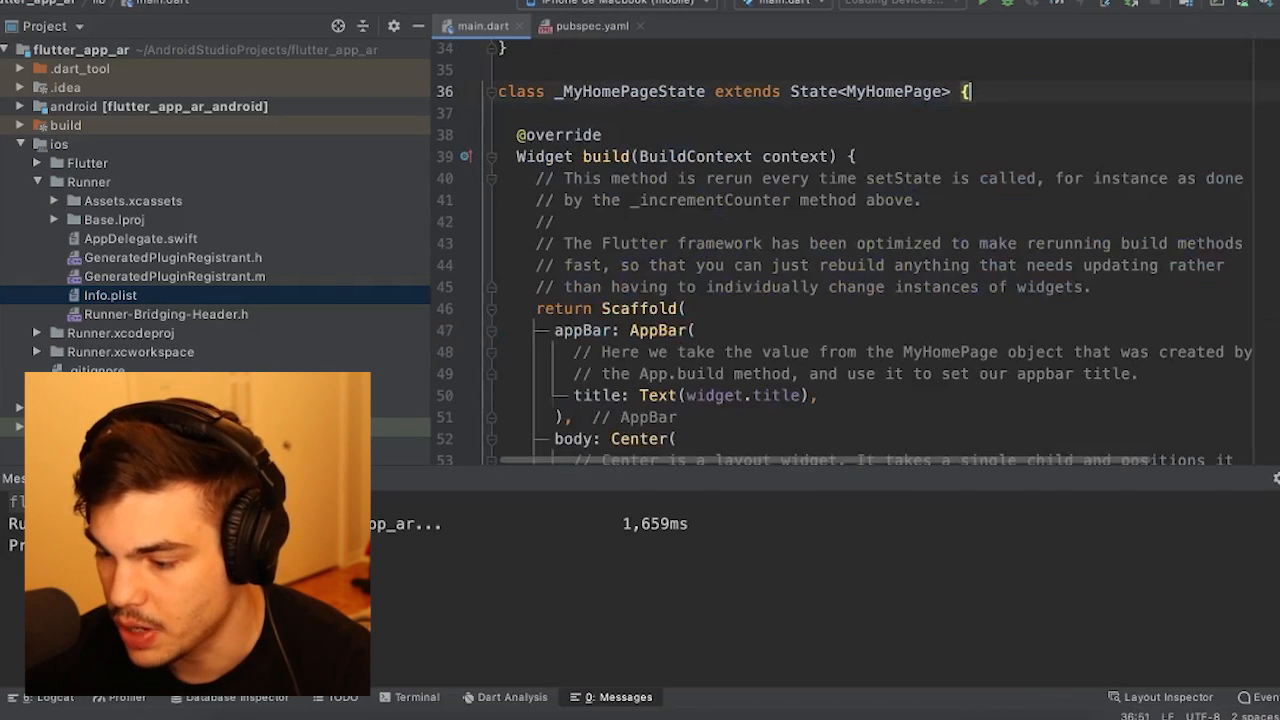
pyautogui.scroll(-3)
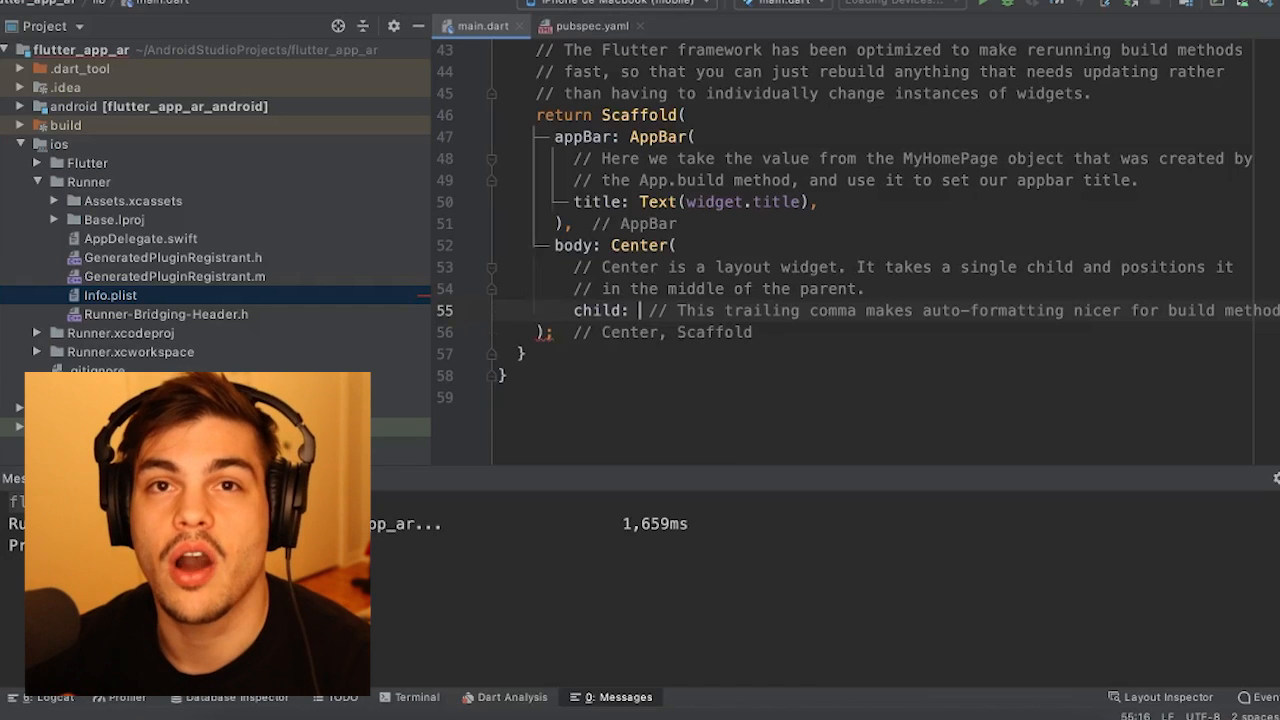
# Replace the Scaffold body with ARKitSceneView() and position the cursor inside its parentheses.
pyautogui.write('Ar')
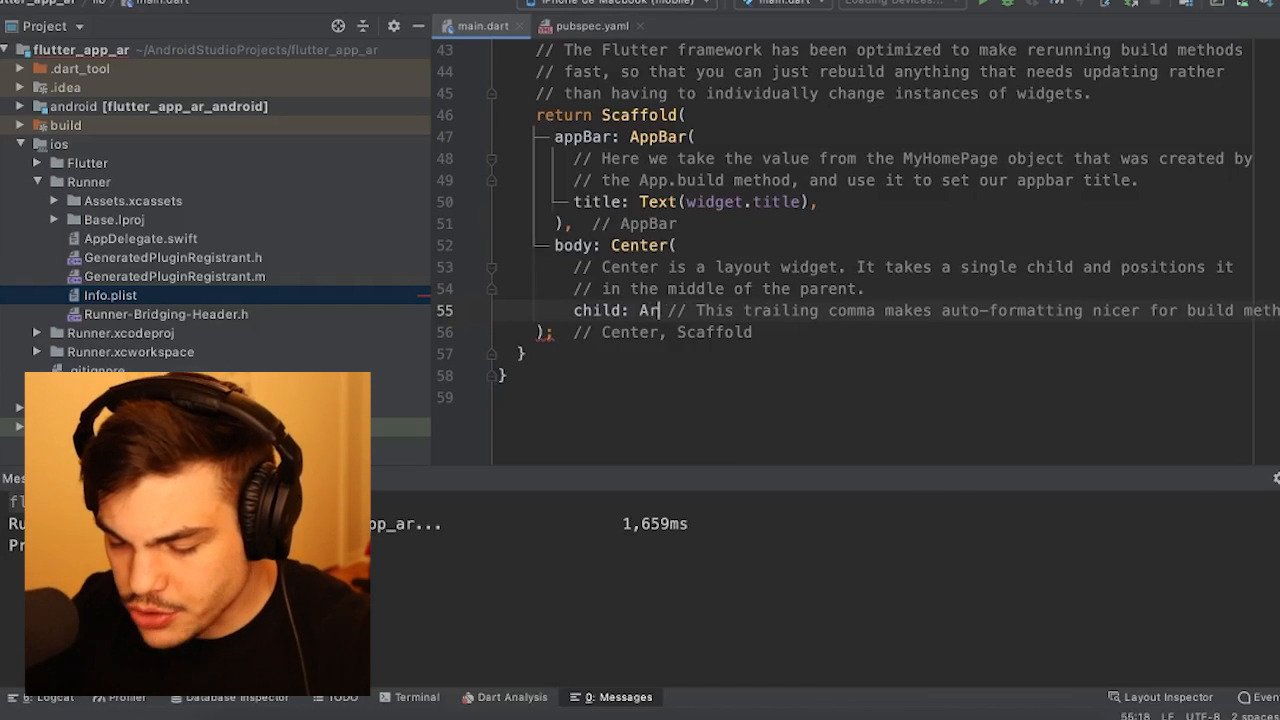
pyautogui.write('r')
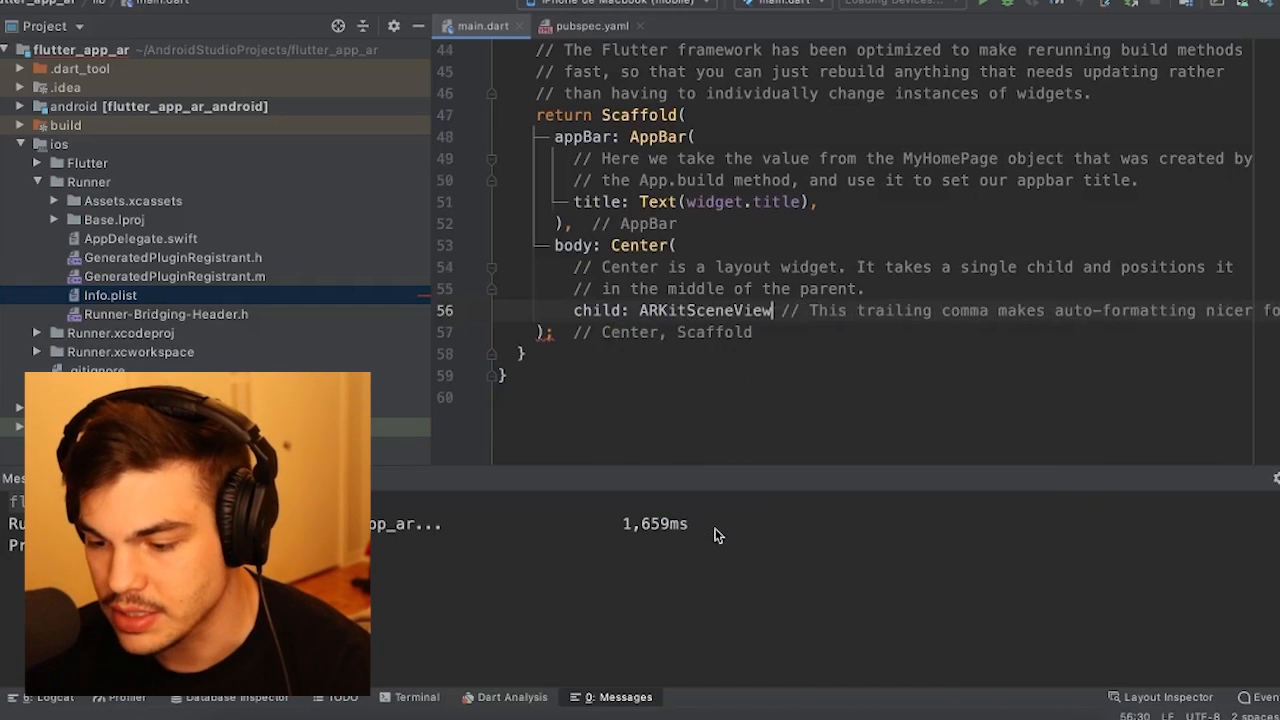
pyautogui.write('()')
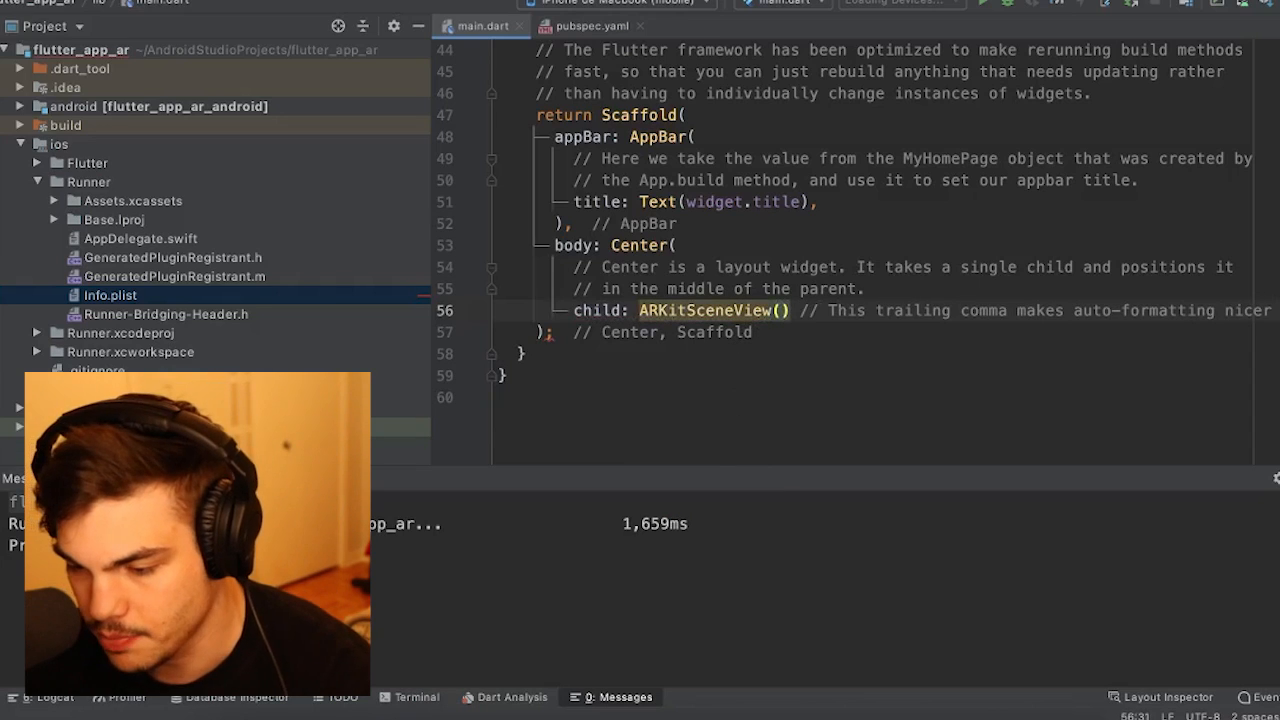
pyautogui.click(784, 310)
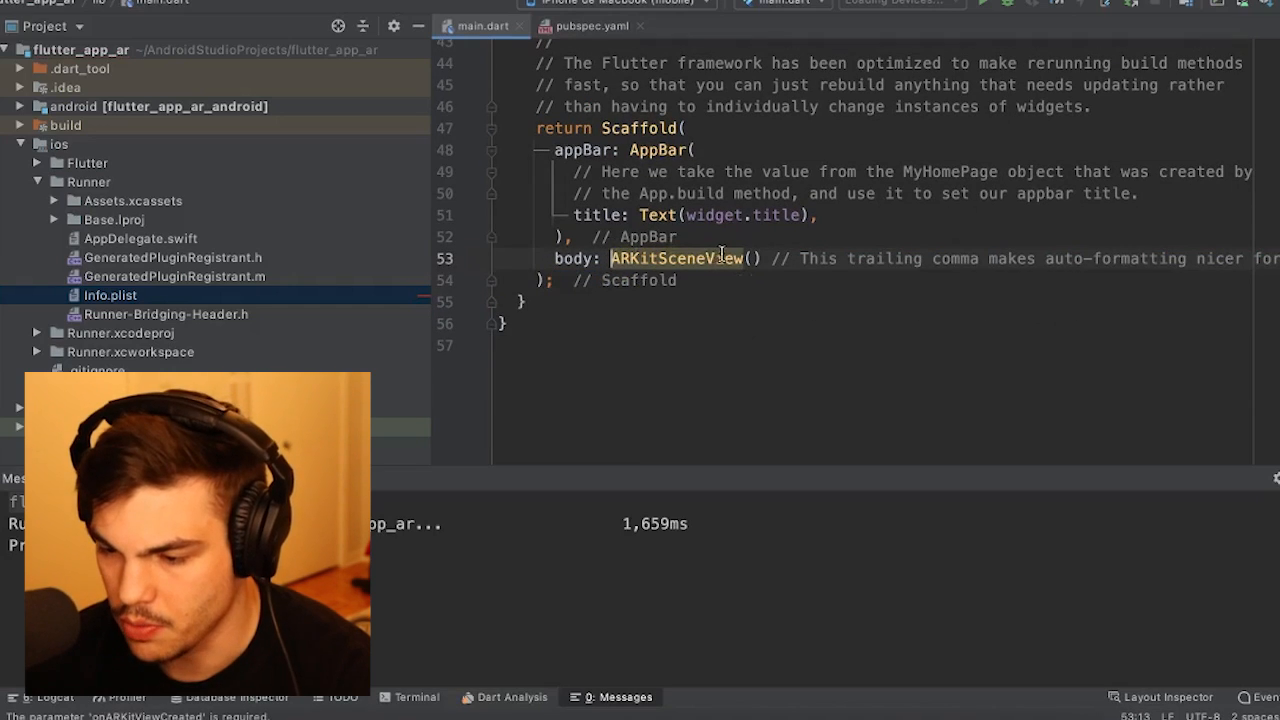
pyautogui.click(754, 258)
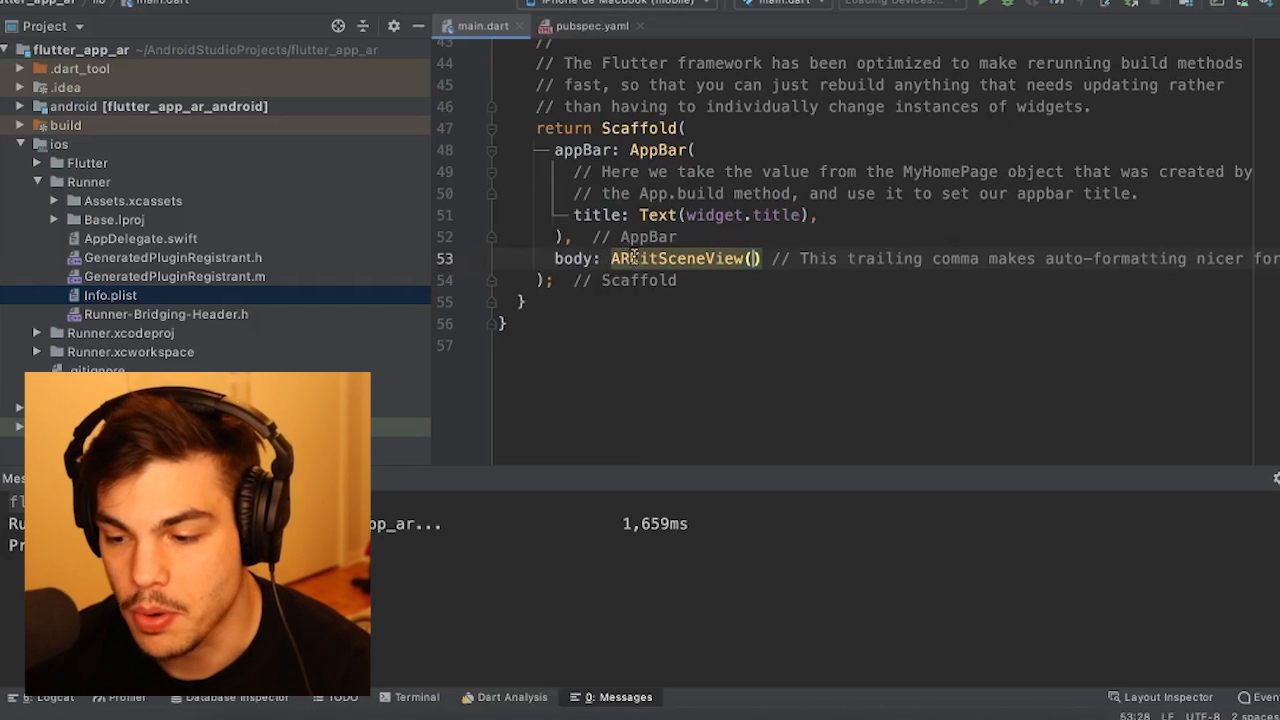
pyautogui.click(755, 258)
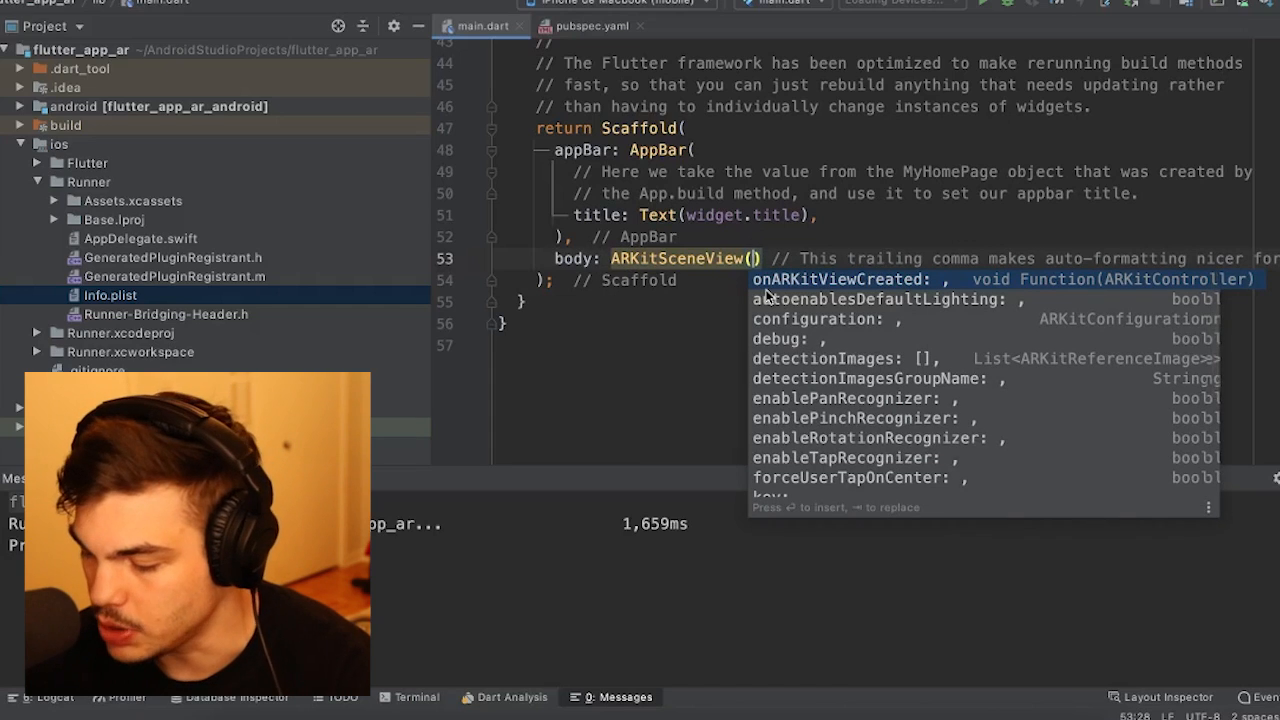
# Set onARKitViewCreated to (controller) => arView(controller).
pyautogui.press('Enter')
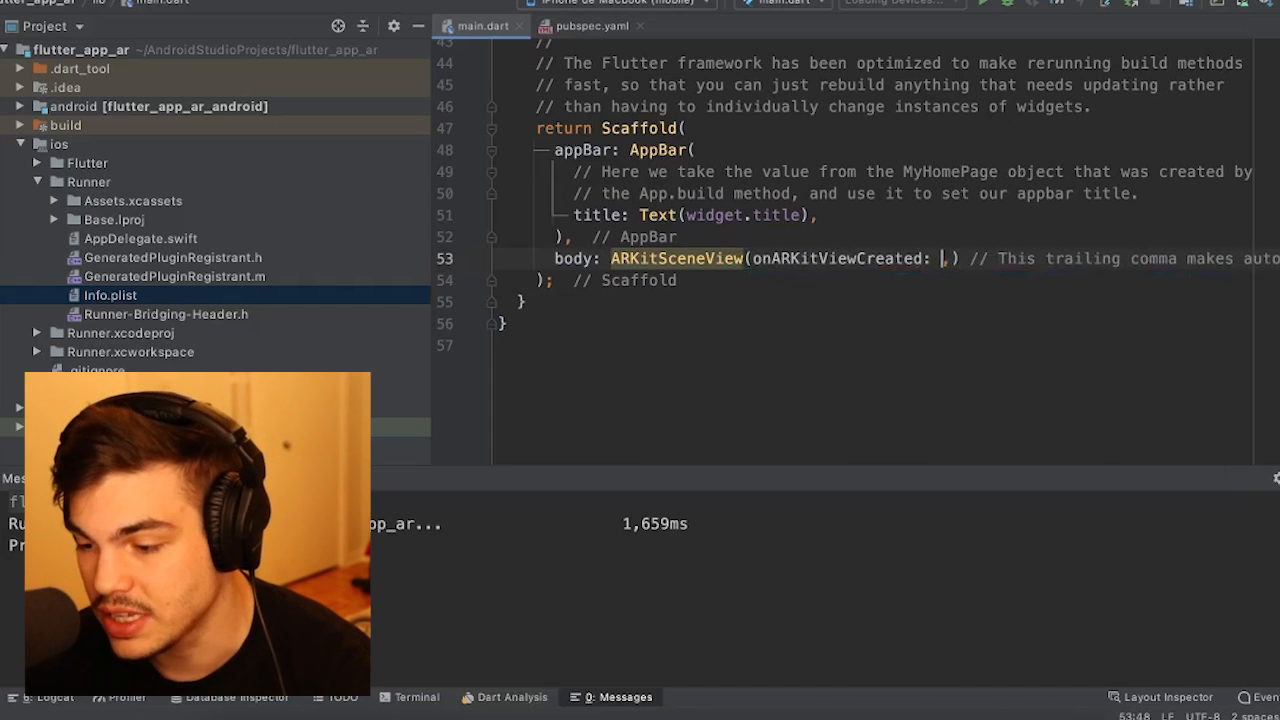
pyautogui.write('()')
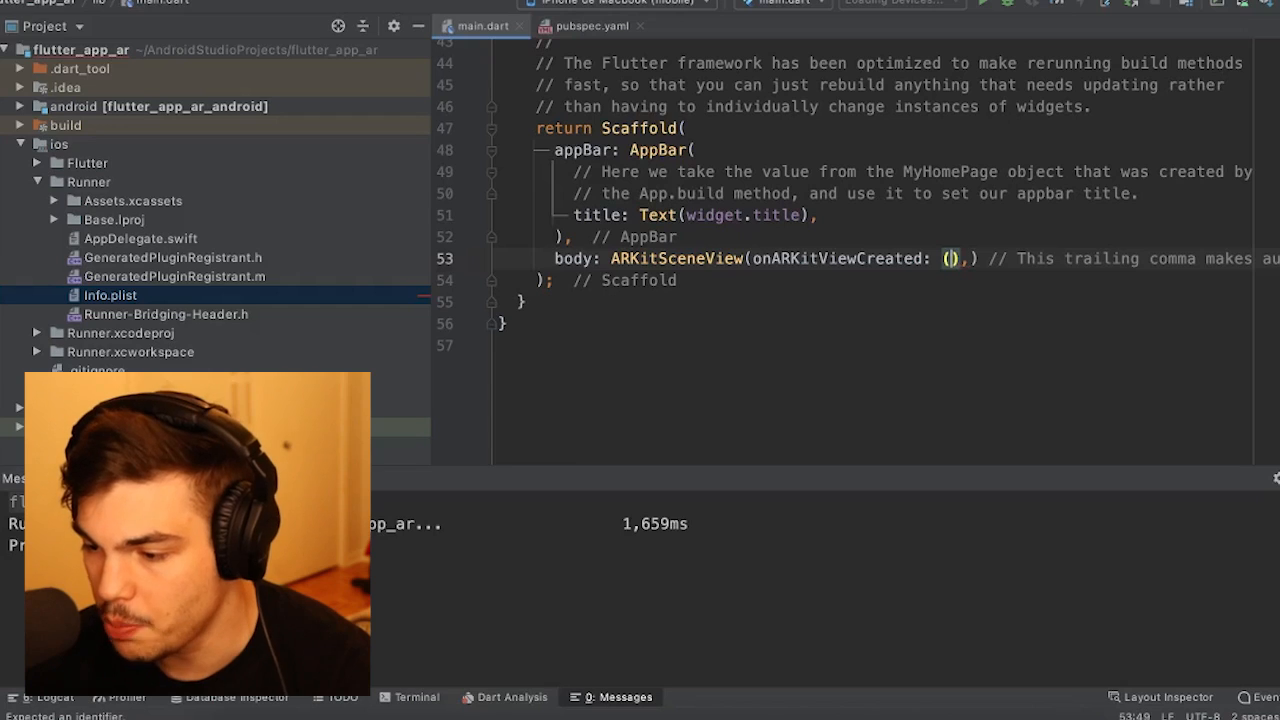
pyautogui.write('controller')
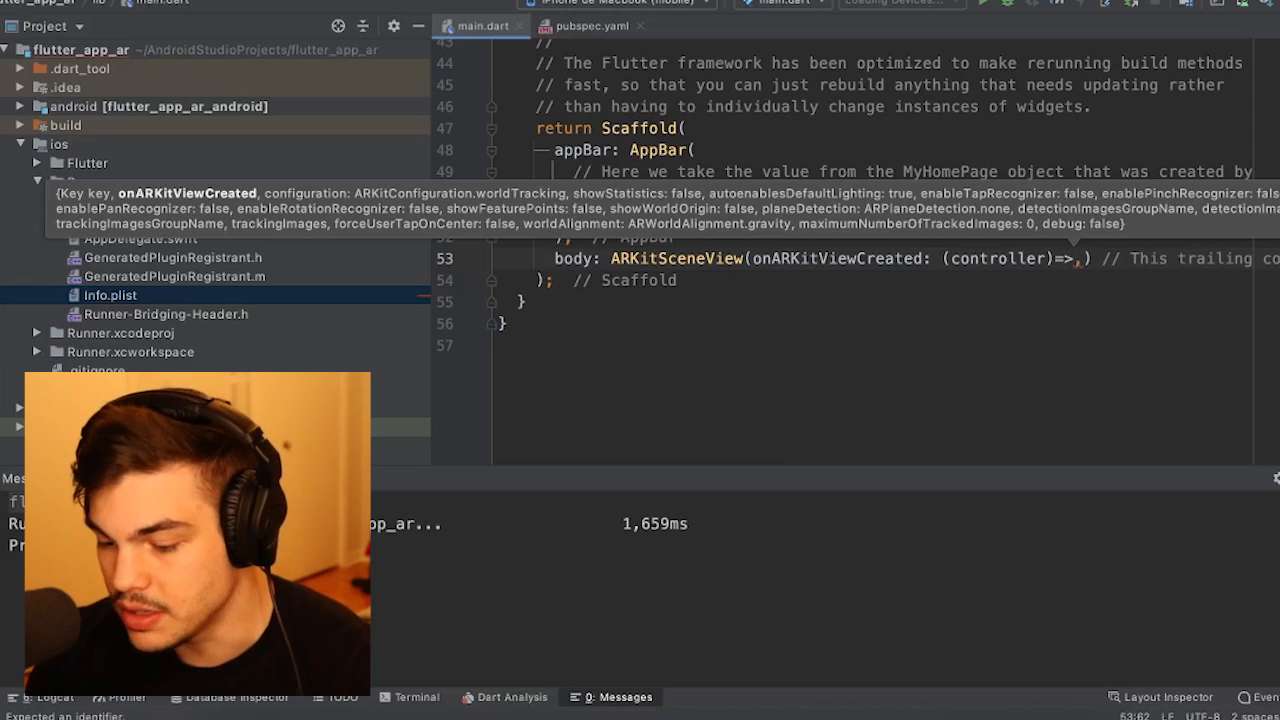
pyautogui.write('a')
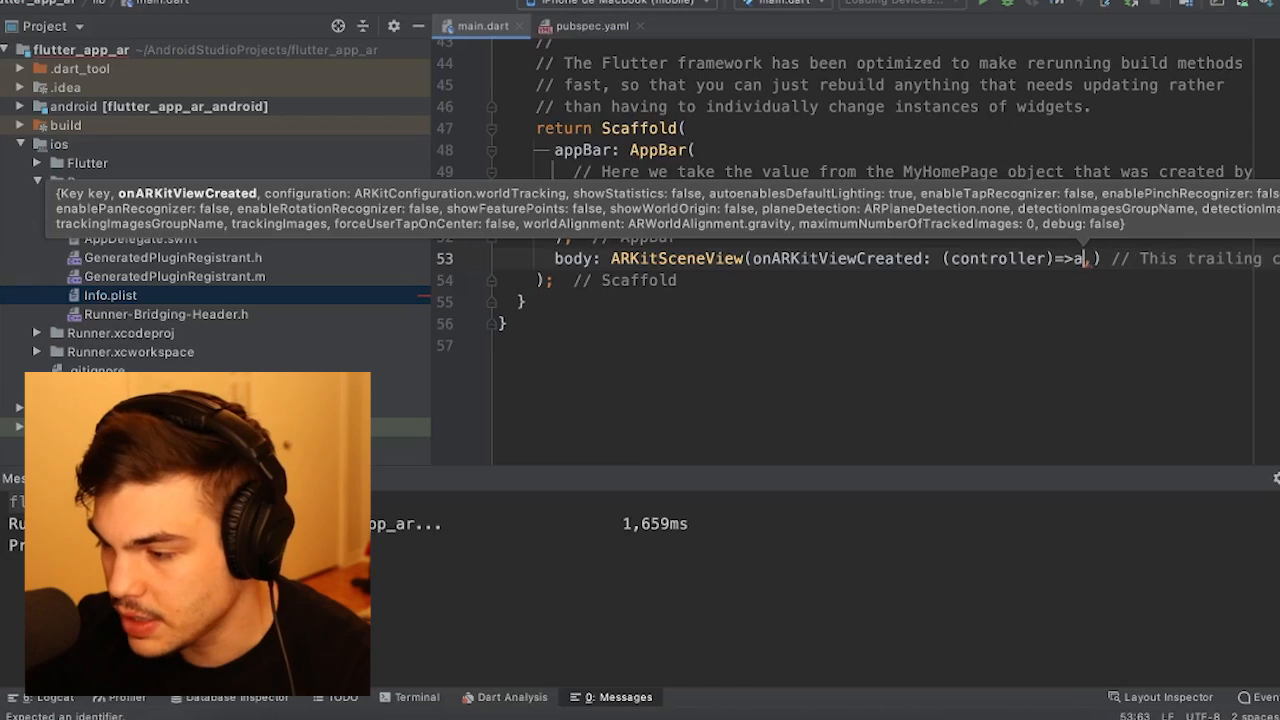
pyautogui.write('rView()')
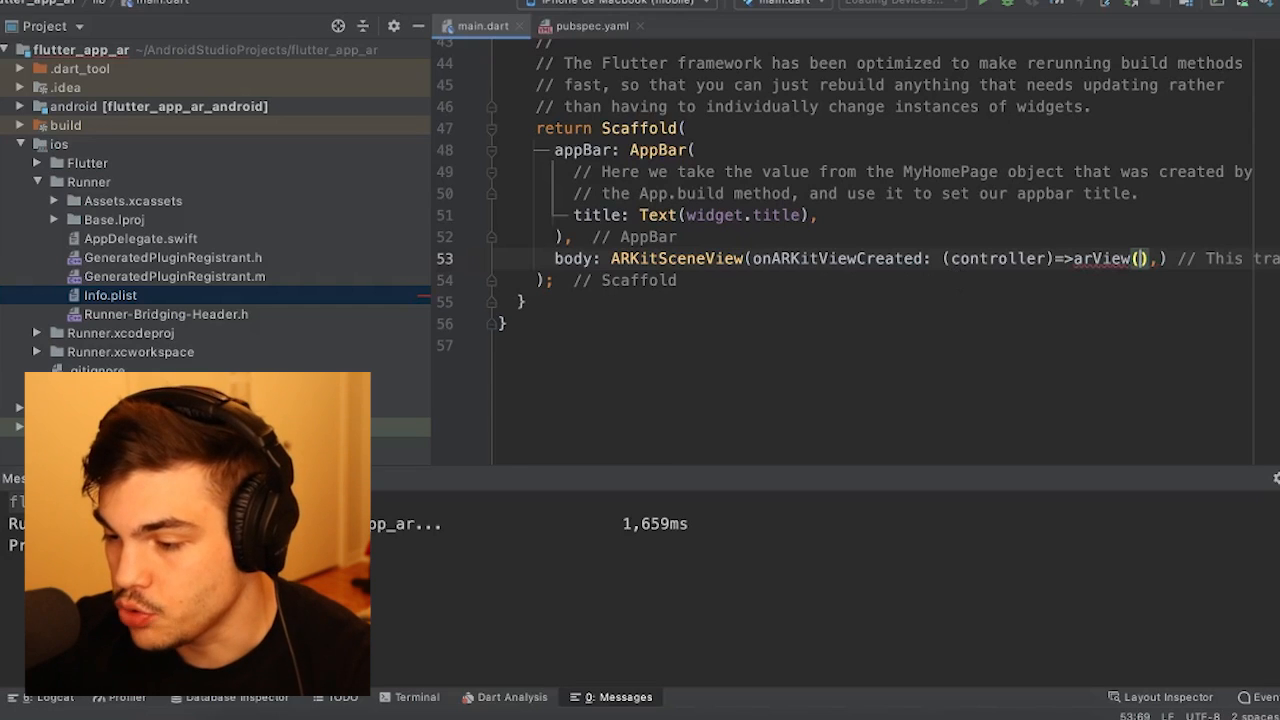
pyautogui.write('controller')
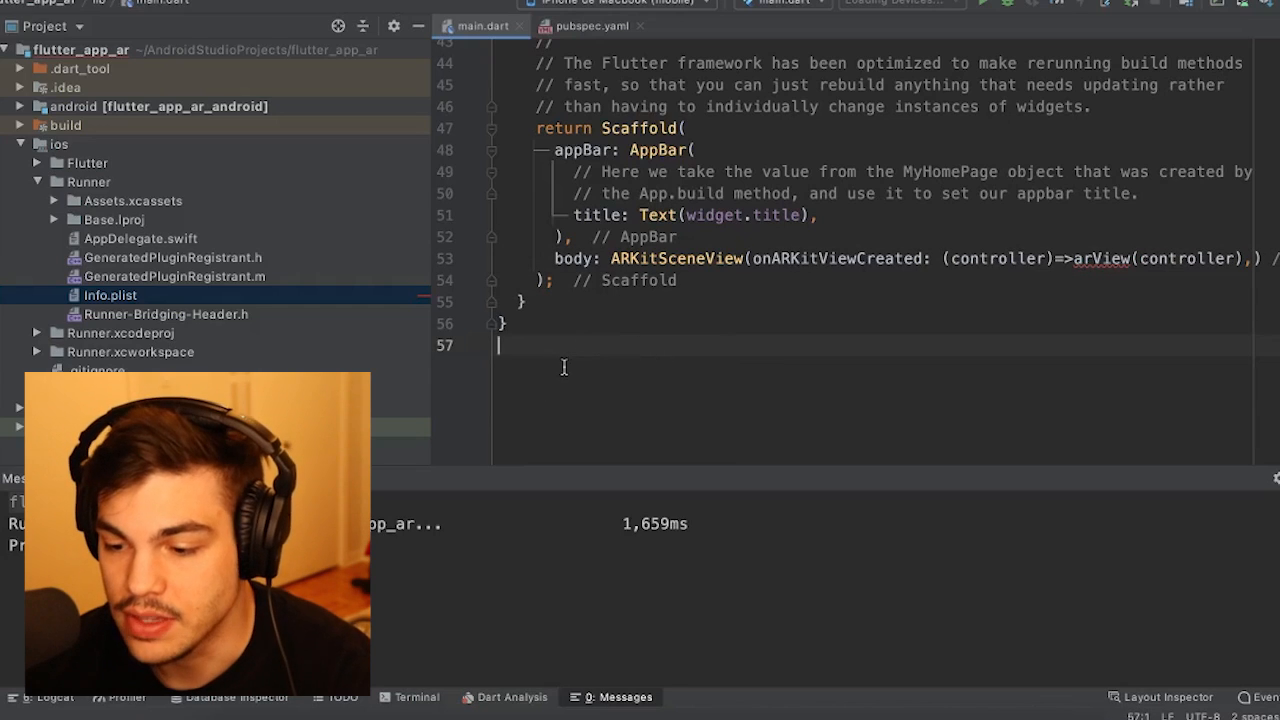
# Start declaring void arView(ARKitController controller) below the widget.
pyautogui.write('void arV')
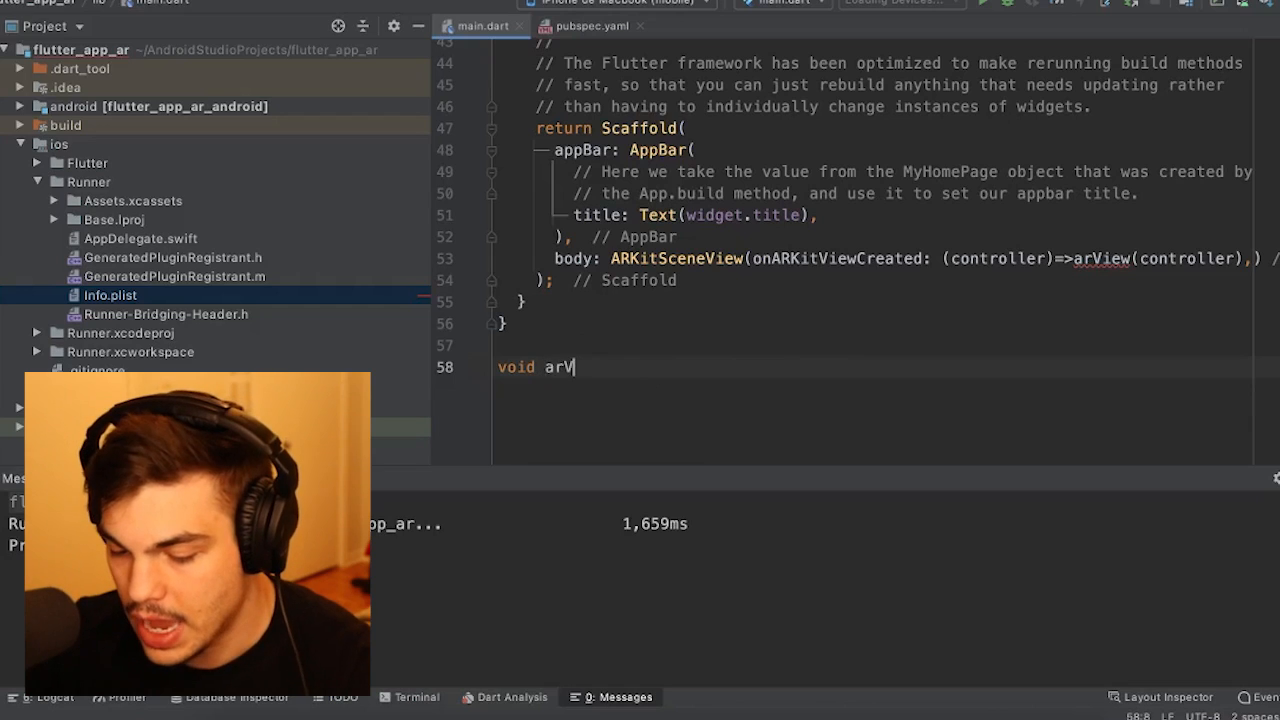
pyautogui.write('iew()')
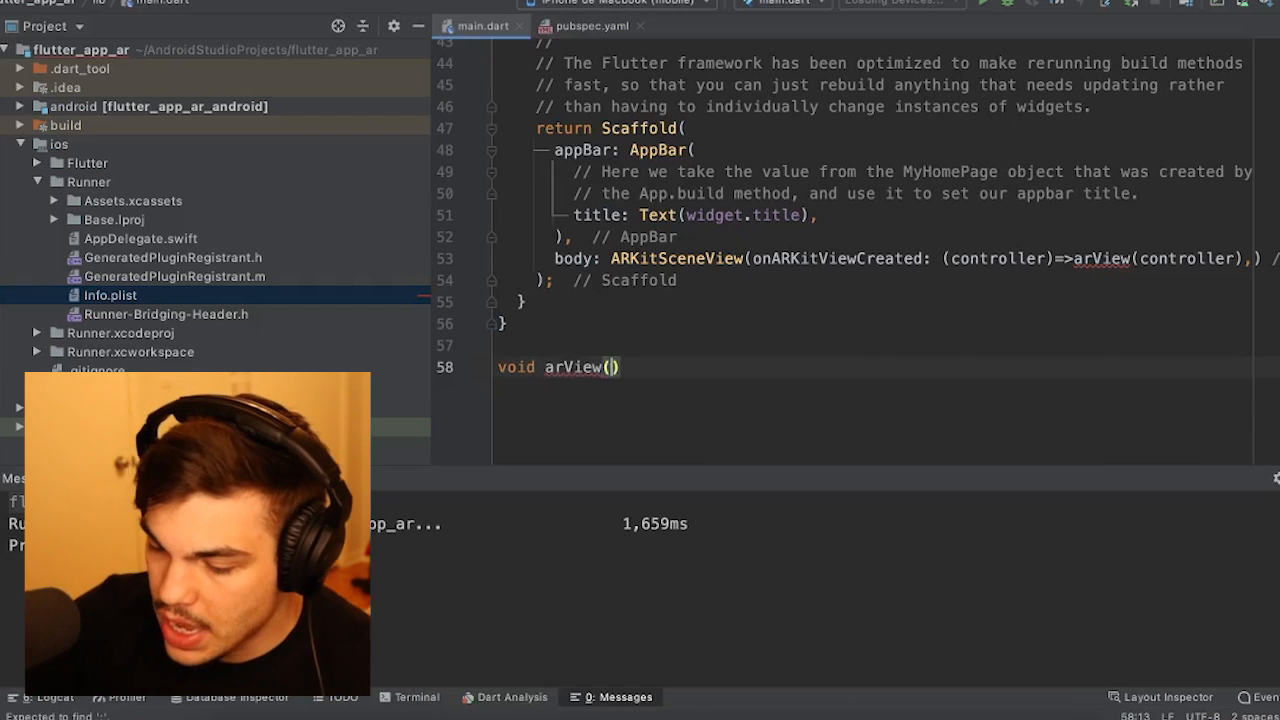
pyautogui.write('A')
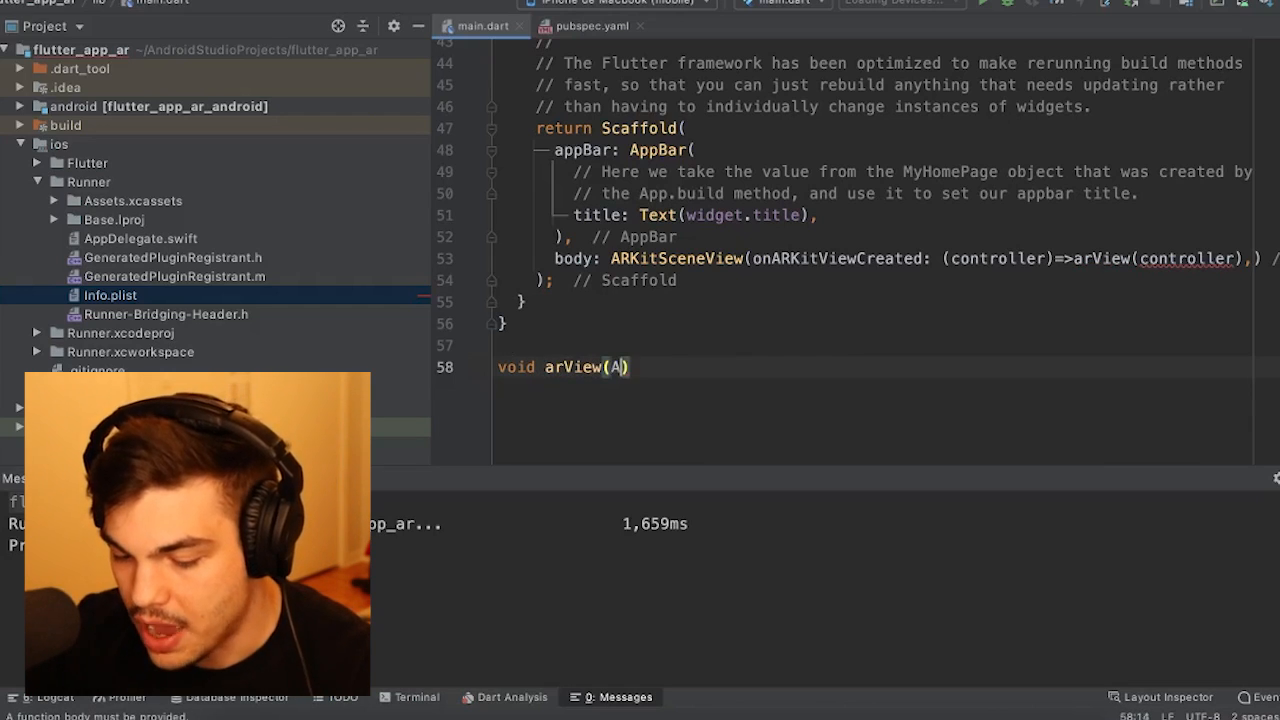
pyautogui.write('rcon')
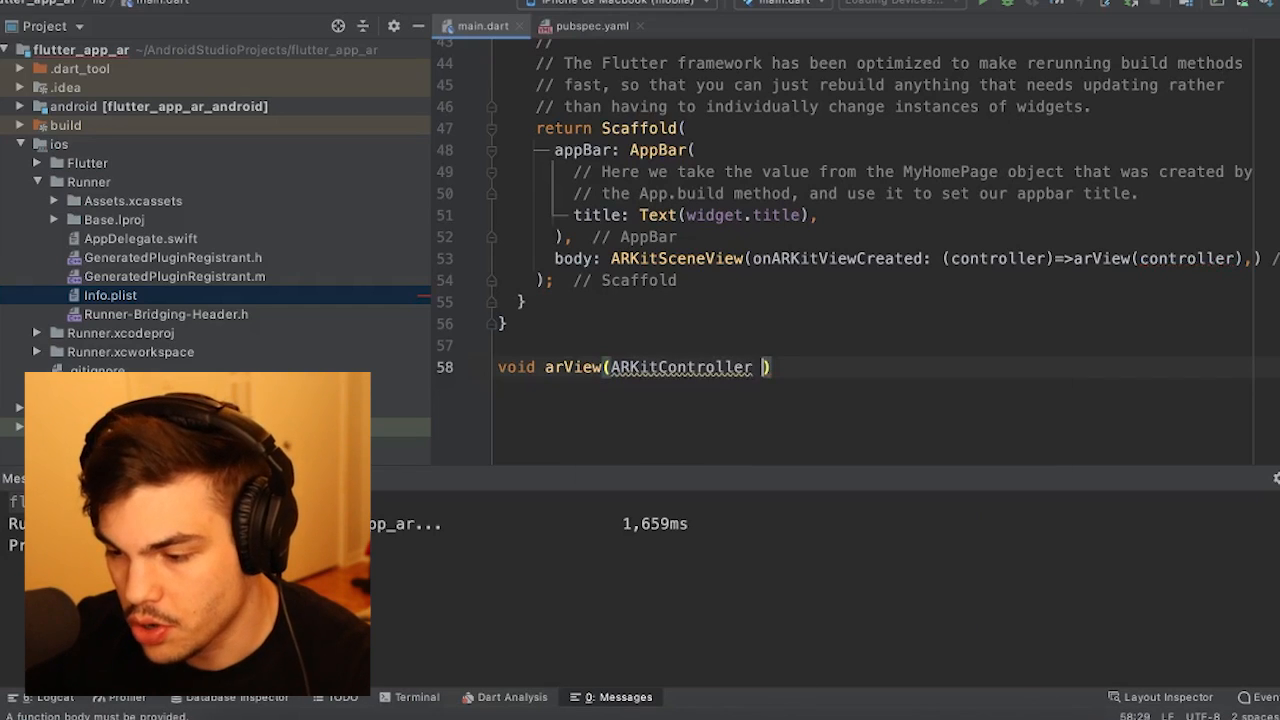
pyautogui.write('controller')
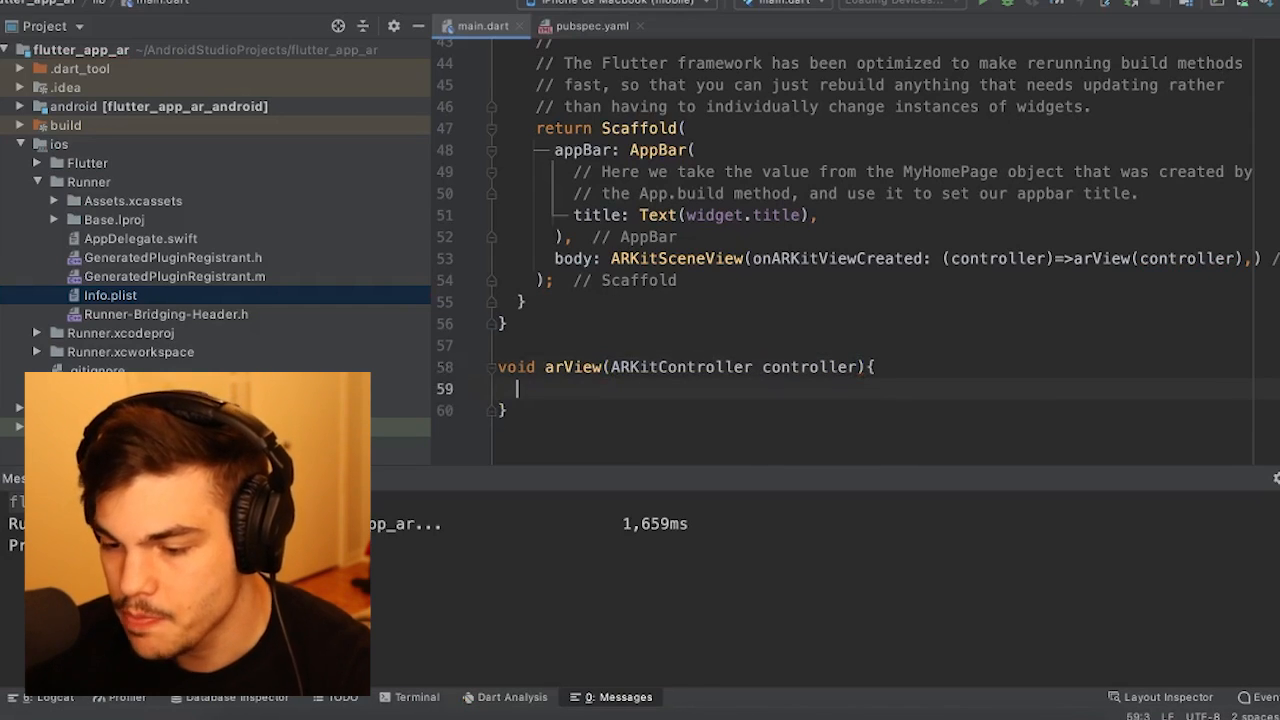
# Declare final nodeAr as an ARKitNode and start its geometry parameter.
pyautogui.write('fin')
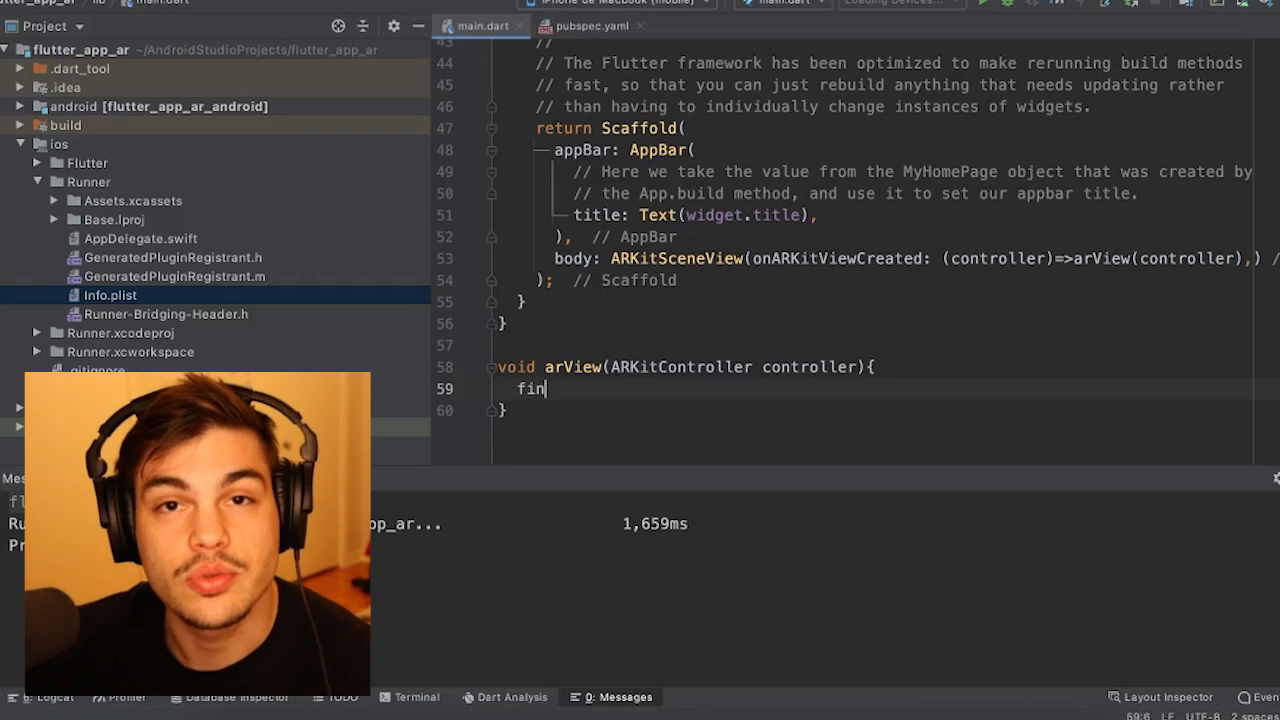
pyautogui.write('al nod')
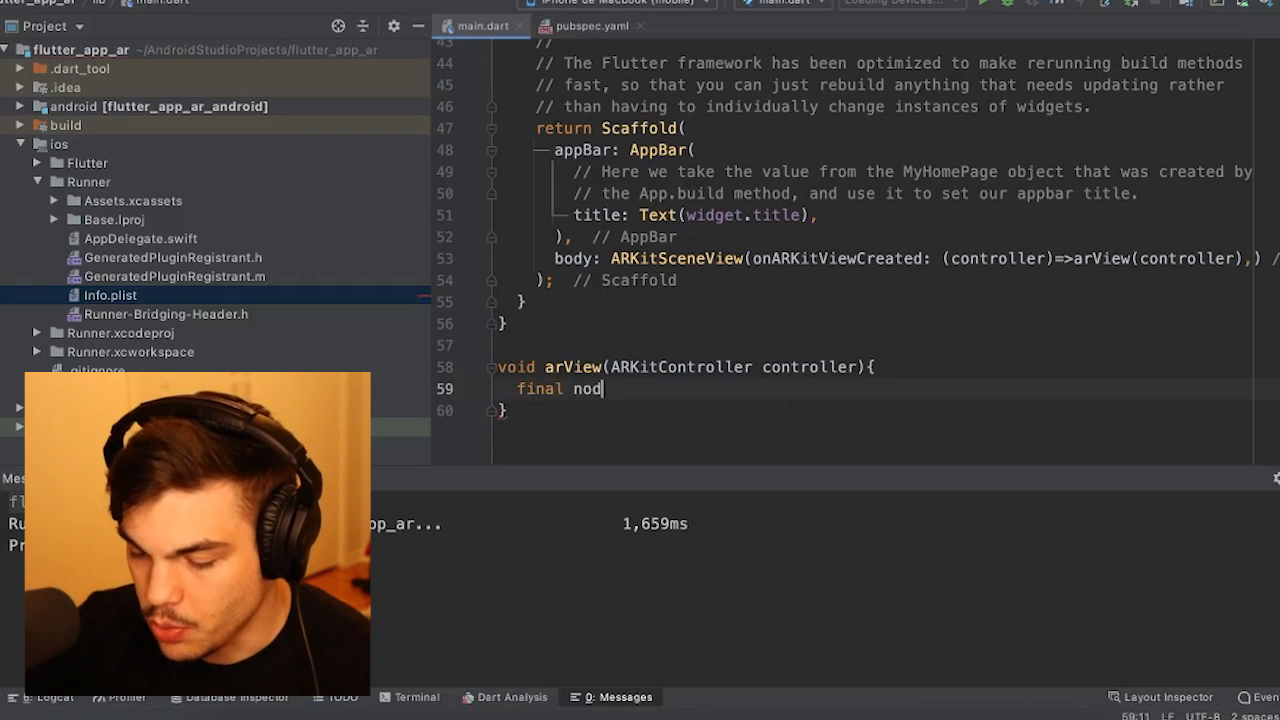
pyautogui.write('eAr')
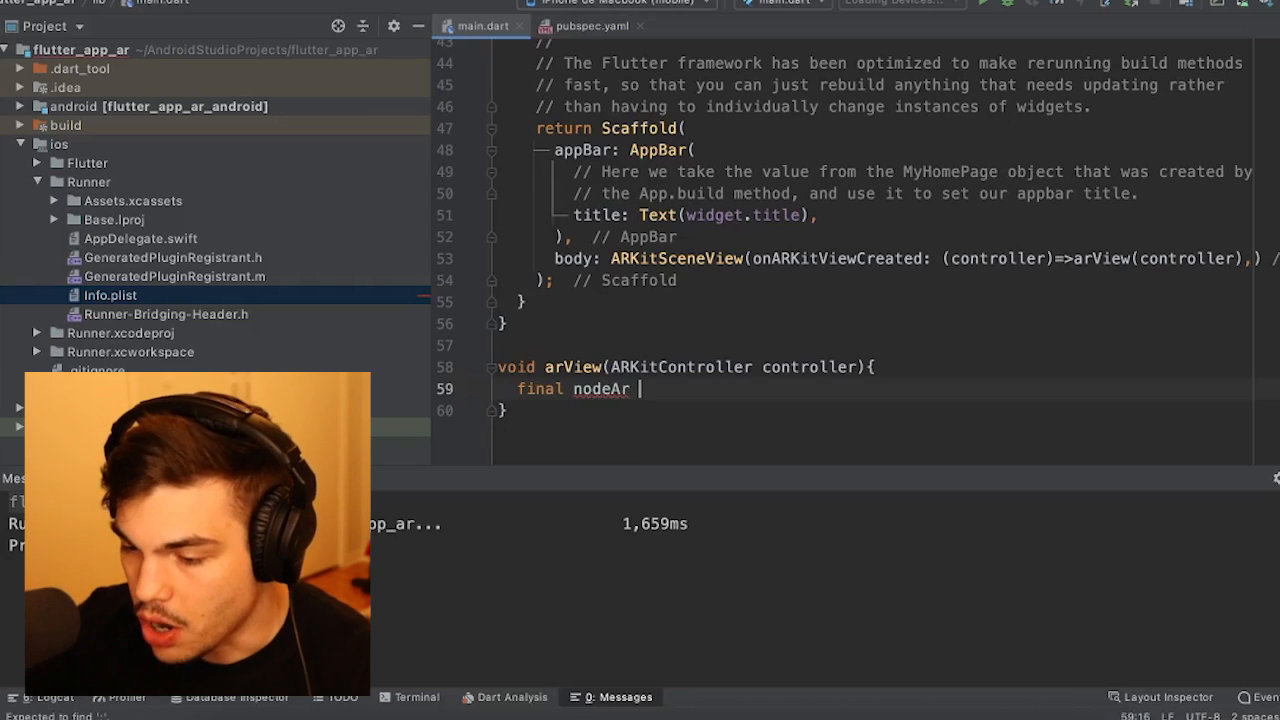
pyautogui.write('= Ar')
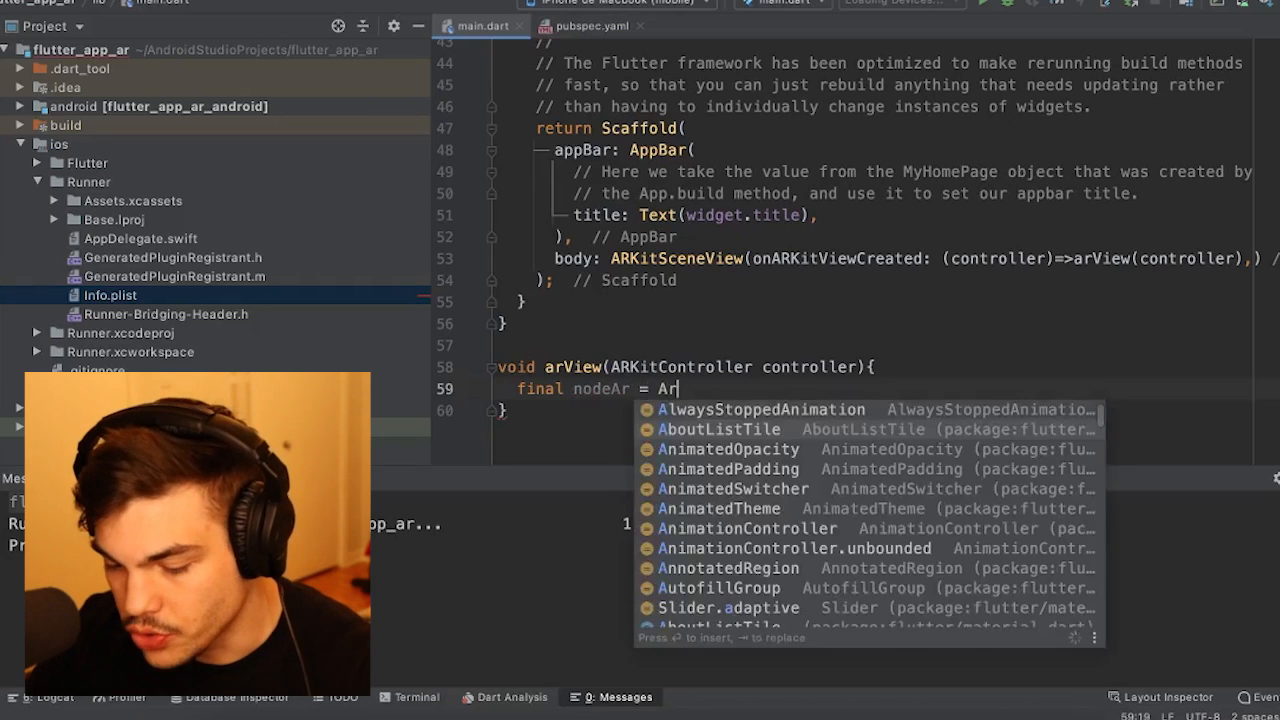
pyautogui.write('K')
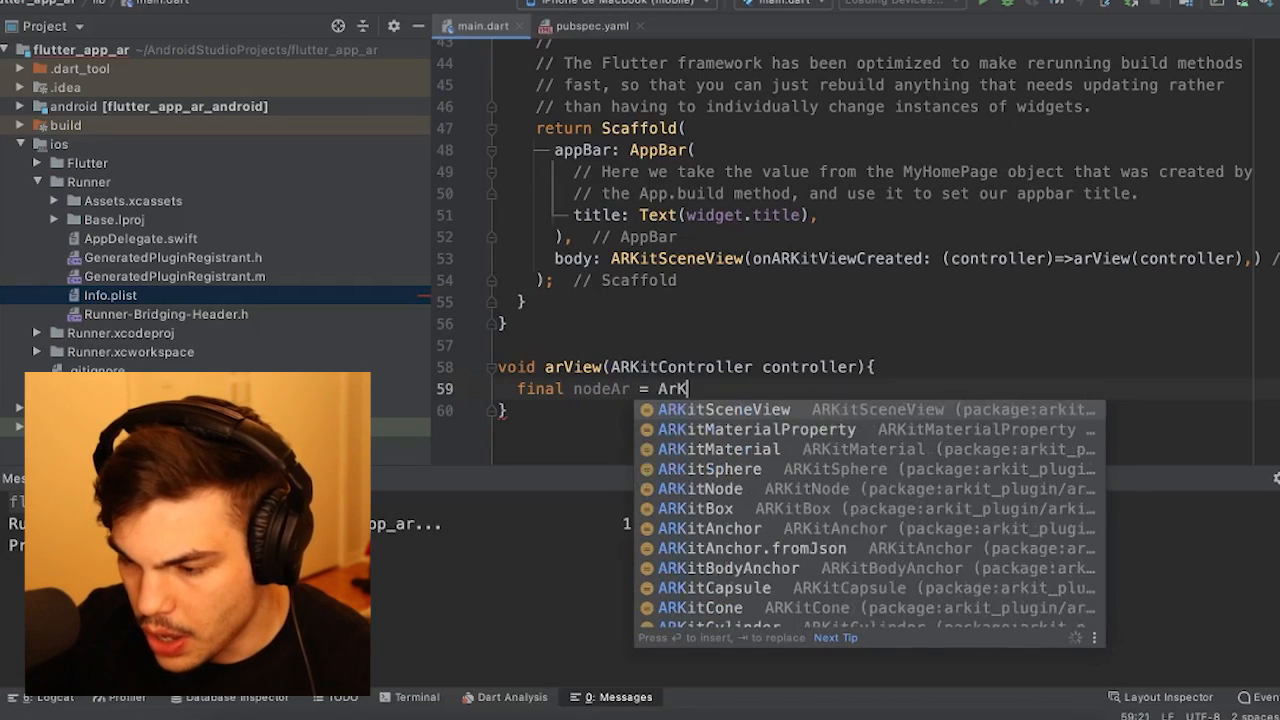
pyautogui.click(701, 488)
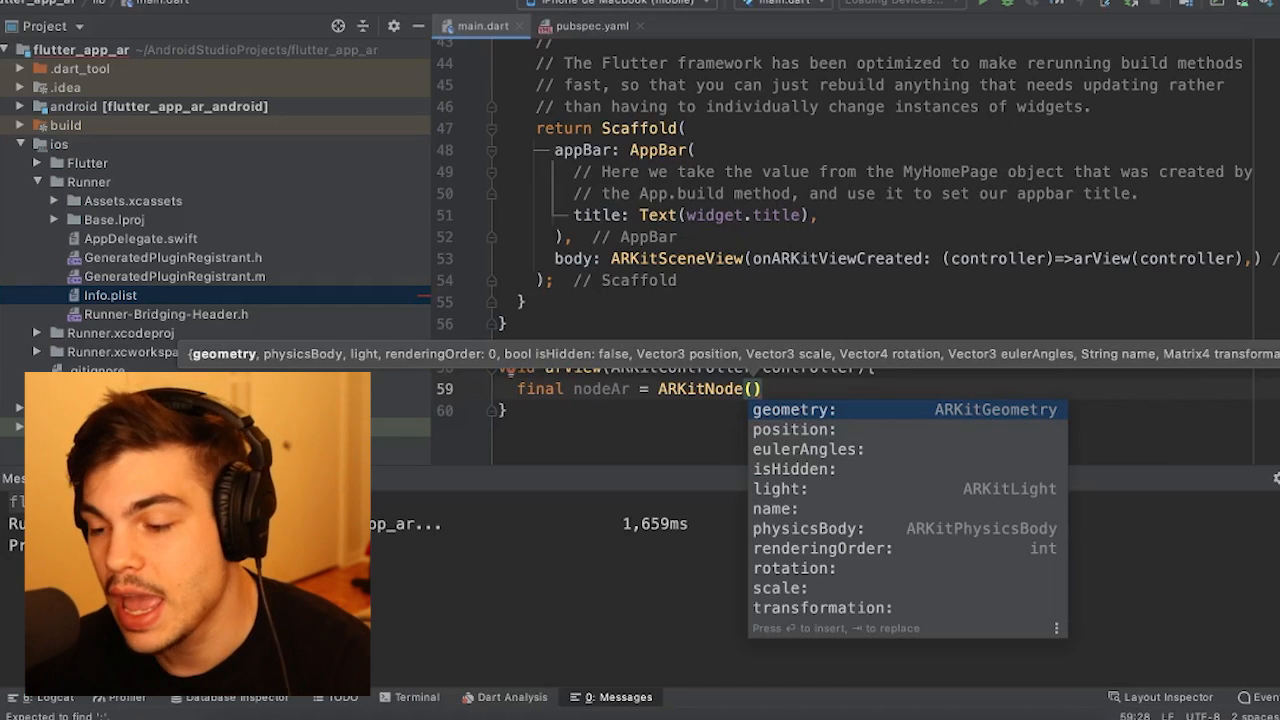
pyautogui.click(793, 409)
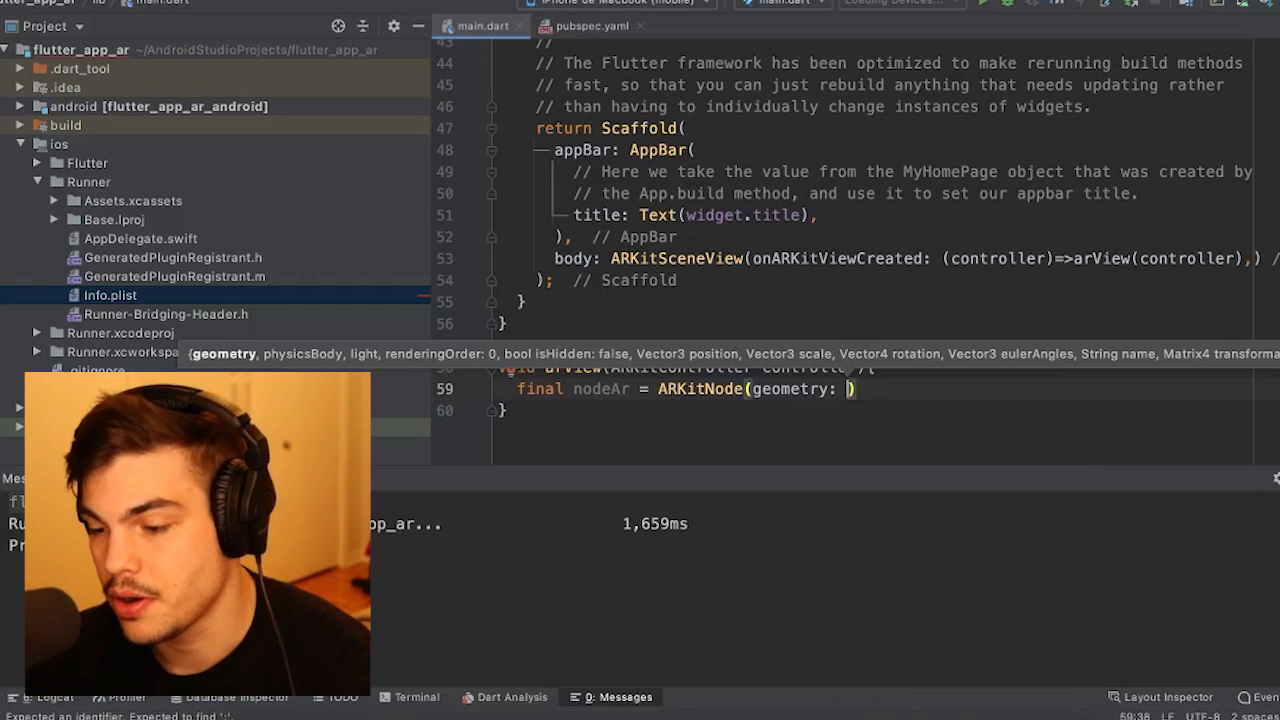
# Give the node ARKitSphere geometry whose materials list holds an ARKitMaterial.
pyautogui.write('ARKitSphere')
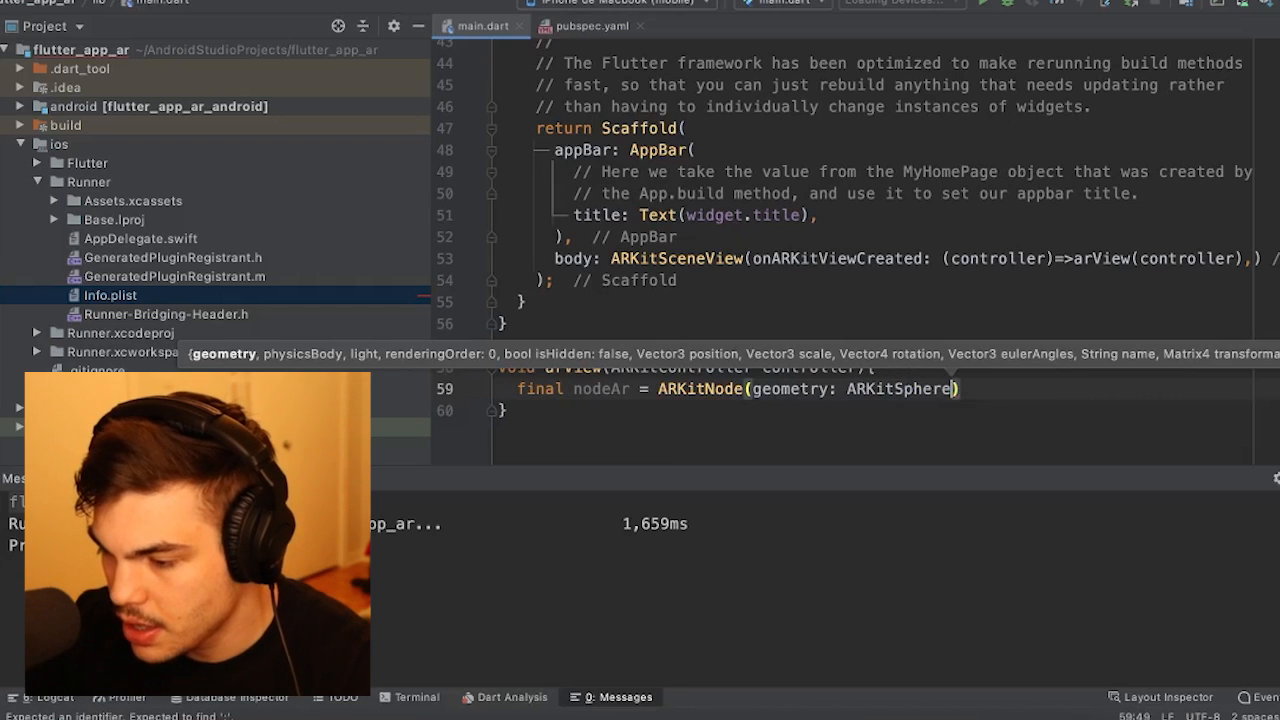
pyautogui.write('()')
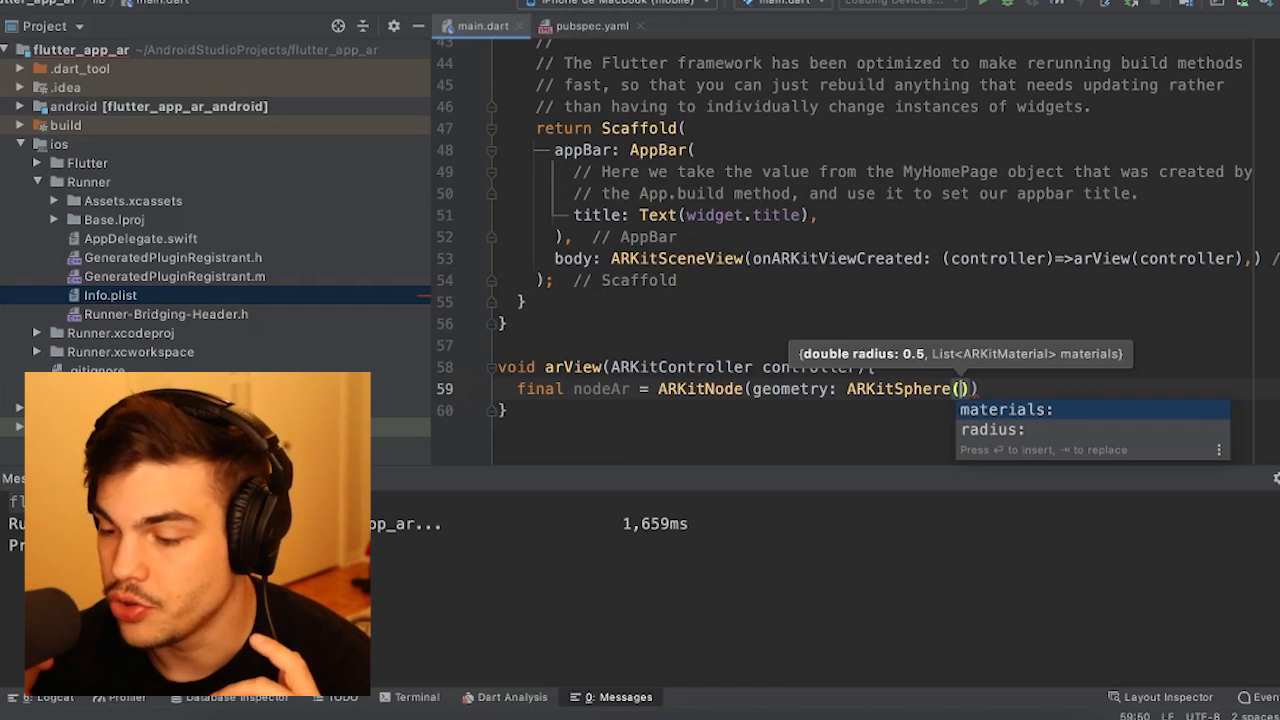
pyautogui.click(1005, 409)
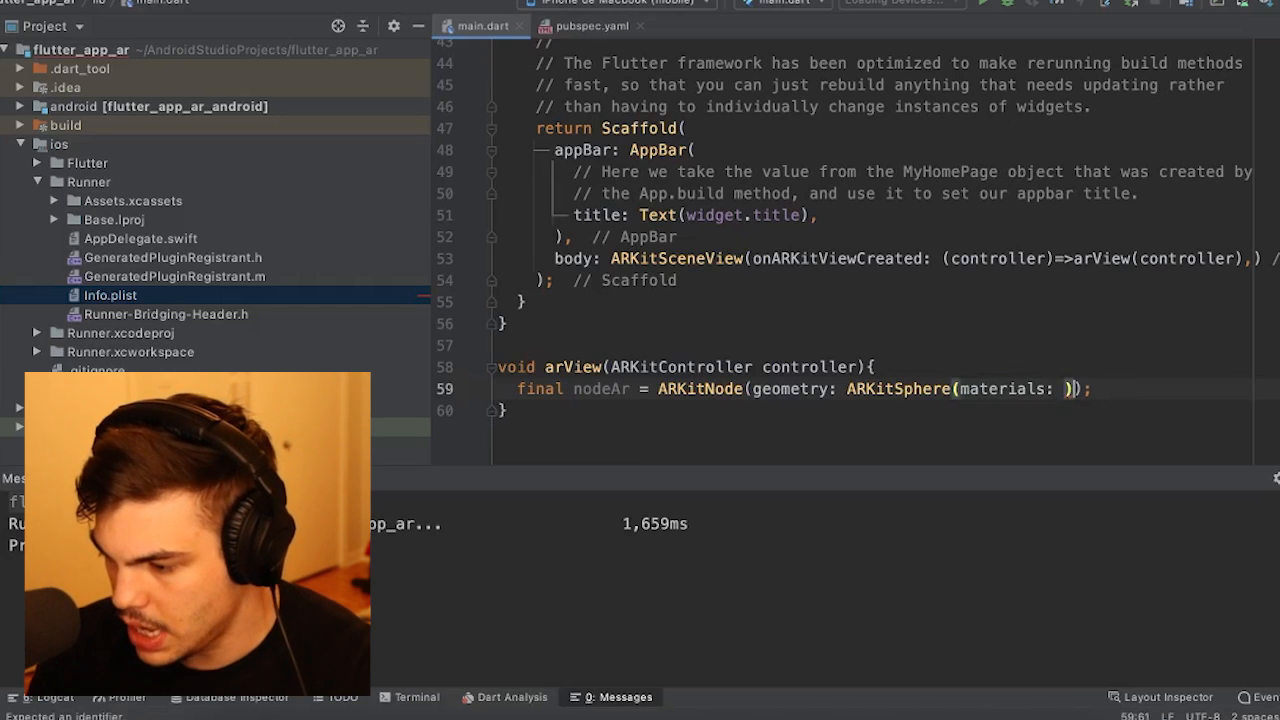
pyautogui.write(',')
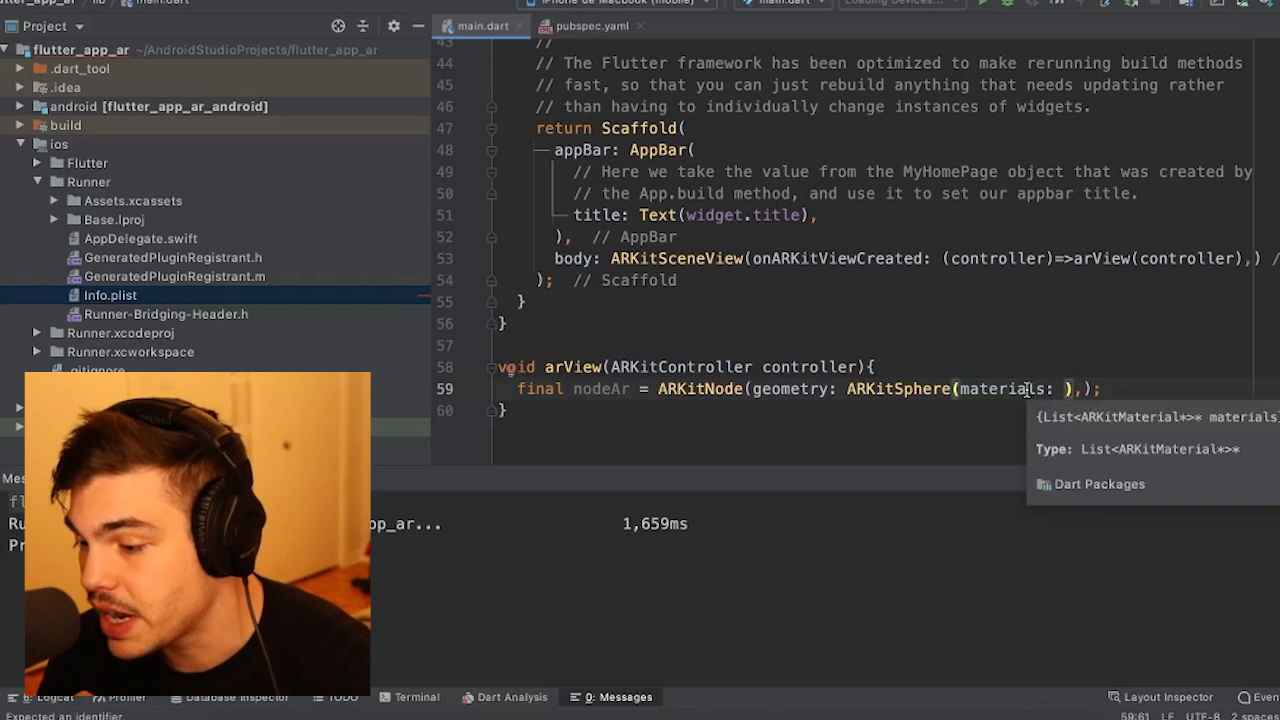
pyautogui.write('[]')
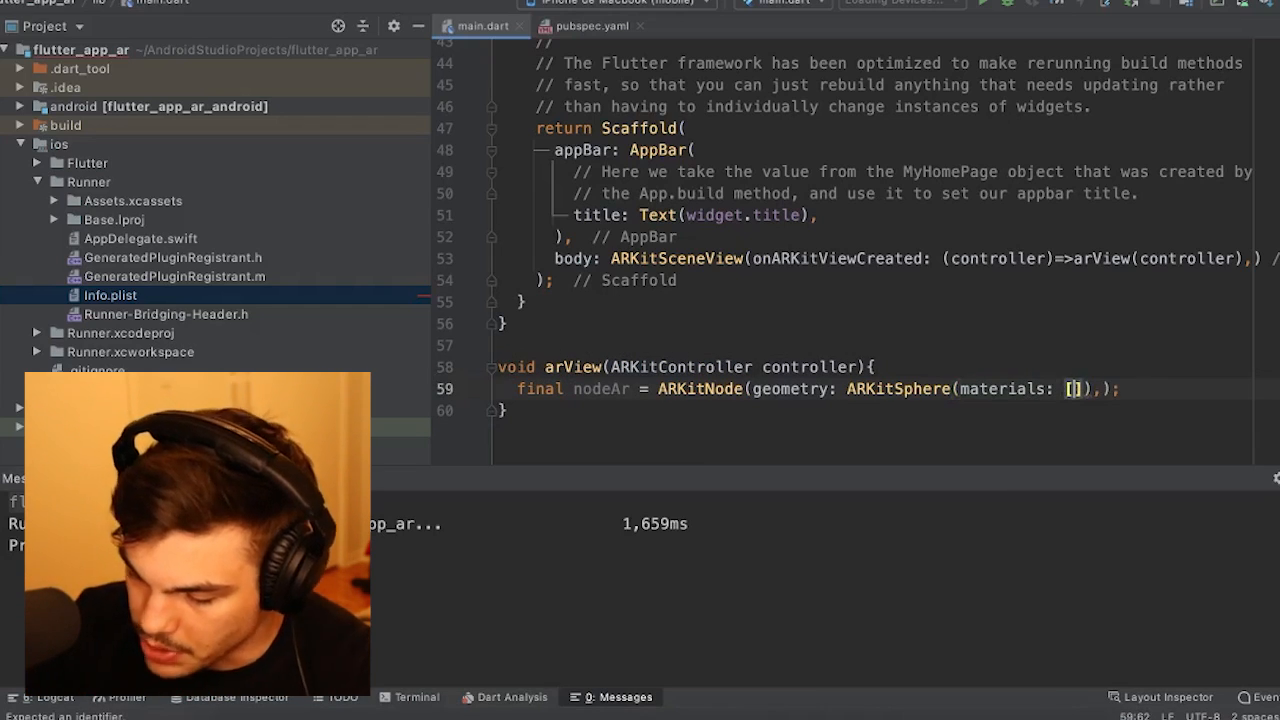
pyautogui.write('A')
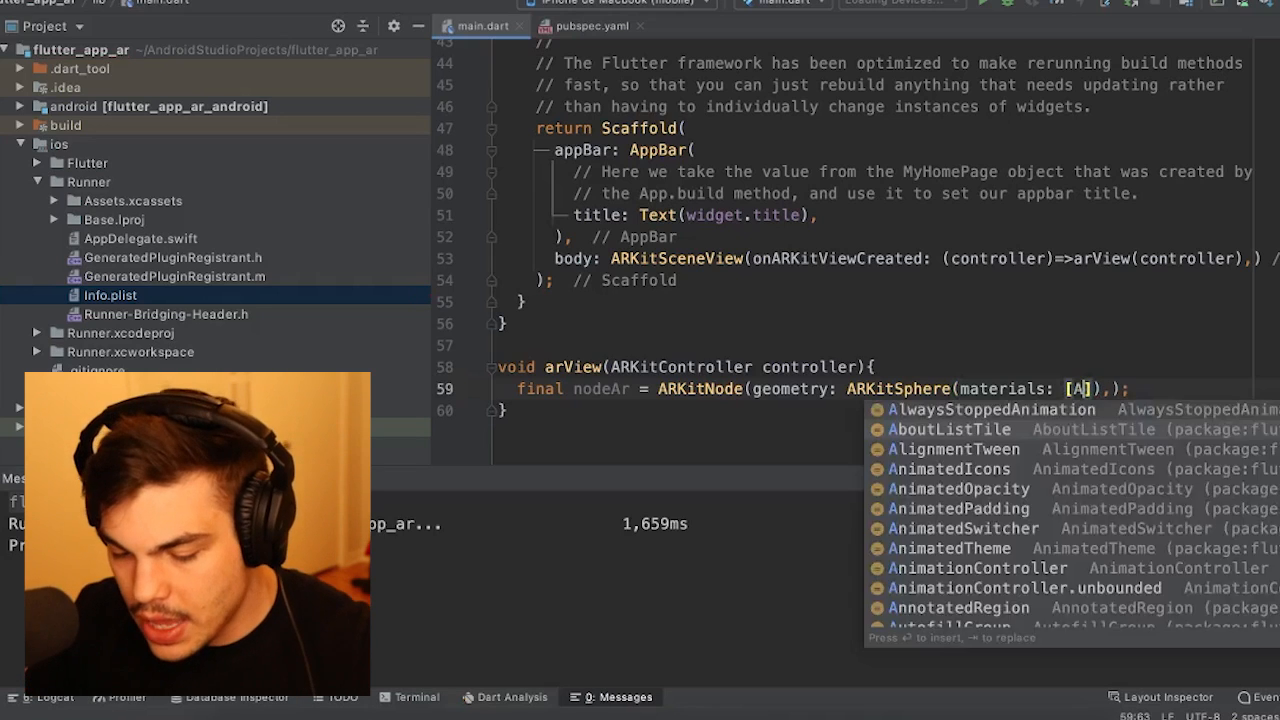
pyautogui.write('rKitMaterial(),')
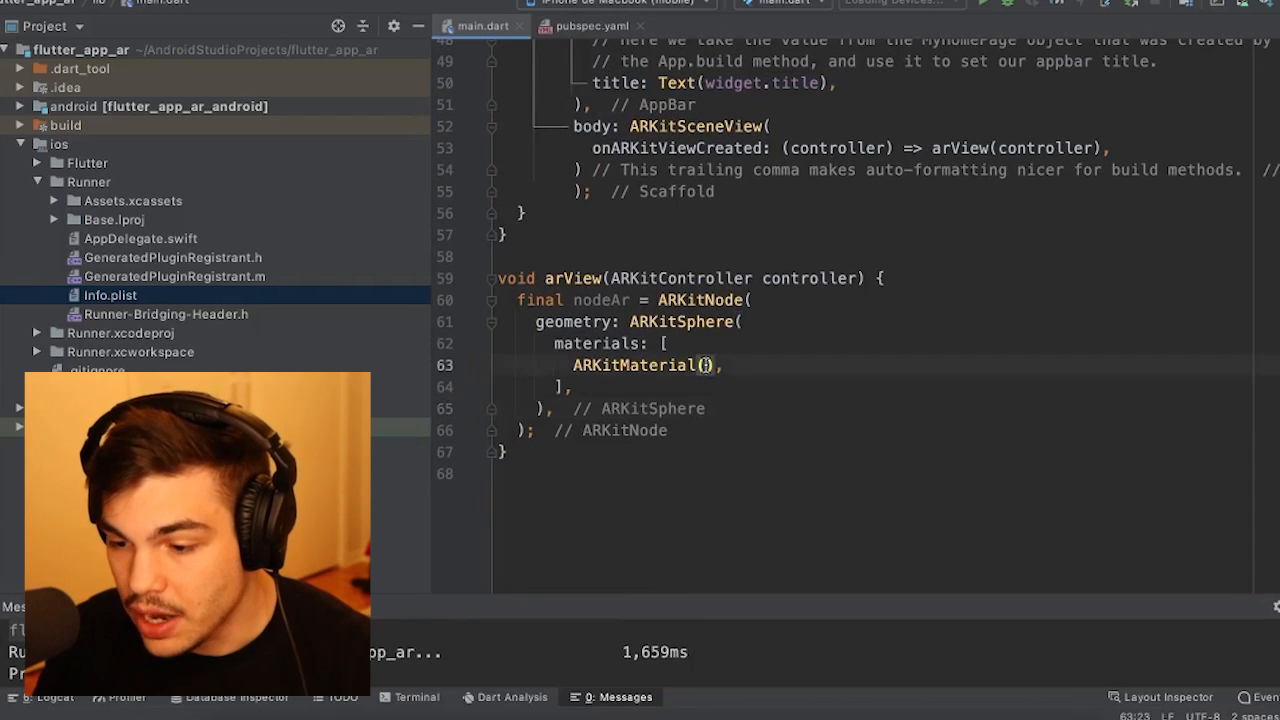
# Give the ARKitMaterial a diffuse ARKitMaterialProperty ready to take an image.
pyautogui.click(707, 365)
pyautogui.write('diffuse: ')
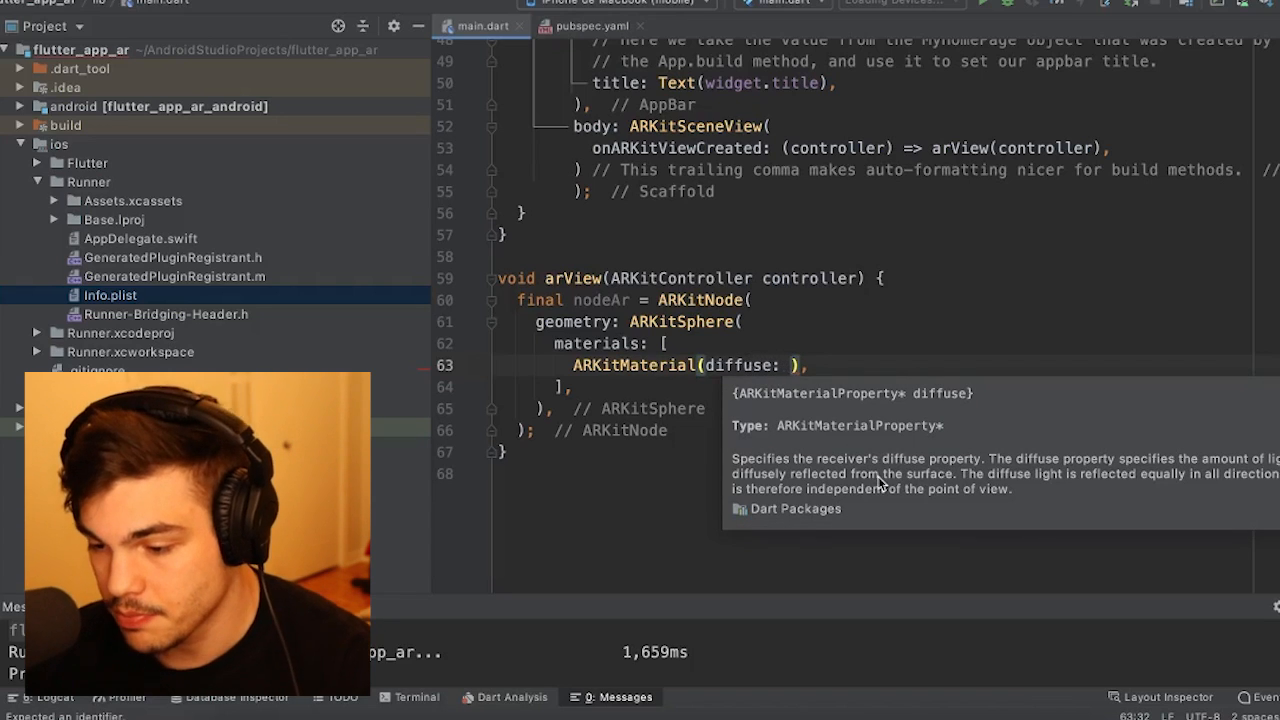
pyautogui.write('ArKitMaterialProperty')
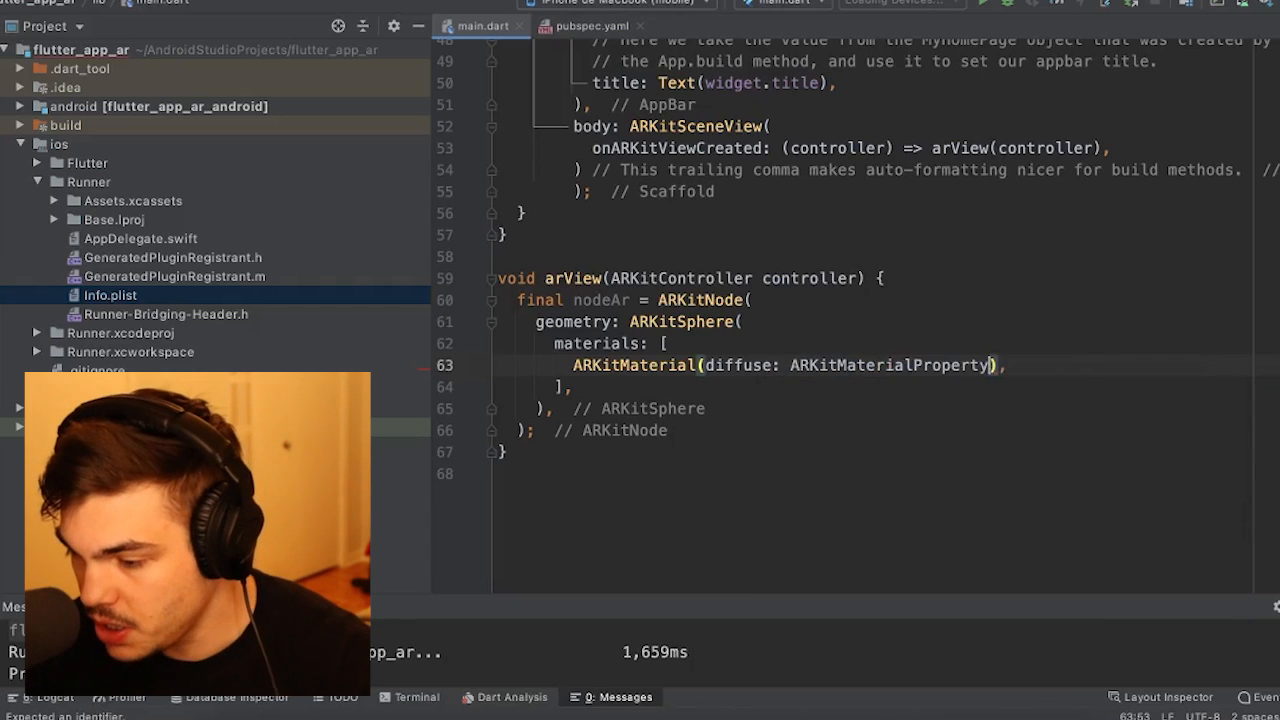
pyautogui.write('()')
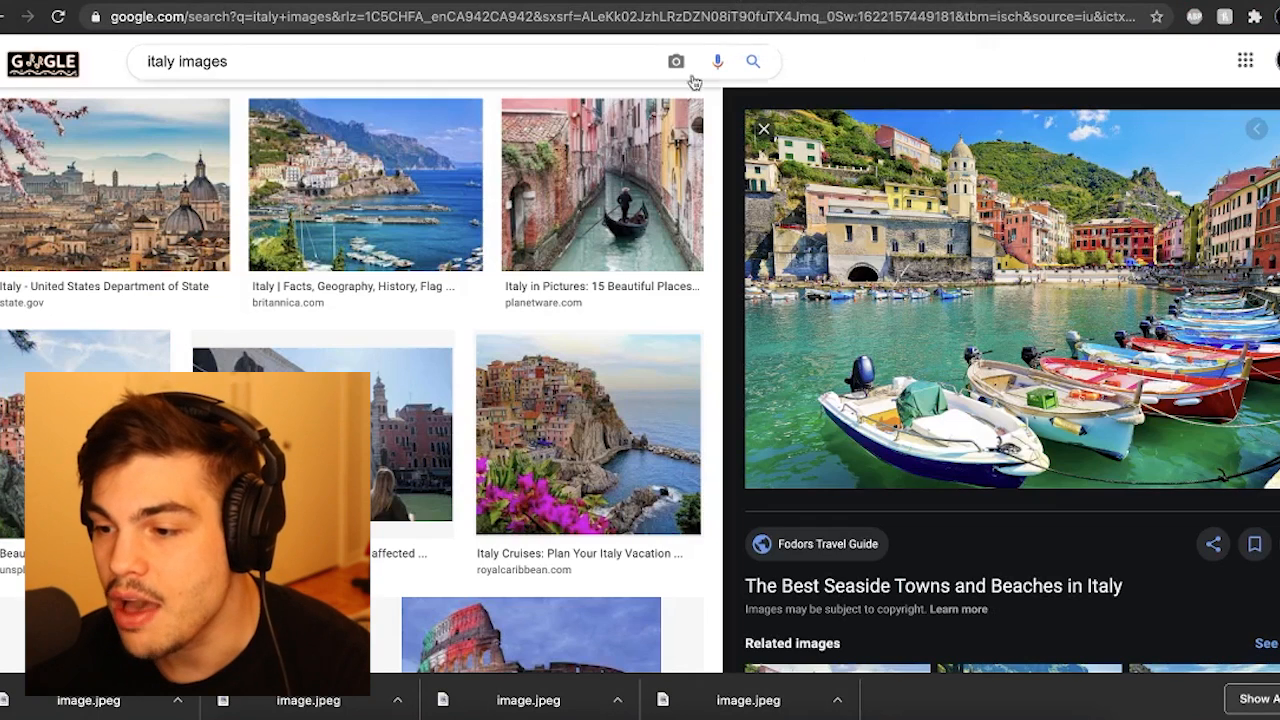
# Save the Italian seaside town photo to the Desktop under the name image.
pyautogui.rightClick(960, 305)
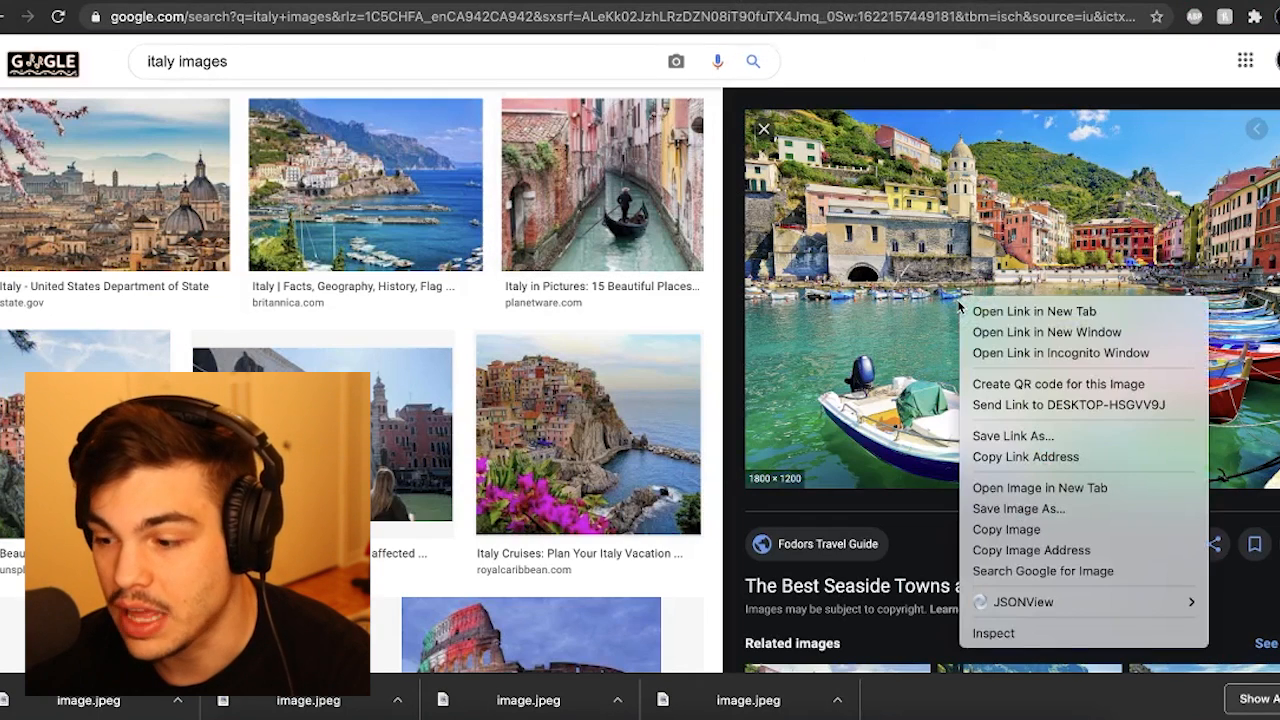
pyautogui.moveTo(1018, 508)
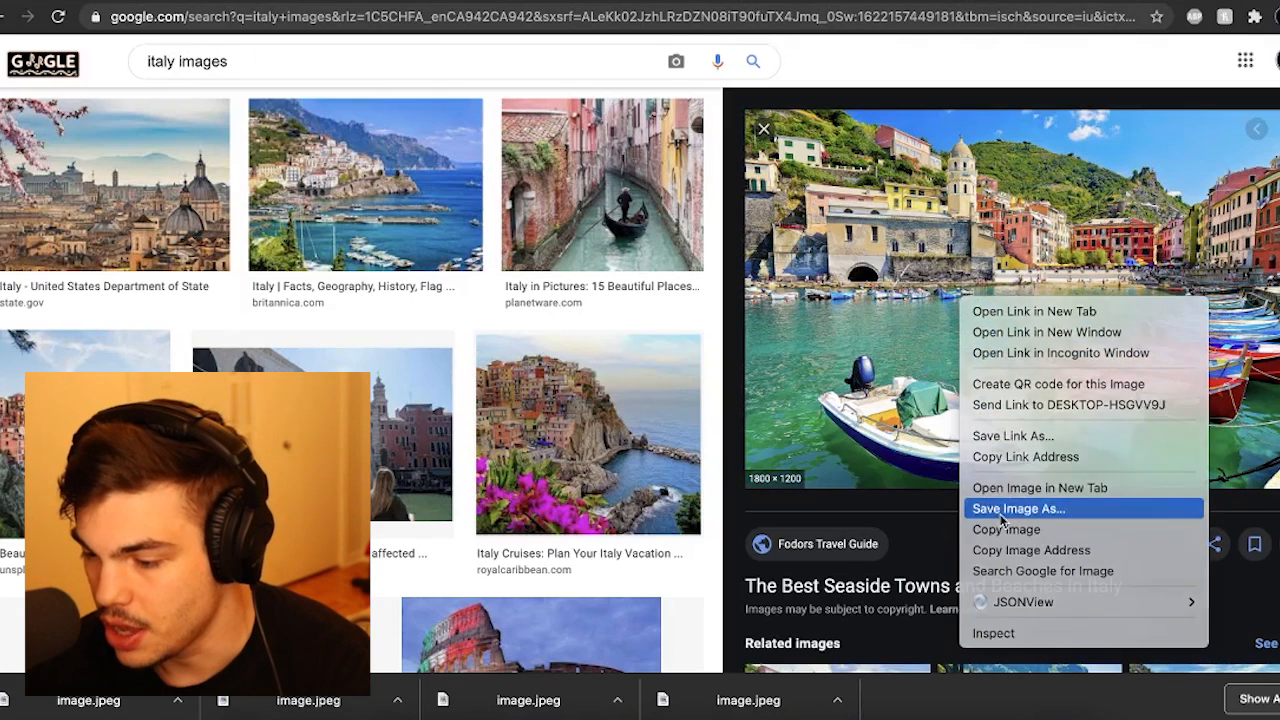
pyautogui.click(1018, 508)
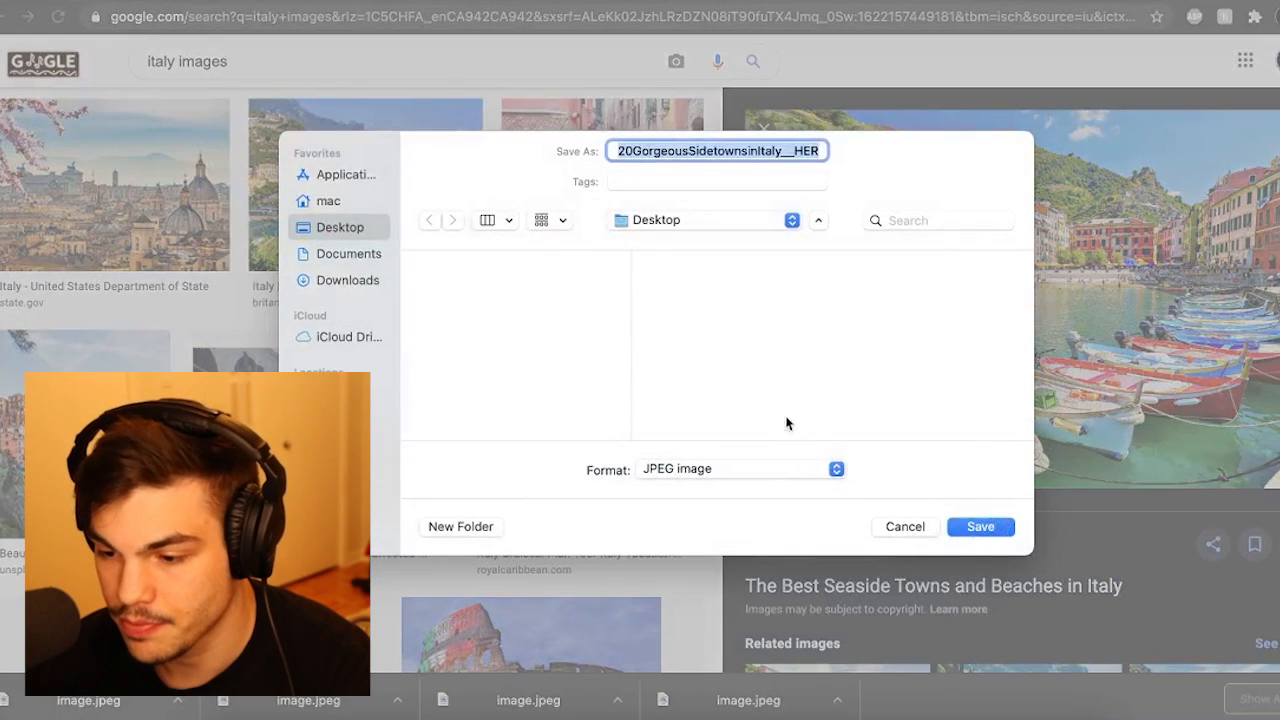
pyautogui.write('image: )),')
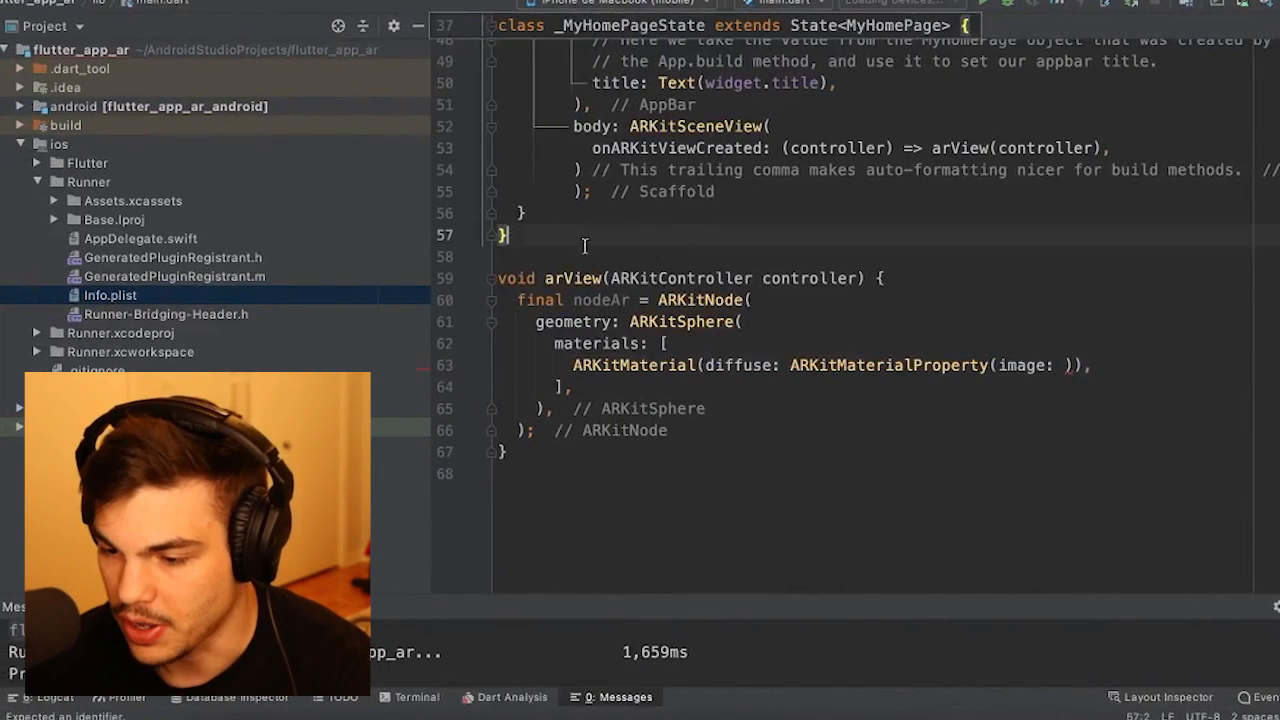
# Move image.jpeg from the Desktop into a new images folder at the project root, confirming the refactor.
pyautogui.click(20, 144)
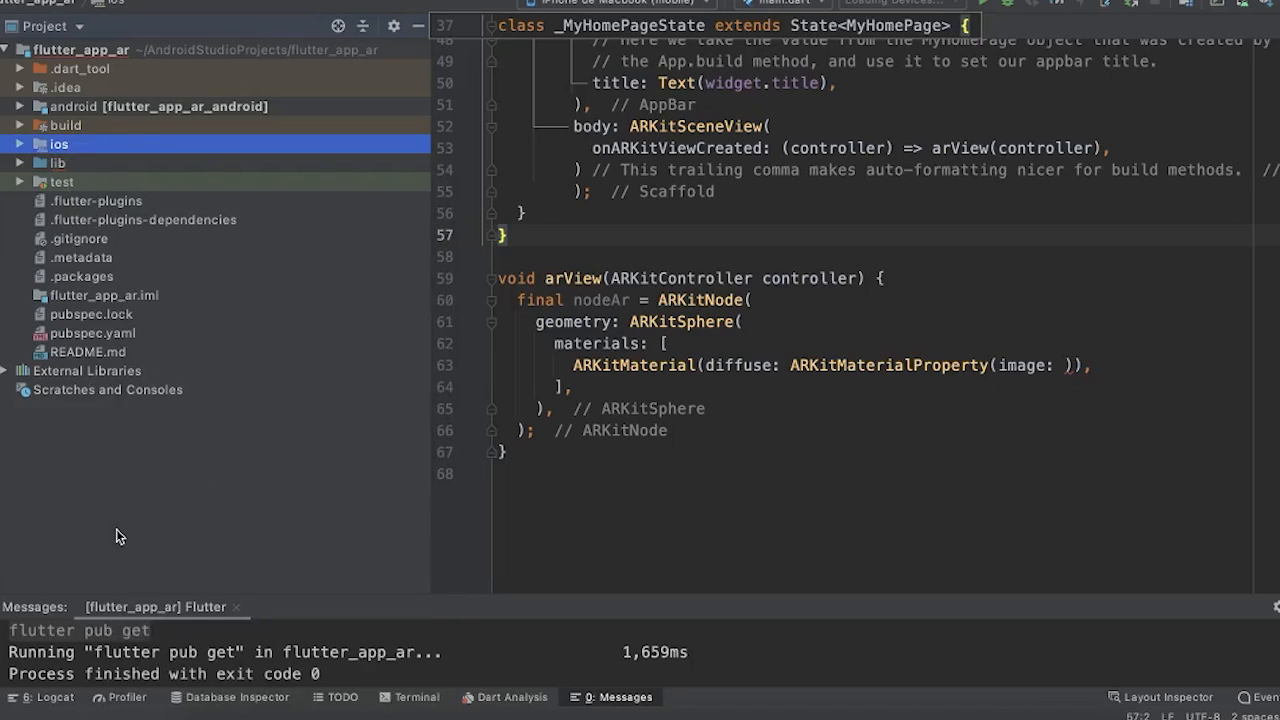
pyautogui.click(80, 50)
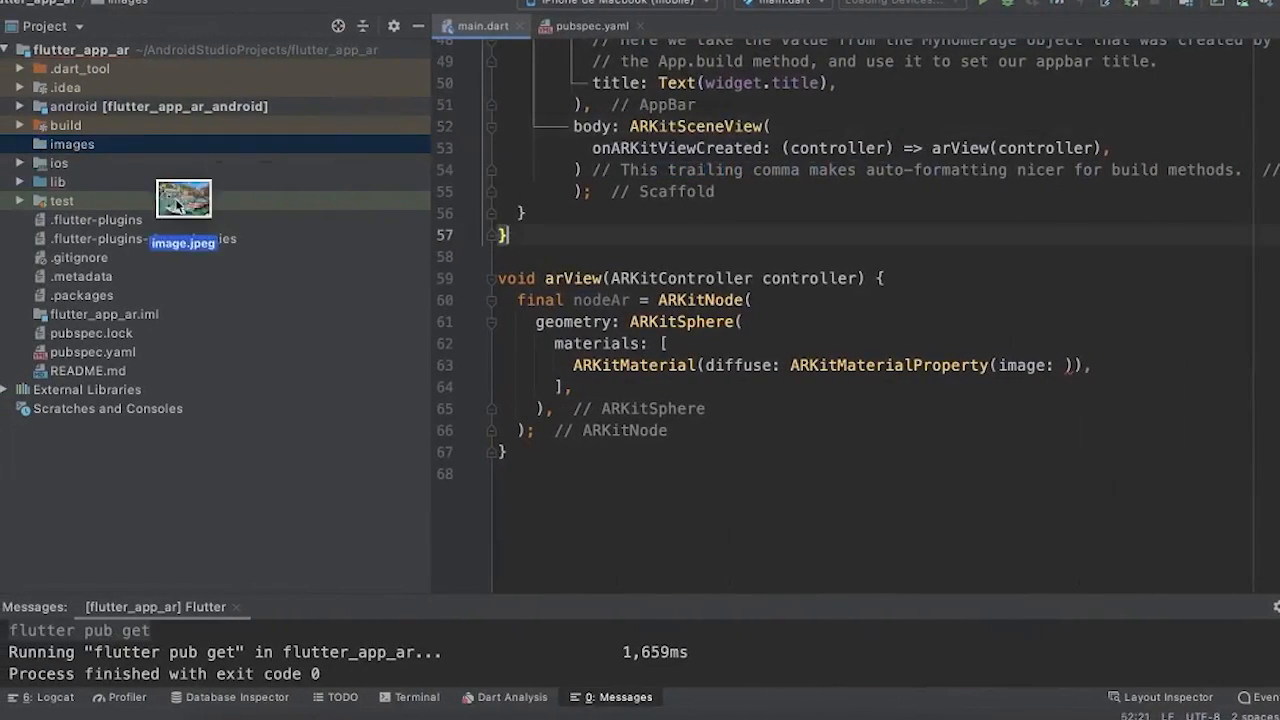
pyautogui.moveTo(184, 198); pyautogui.dragTo(64, 143)
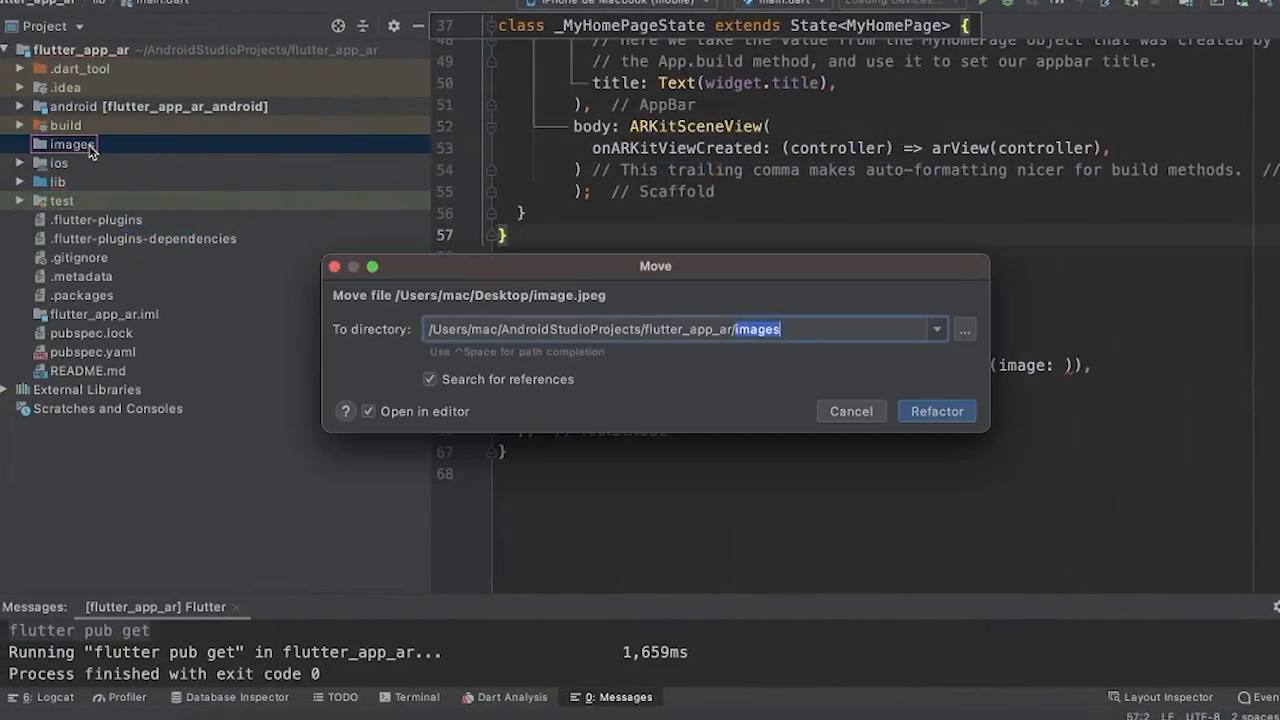
pyautogui.click(936, 411)
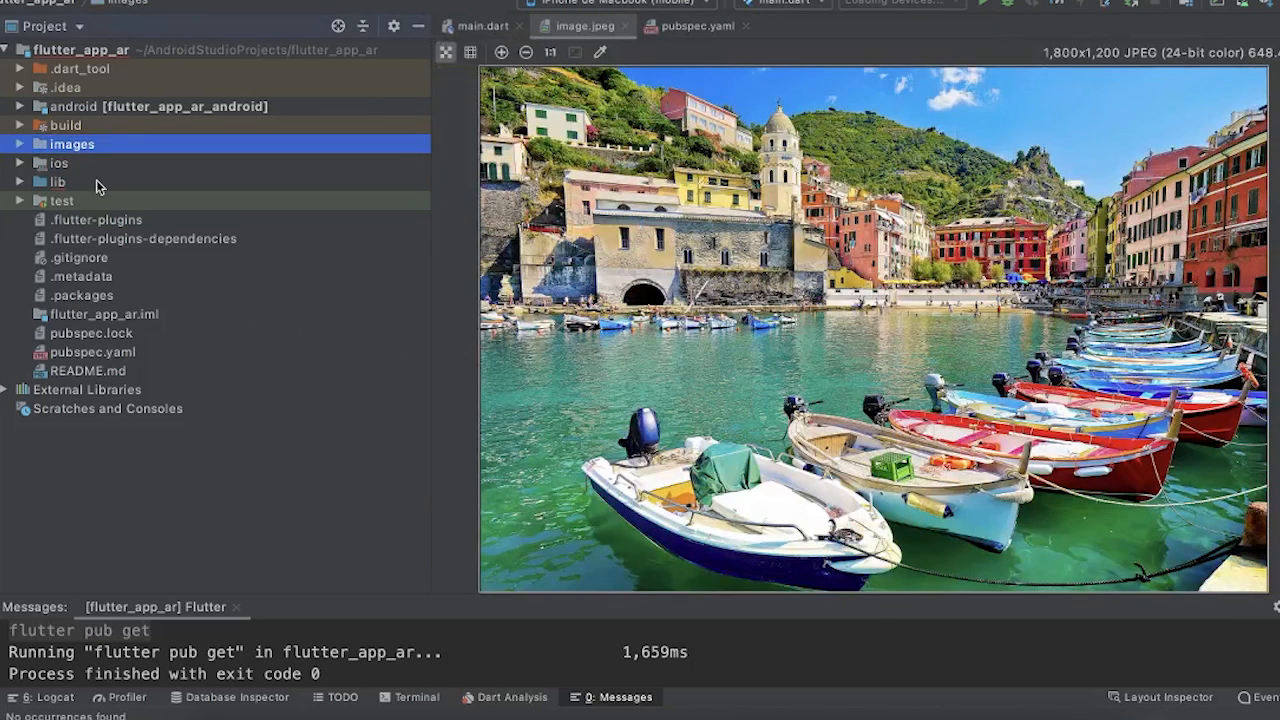
pyautogui.click(92, 352)
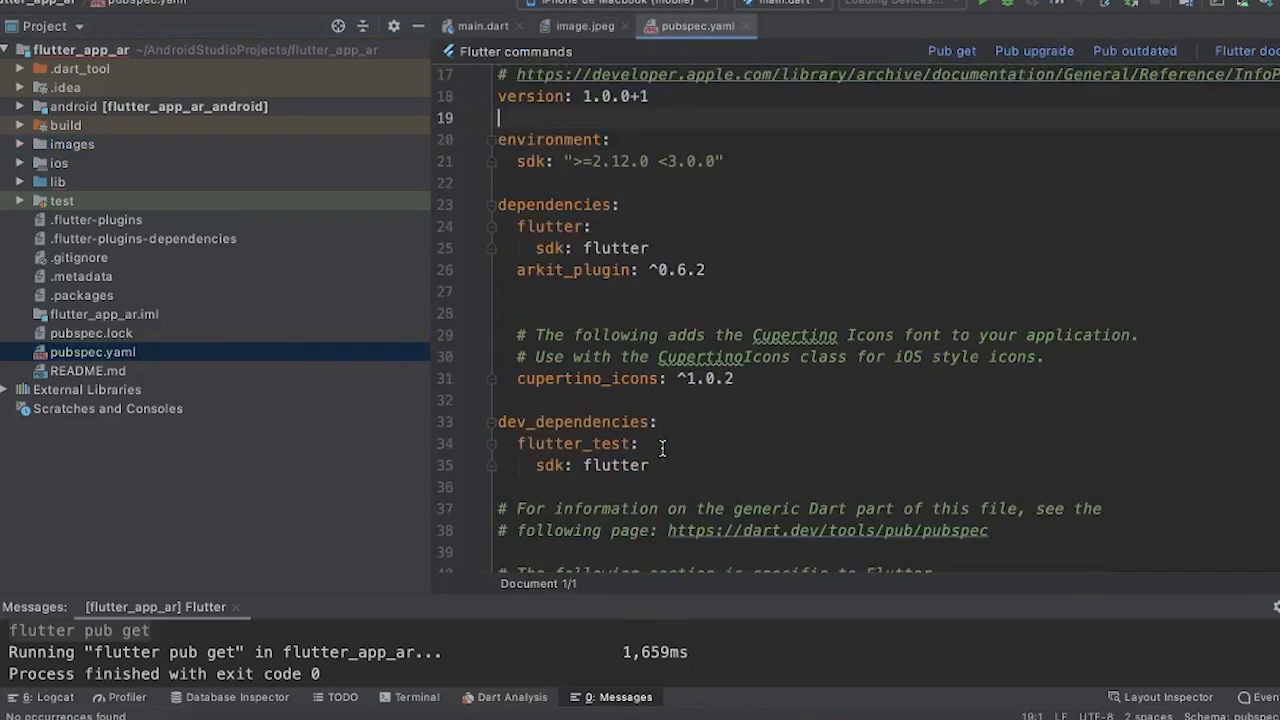
# Uncomment pubspec.yaml's assets section listing images/image.jpeg and run Pub get.
pyautogui.scroll(-3)
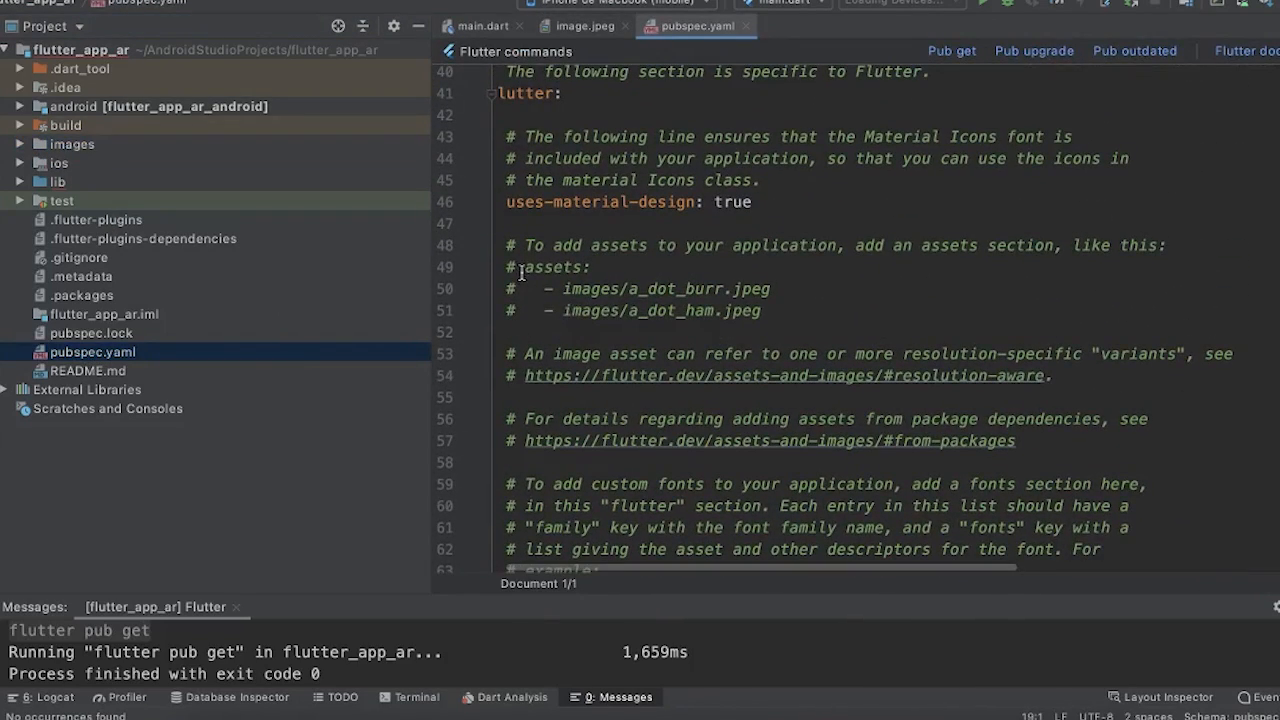
pyautogui.click(535, 267)
pyautogui.write('image')
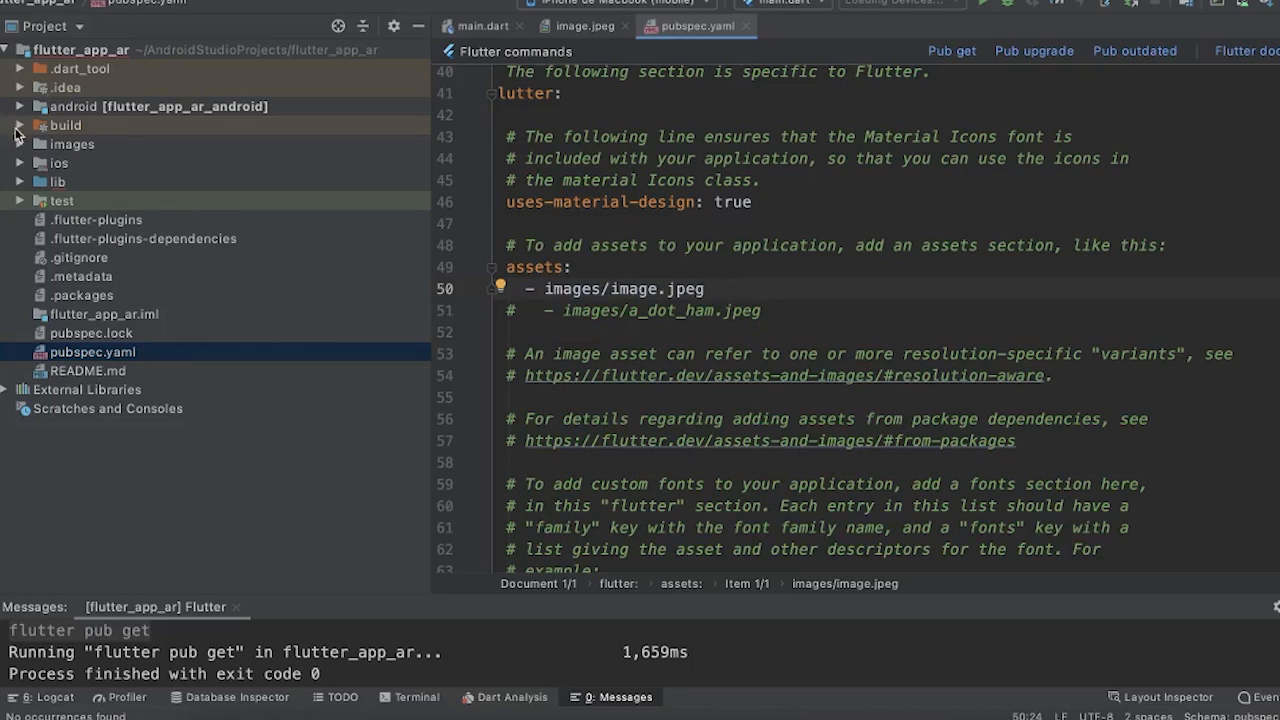
pyautogui.click(19, 143)
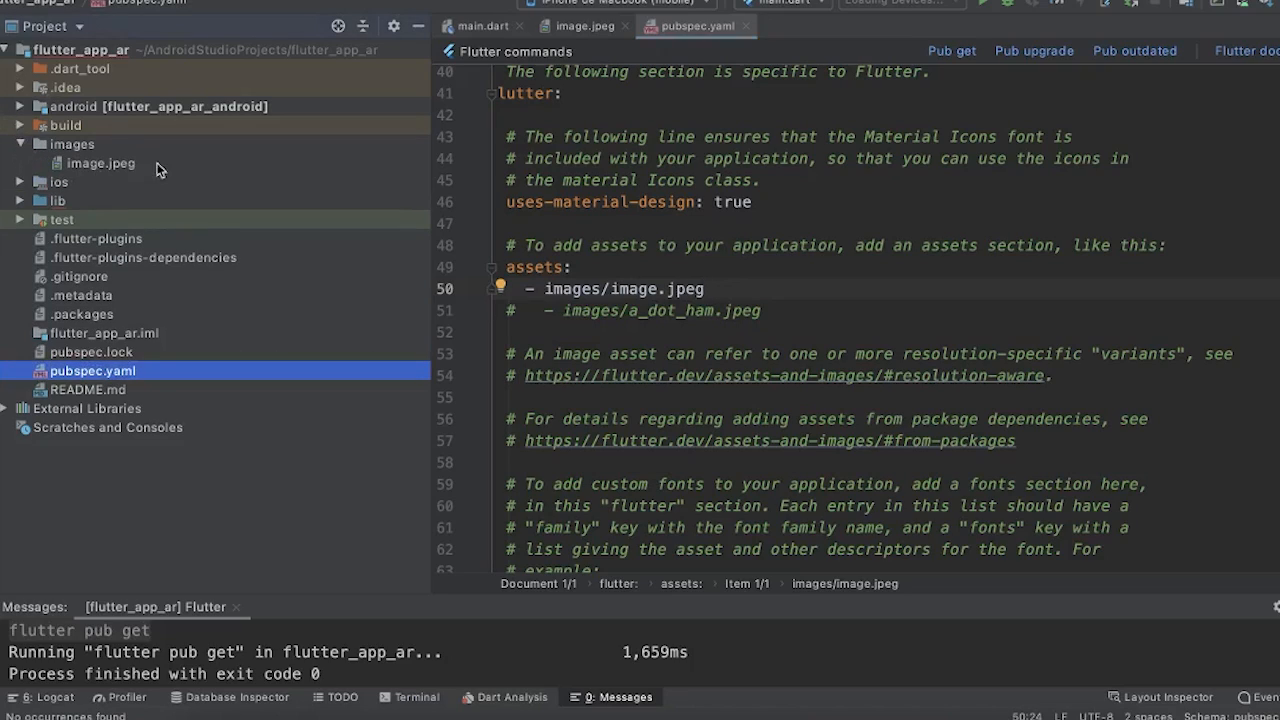
pyautogui.click(951, 50)
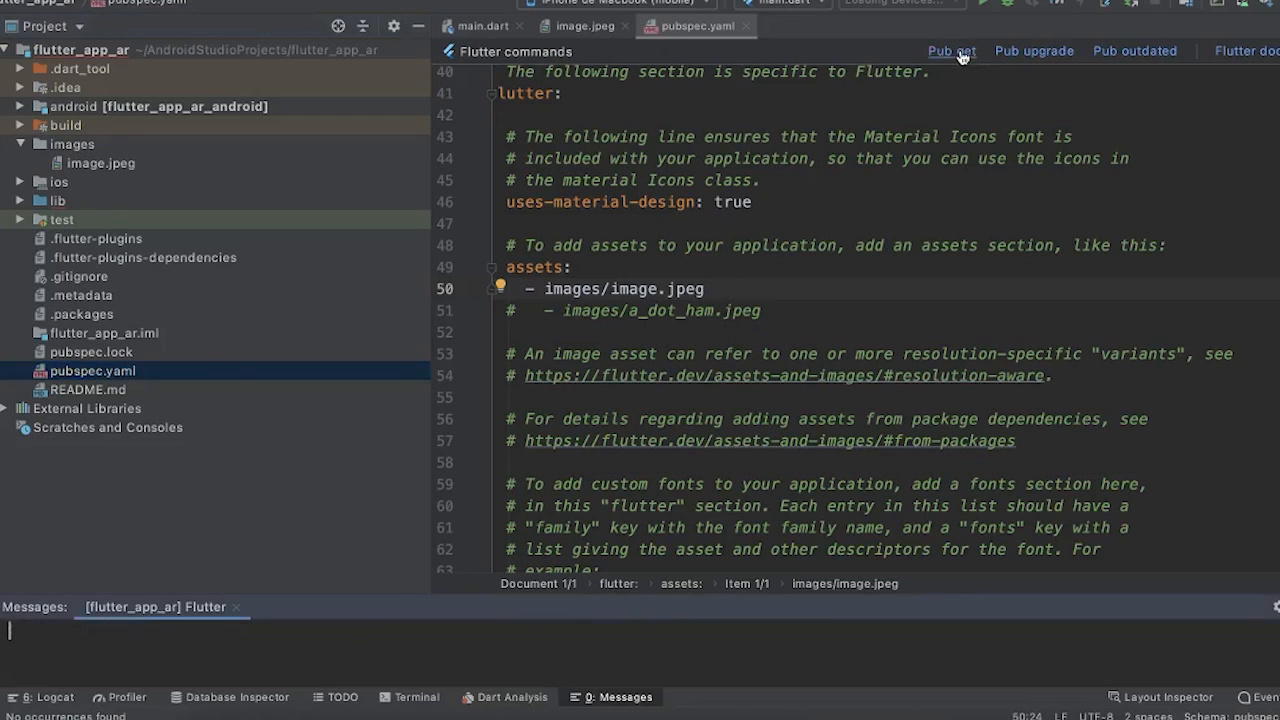
pyautogui.click(951, 50)
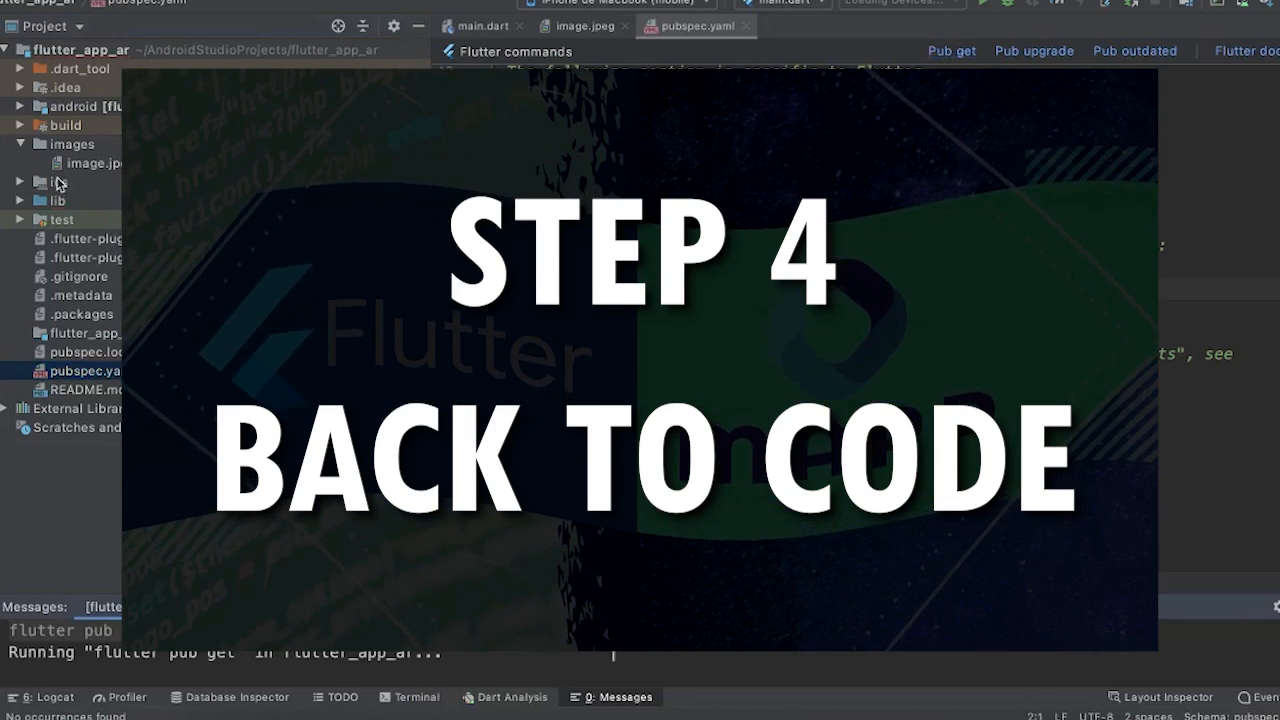
# Set the diffuse image in main.dart to "images/image.jpeg".
pyautogui.click(90, 219)
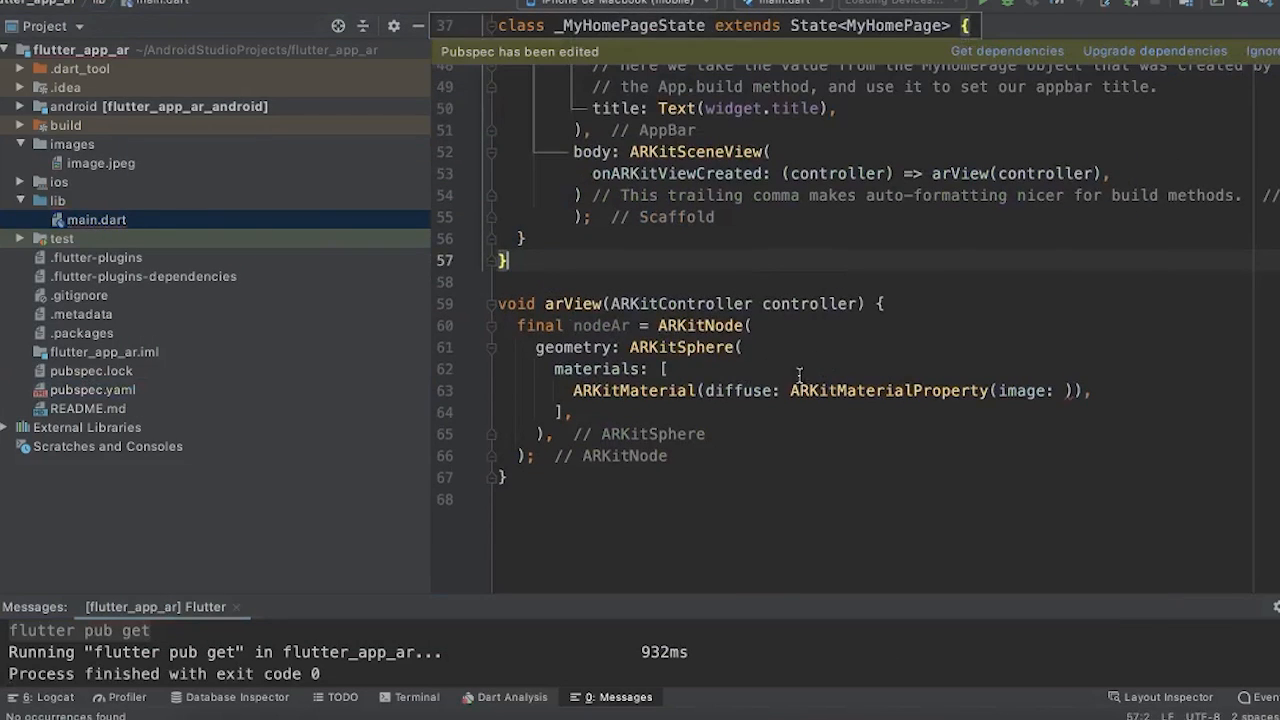
pyautogui.click(1067, 390)
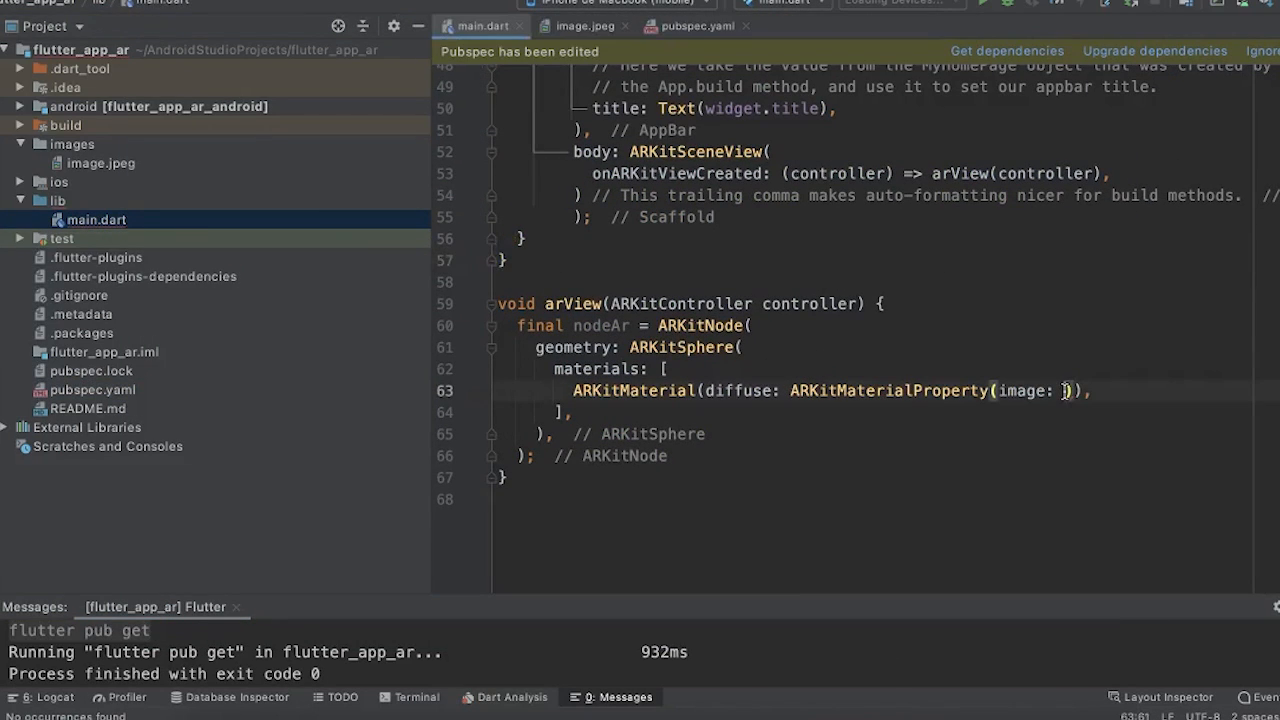
pyautogui.write('"imag"')
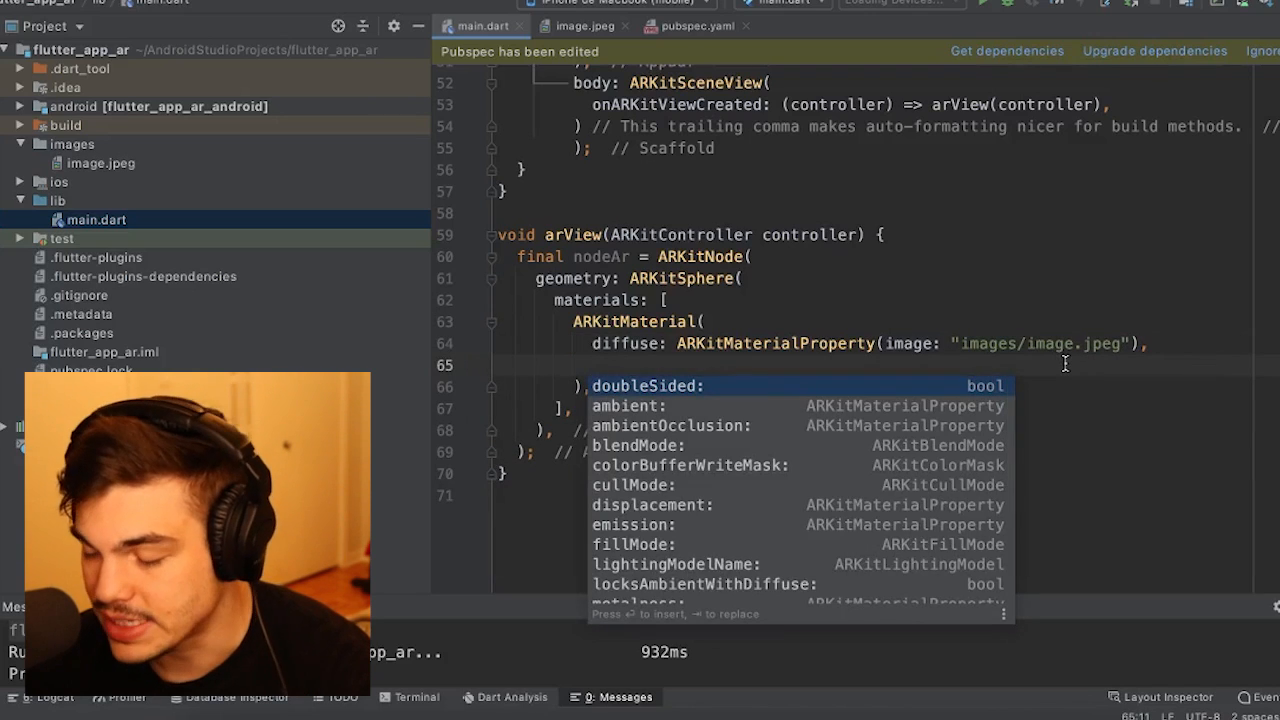
# Add doubleSided: true to the ARKitMaterial.
pyautogui.press('enter')
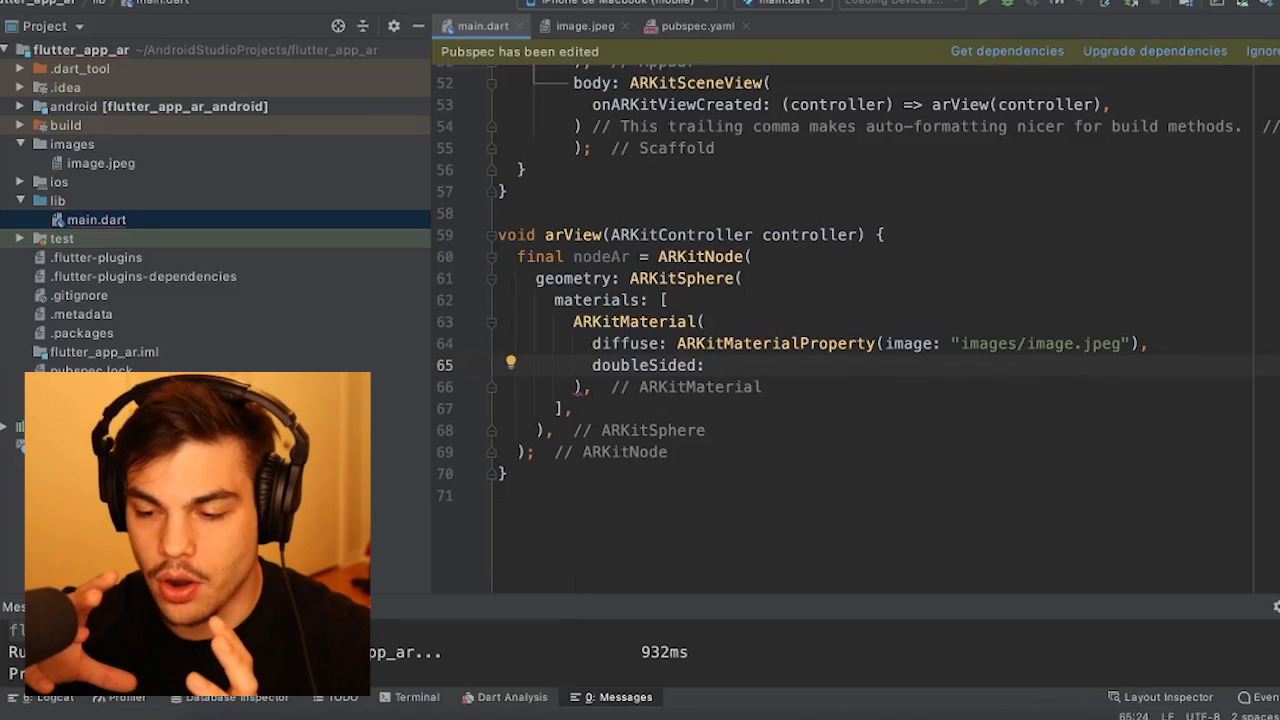
pyautogui.click(710, 365)
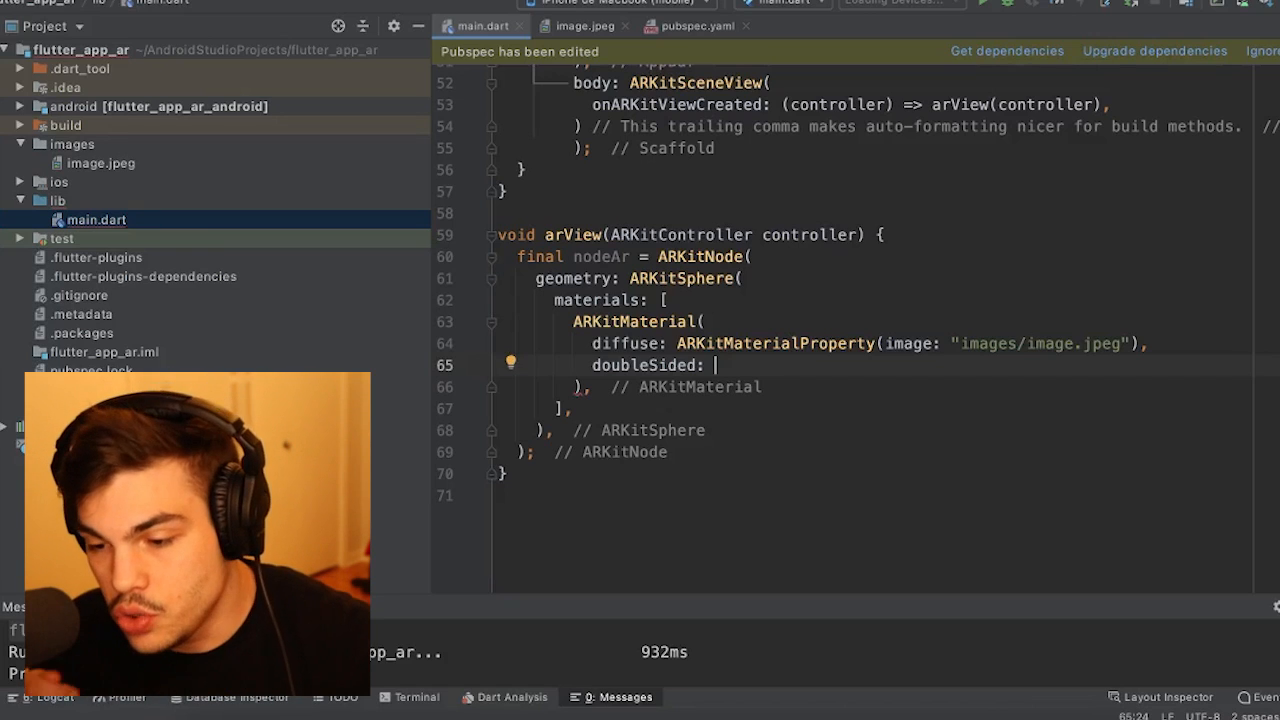
pyautogui.write('true')
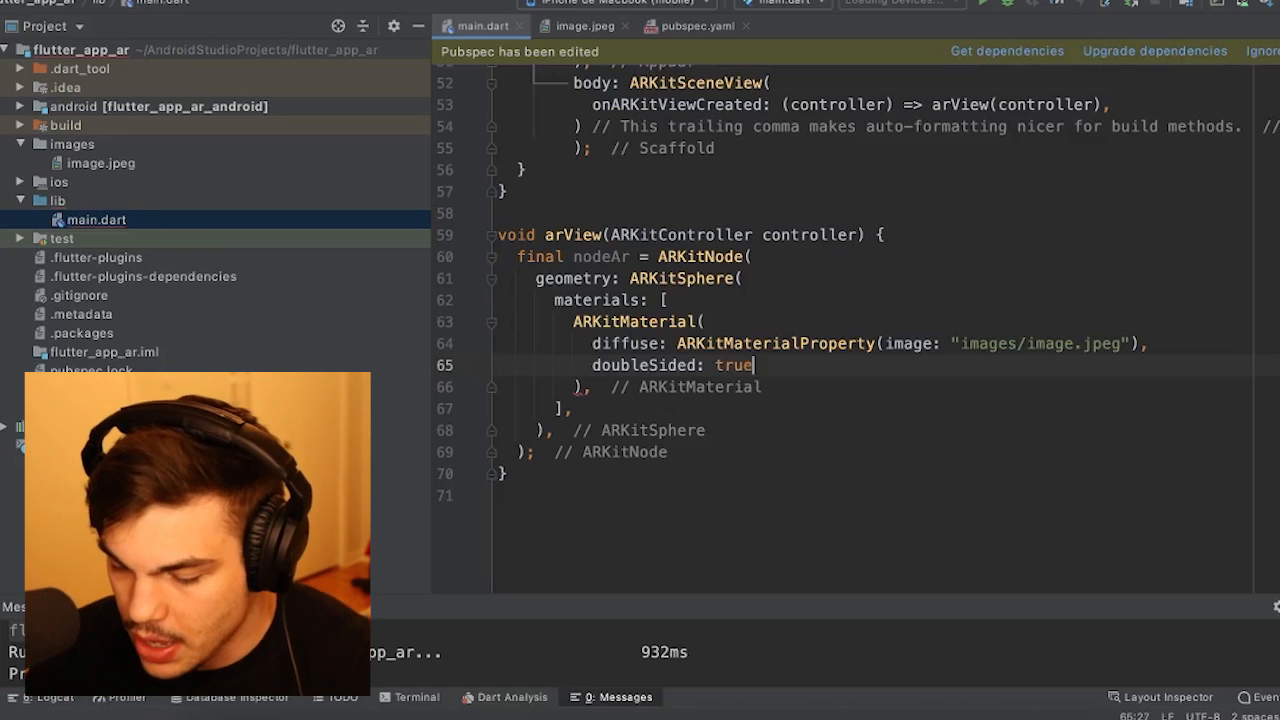
pyautogui.write(',')
pyautogui.write('radius:')
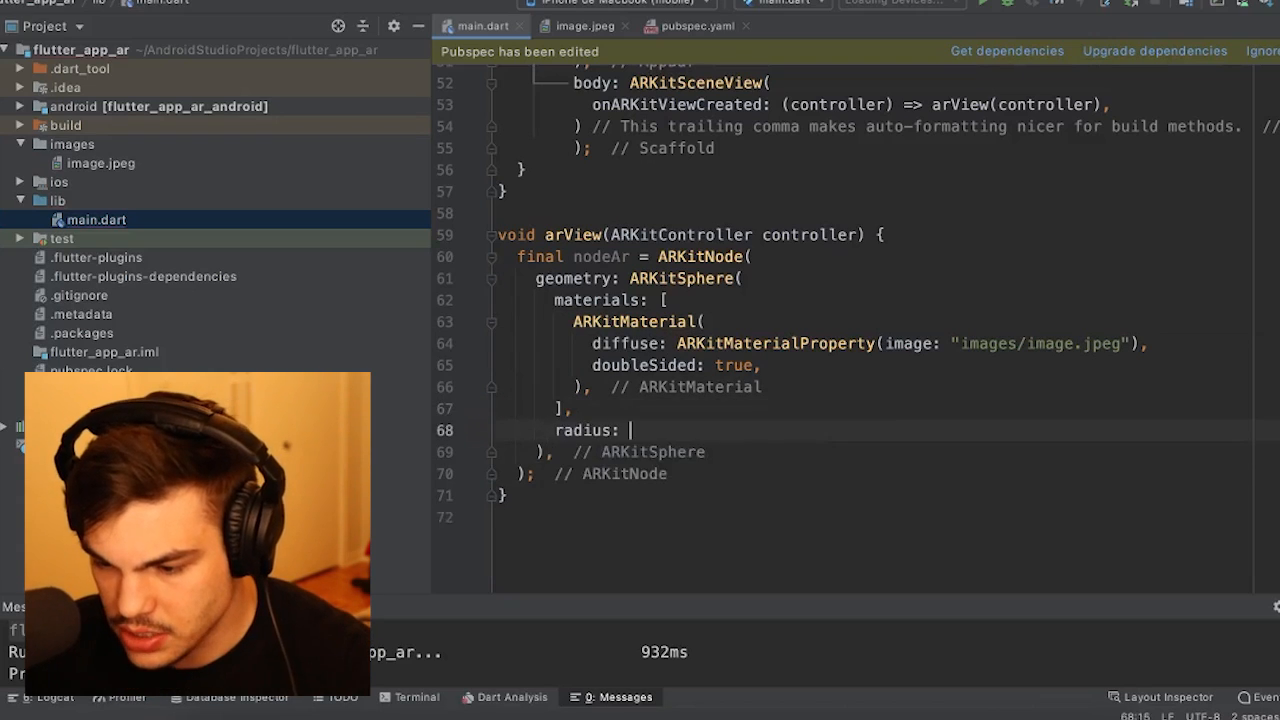
# Give the sphere radius 1 and a position of Vector3(0,0,0) on the node.
pyautogui.write('1')
pyautogui.write('position:')
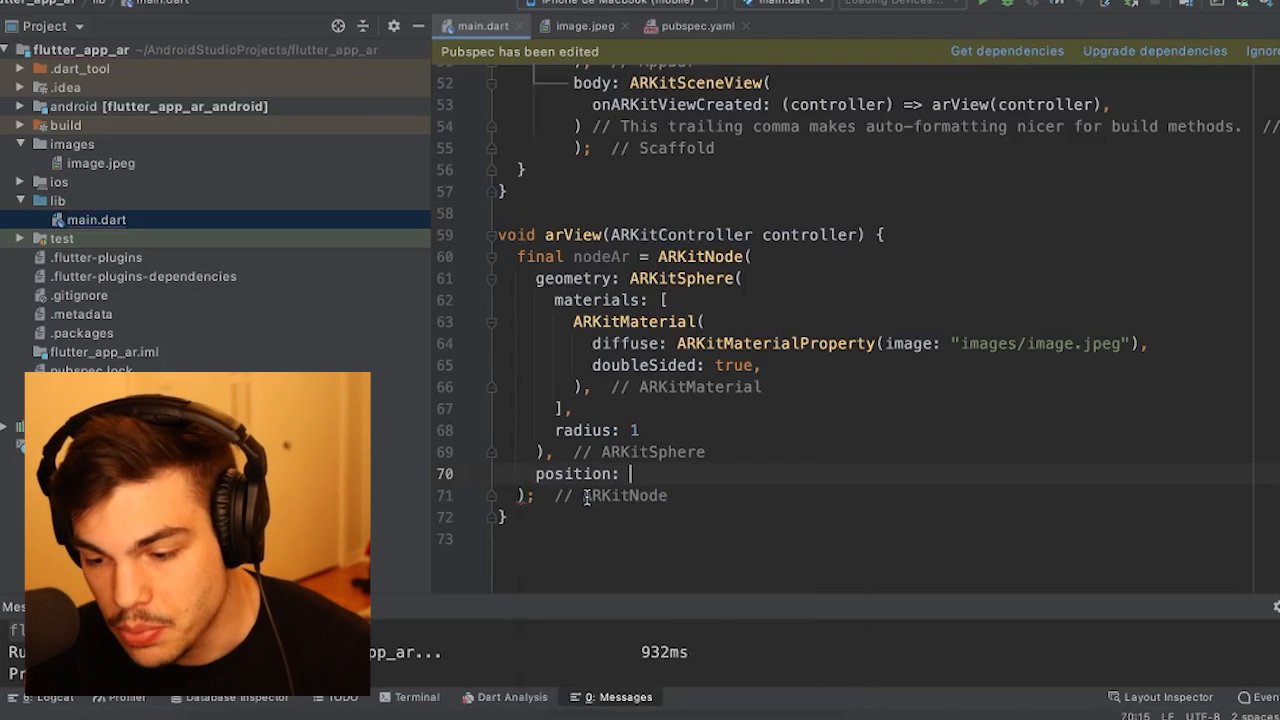
pyautogui.write('Vetor')
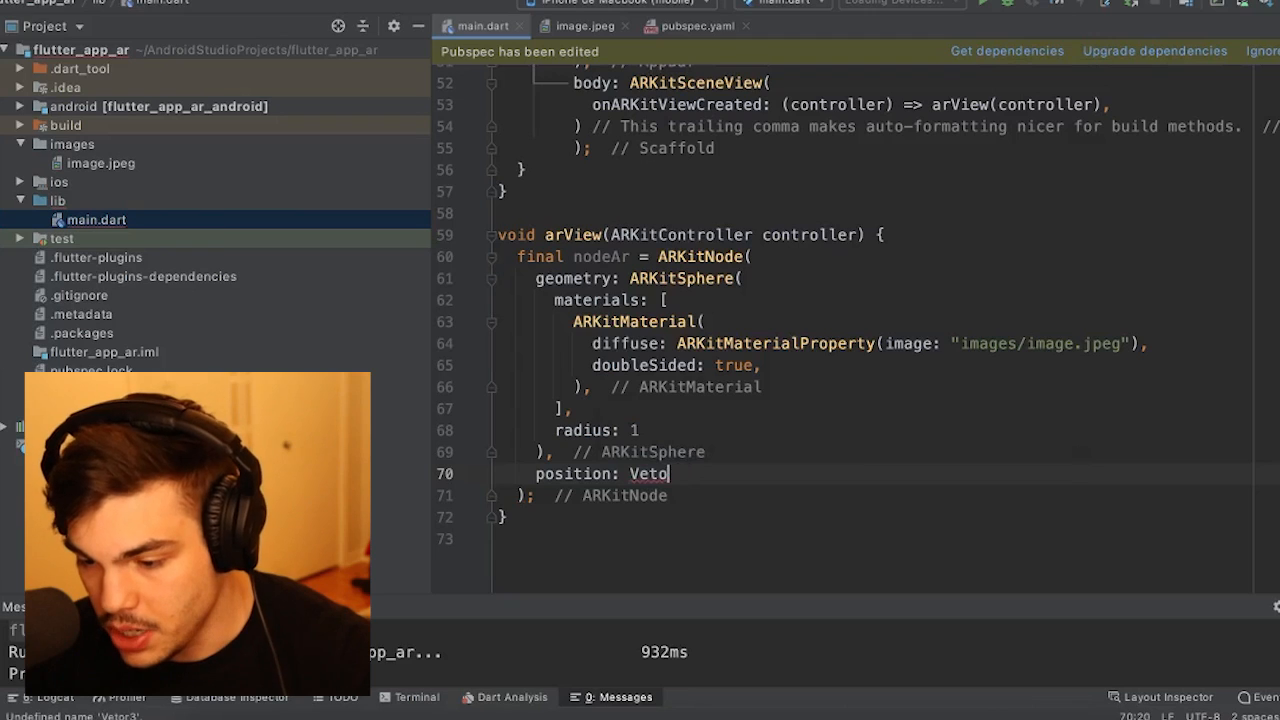
pyautogui.write('c3')
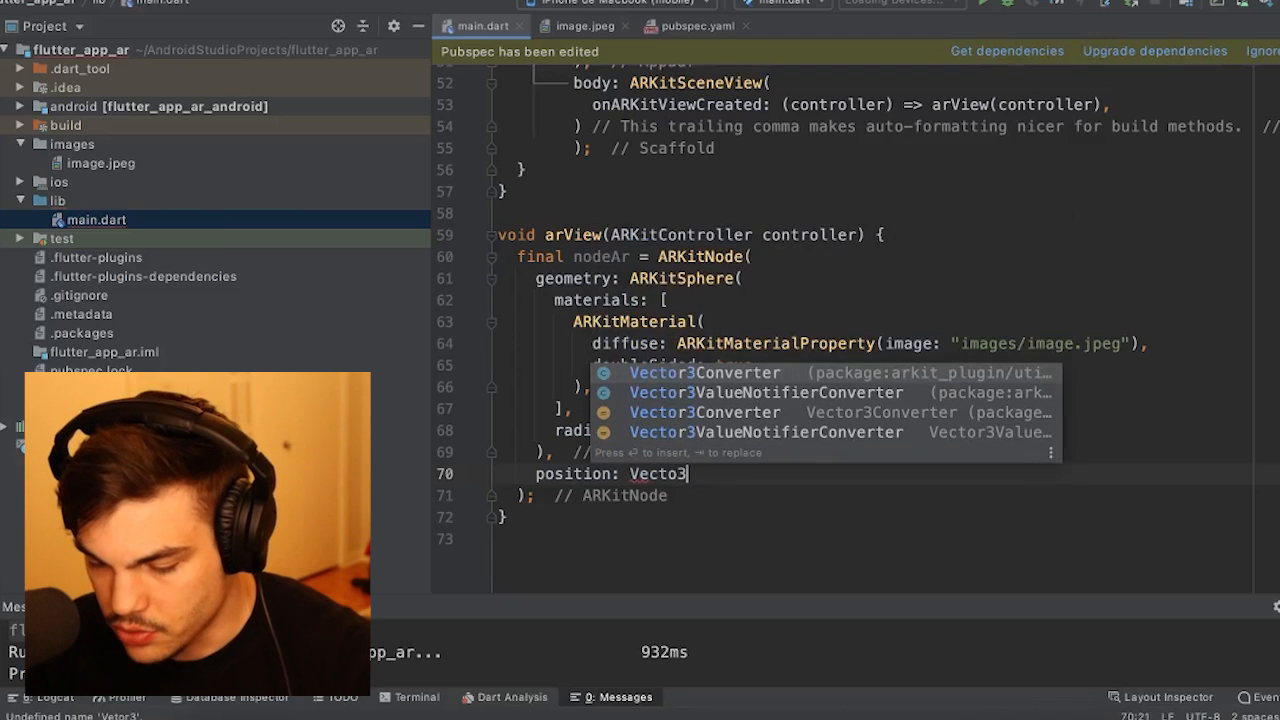
pyautogui.write('(0,')
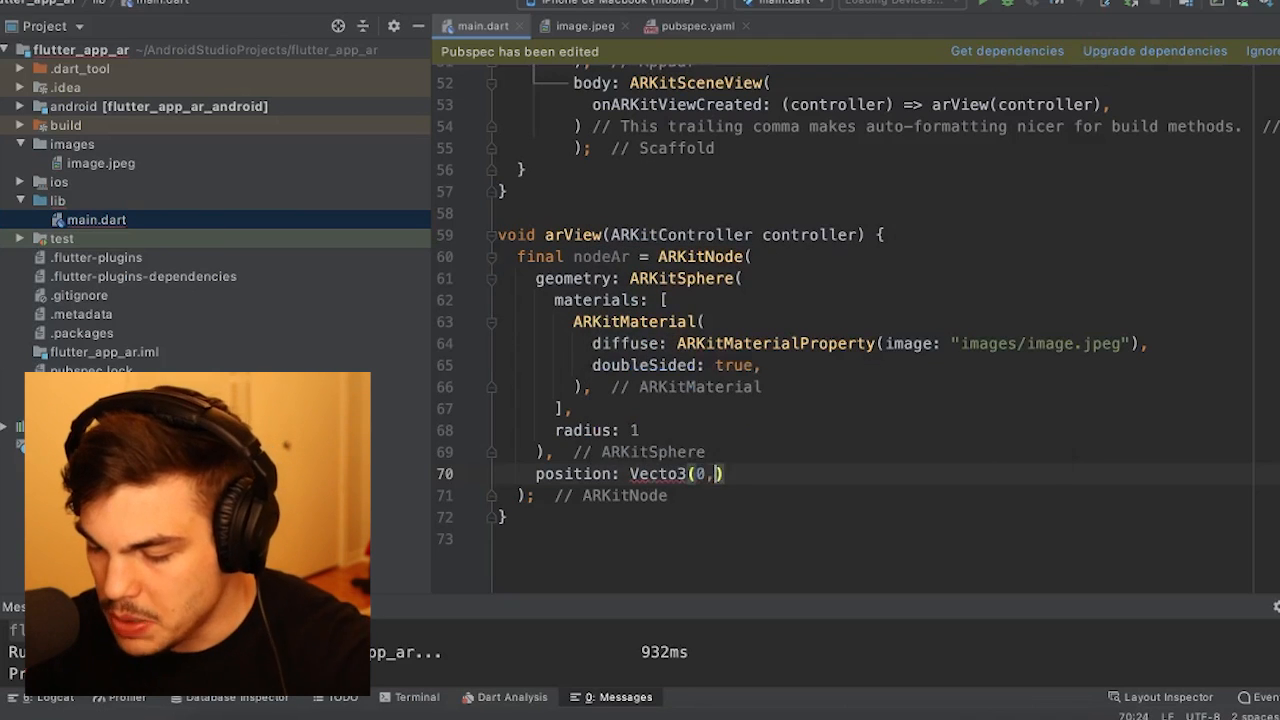
pyautogui.write('0,0);')
pyautogui.write("import '';")
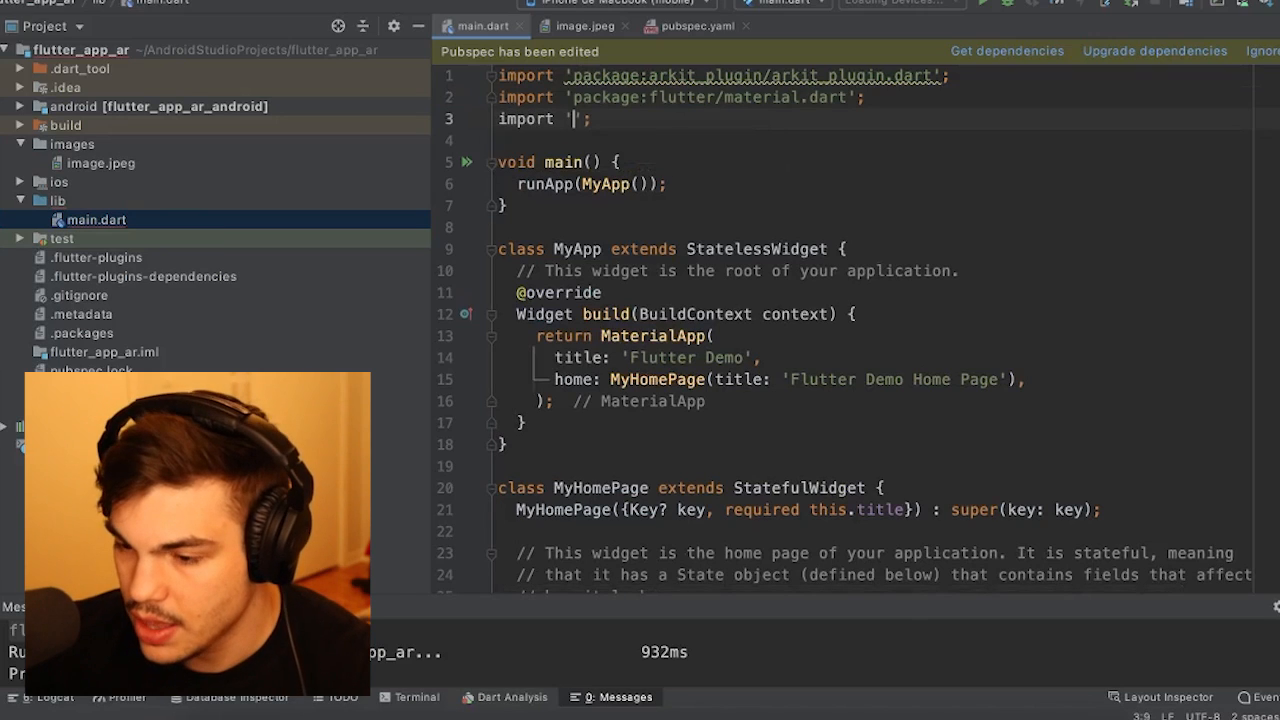
# Add radius: 1 to ARKitSphere and correct the misspelled class name to Vector3.
pyautogui.write('mat')
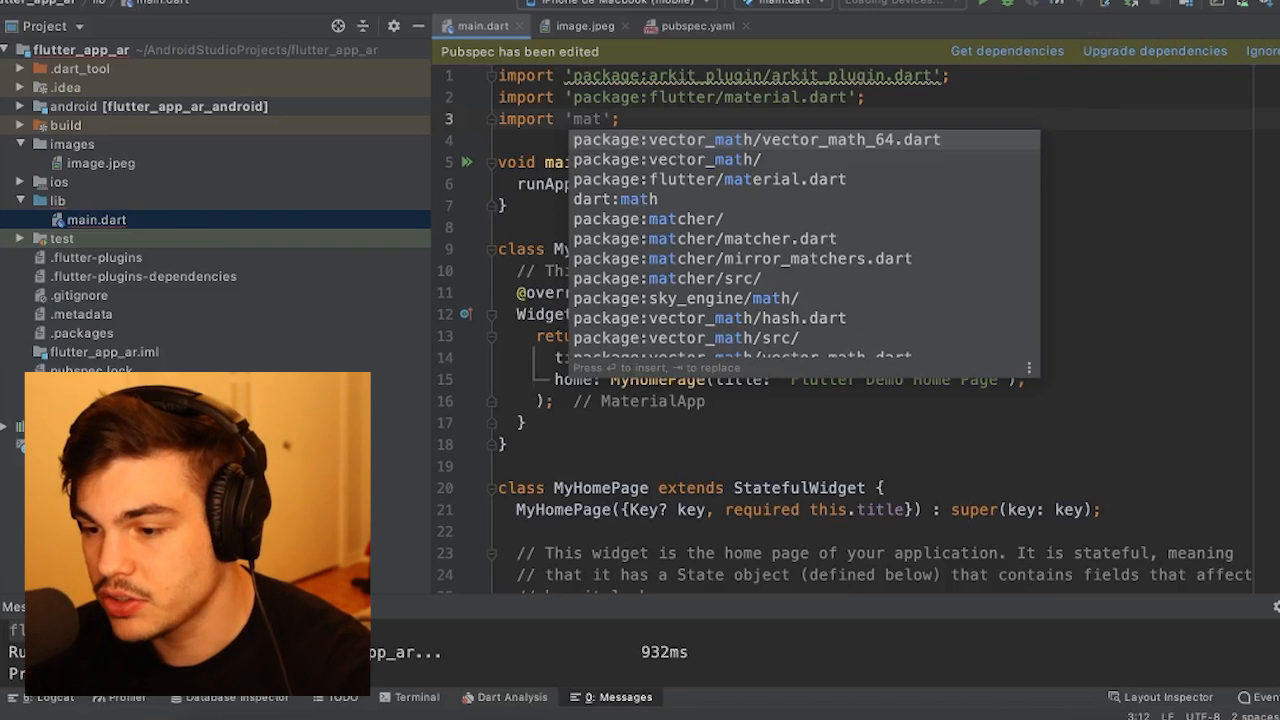
pyautogui.scroll(-3)
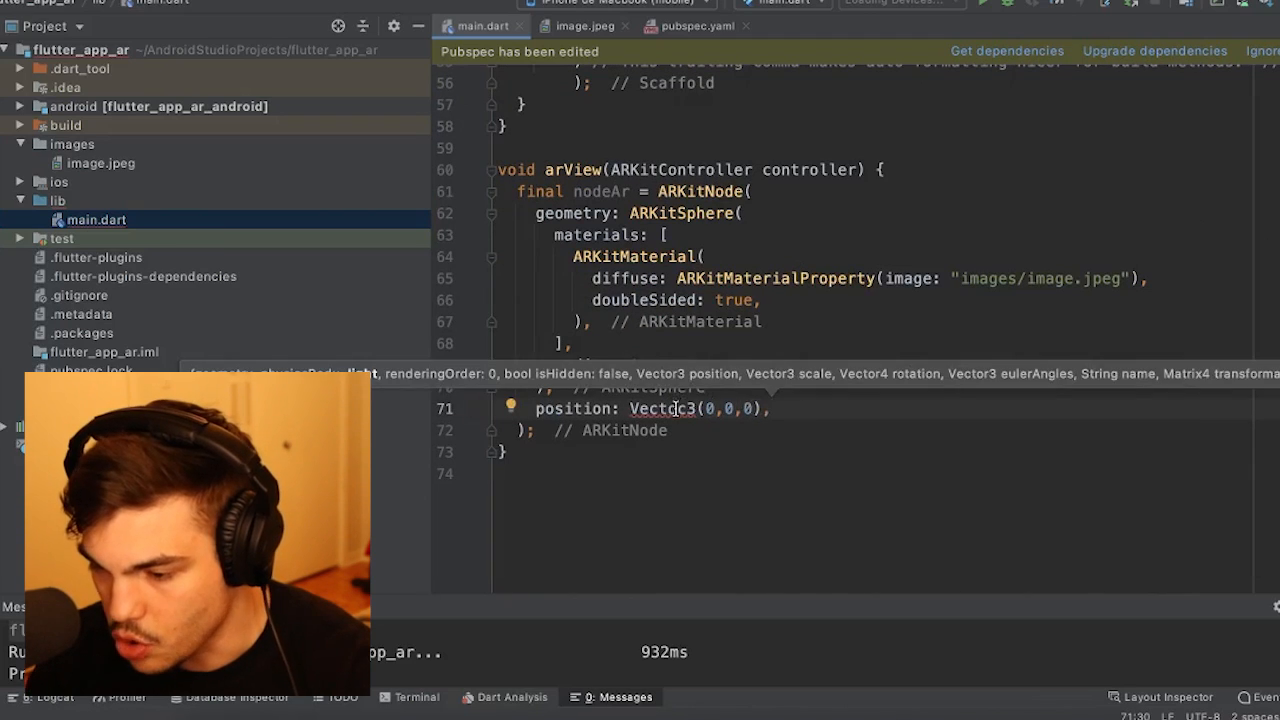
pyautogui.write('radius: 1')
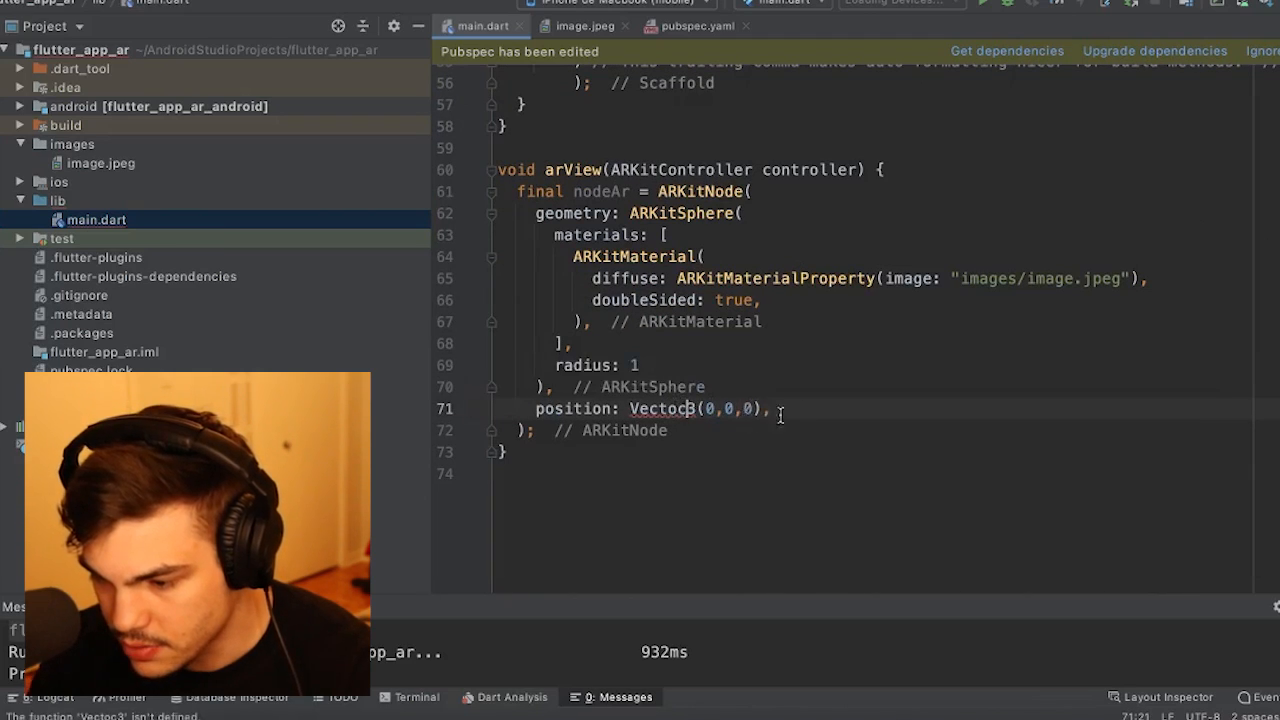
pyautogui.doubleClick(664, 408)
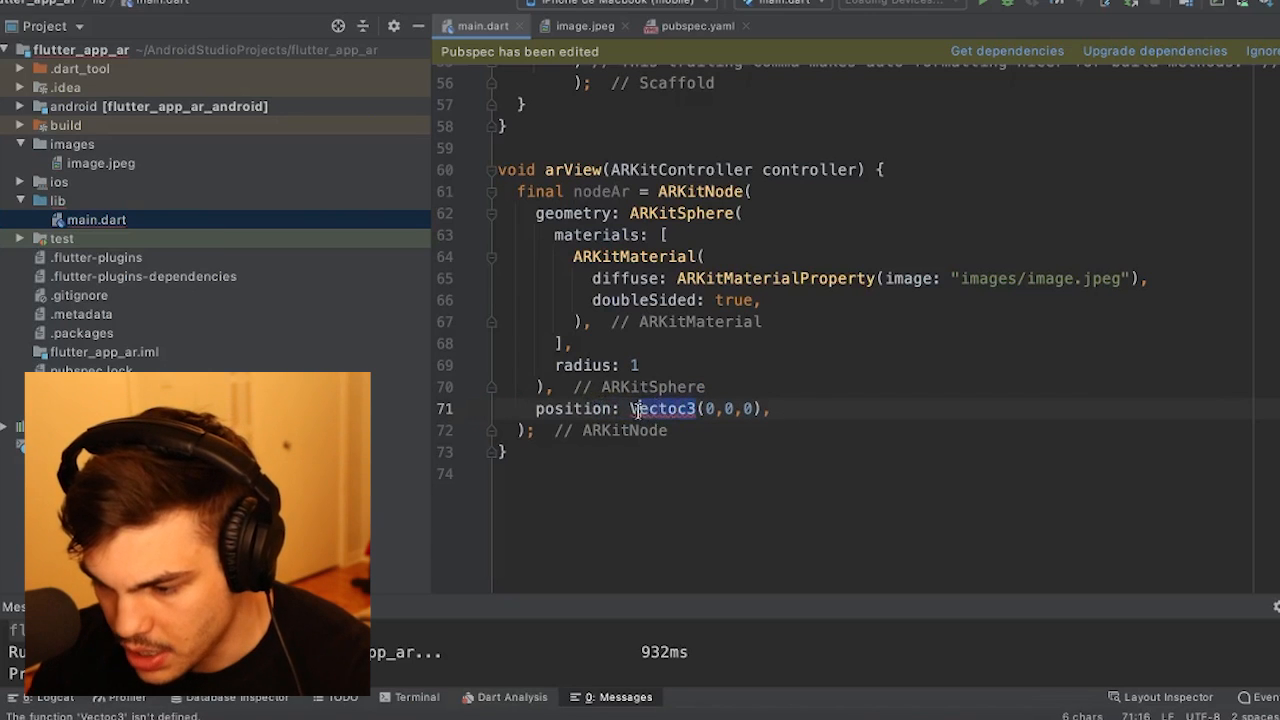
pyautogui.write('Vecto')
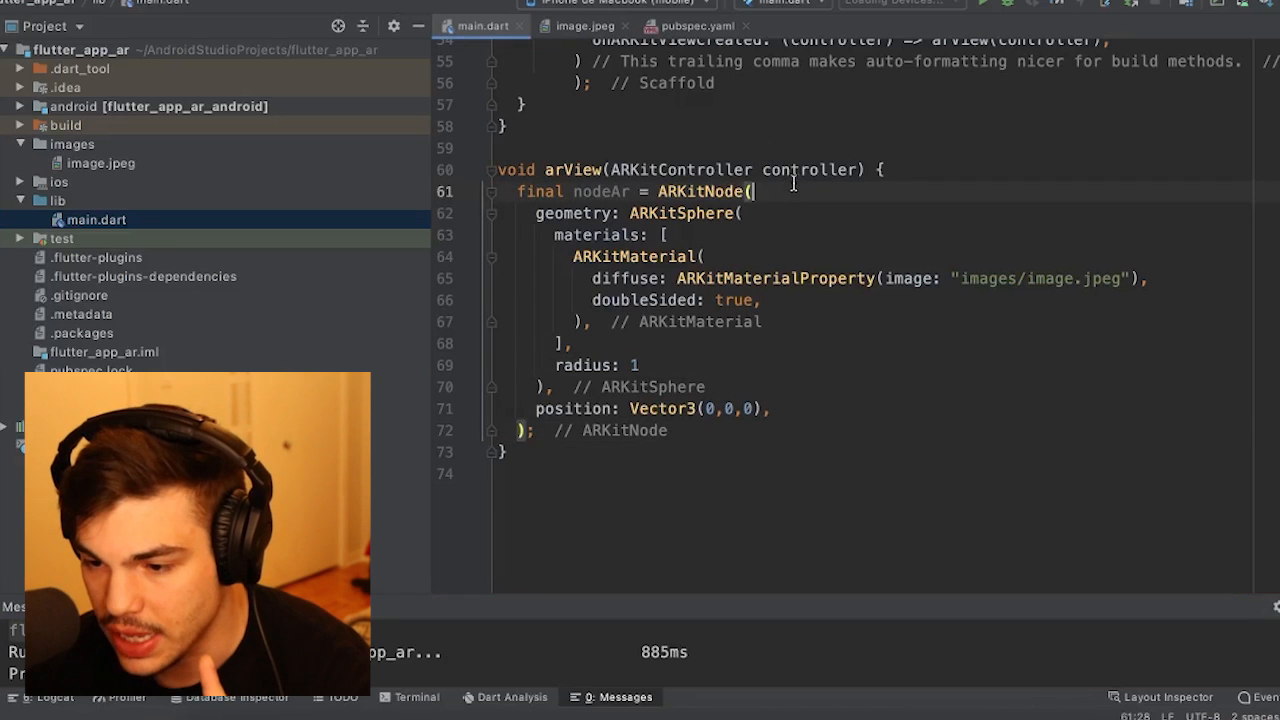
# End arView with controller.add(nodeAr); on a new line.
pyautogui.click(538, 430)
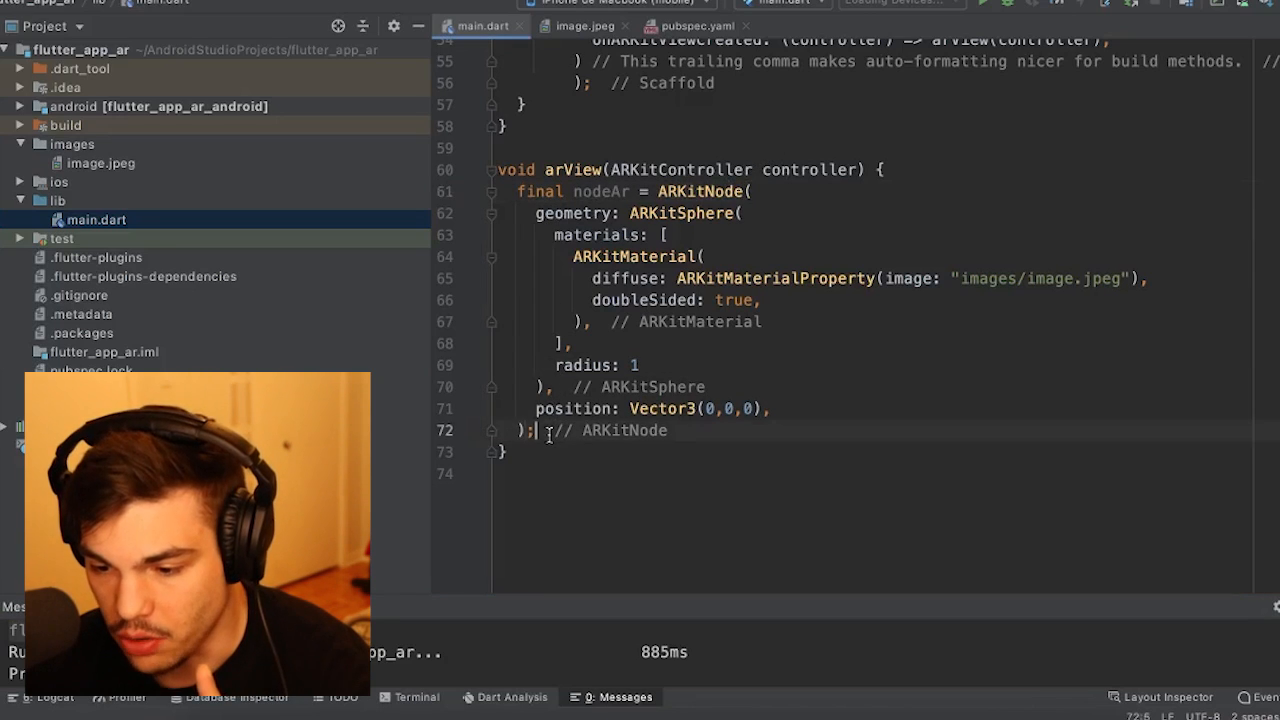
pyautogui.write('controller.add(nodeAr')
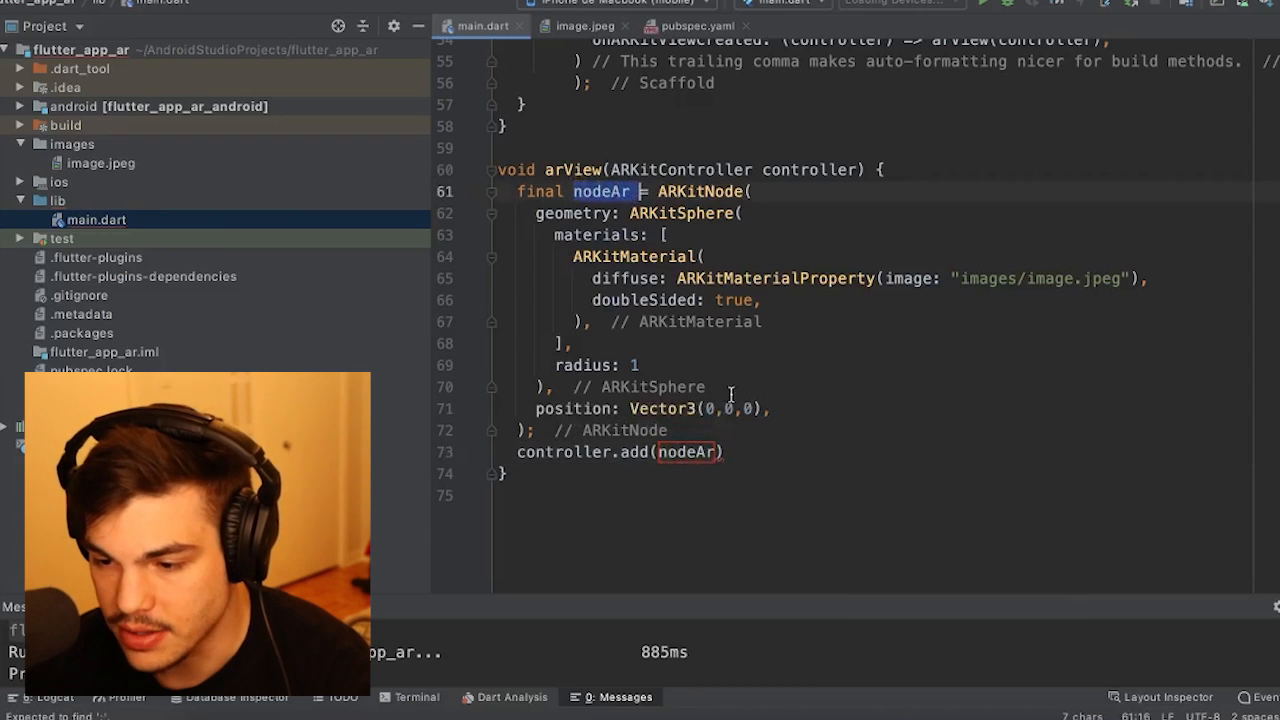
pyautogui.write(';')
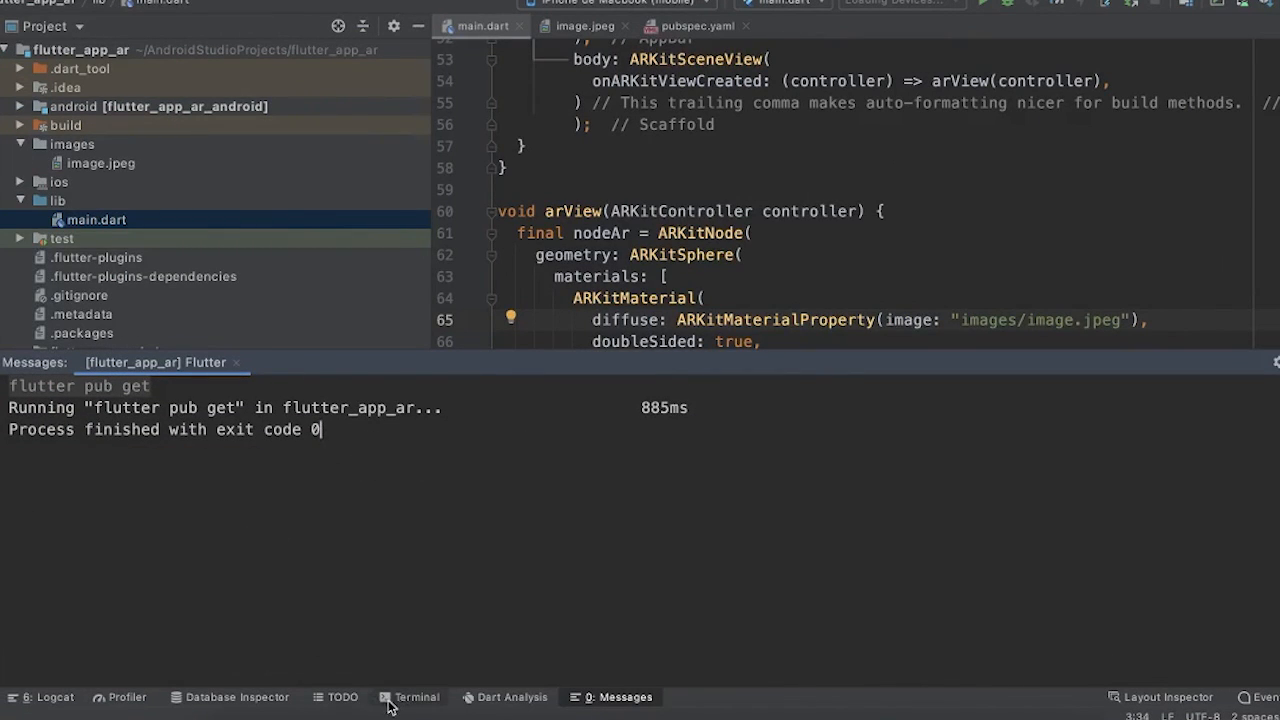
# Run flutter doctor in the built-in terminal and confirm no issues.
pyautogui.click(411, 697)
pyautogui.write('flutter d')
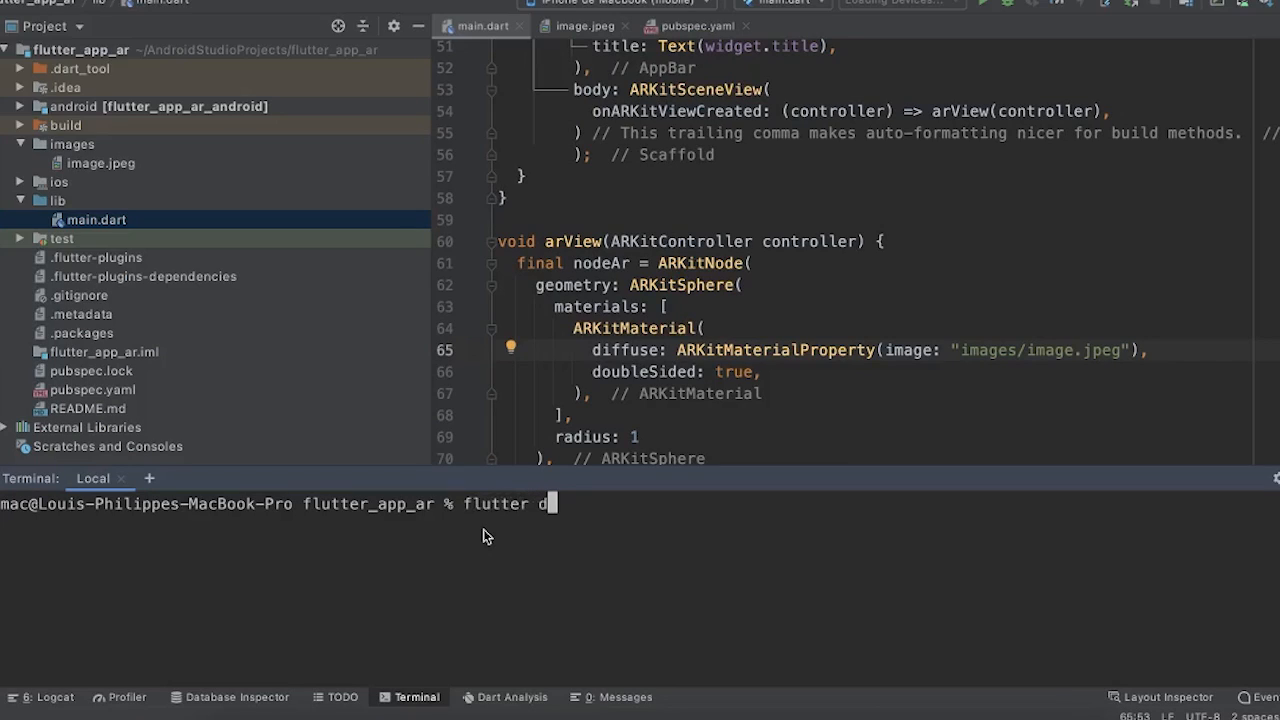
pyautogui.write('octor')
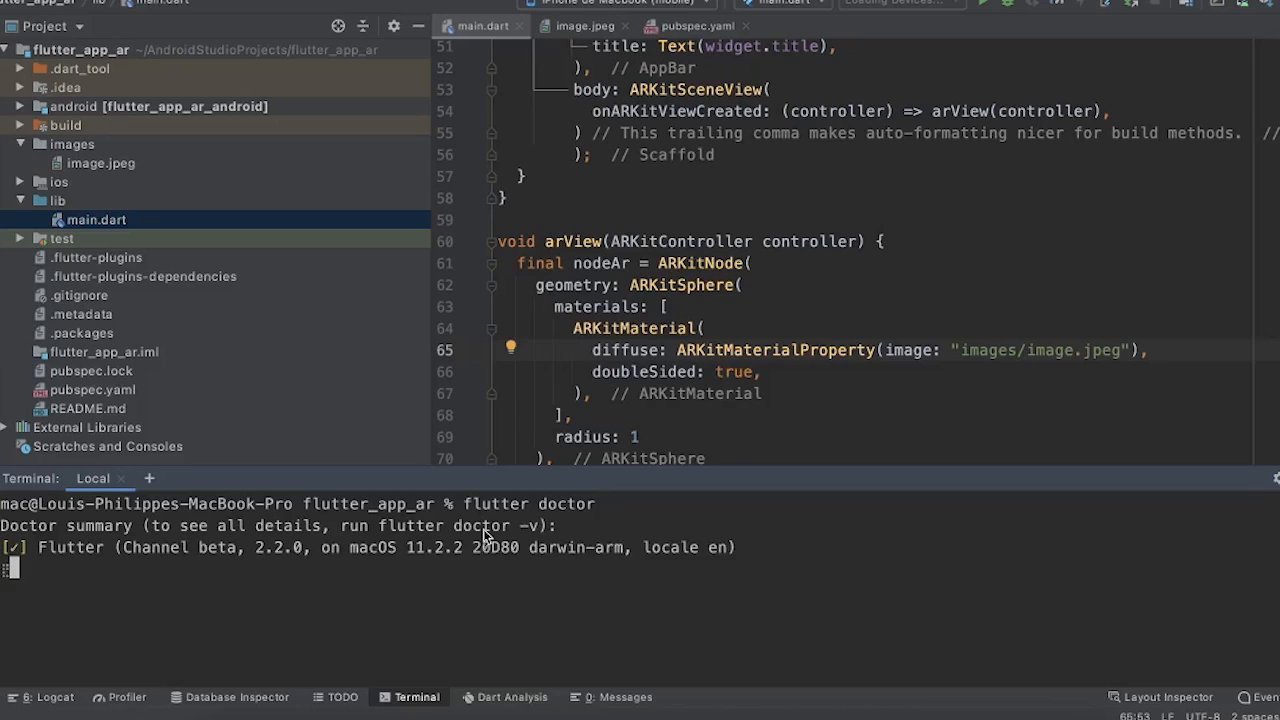
pyautogui.moveTo(368, 584)
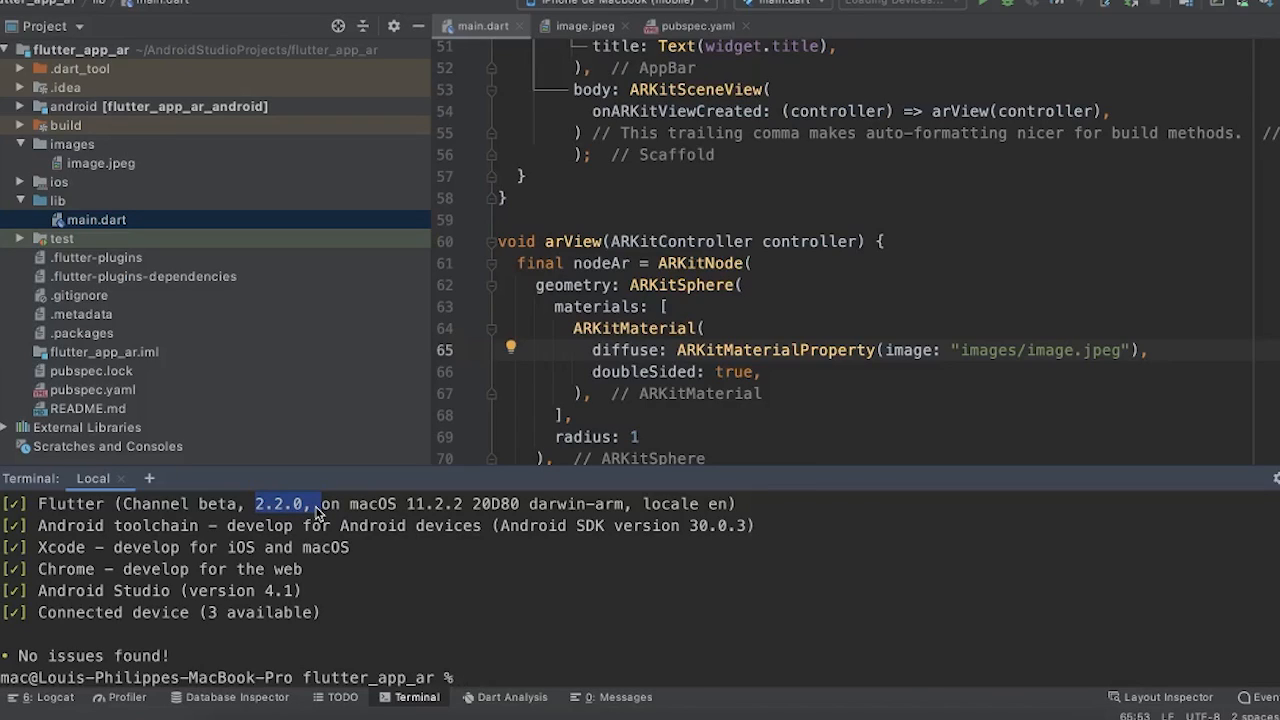
# Enter flutter run --no-sound-null-safety to launch the app.
pyautogui.click(475, 678)
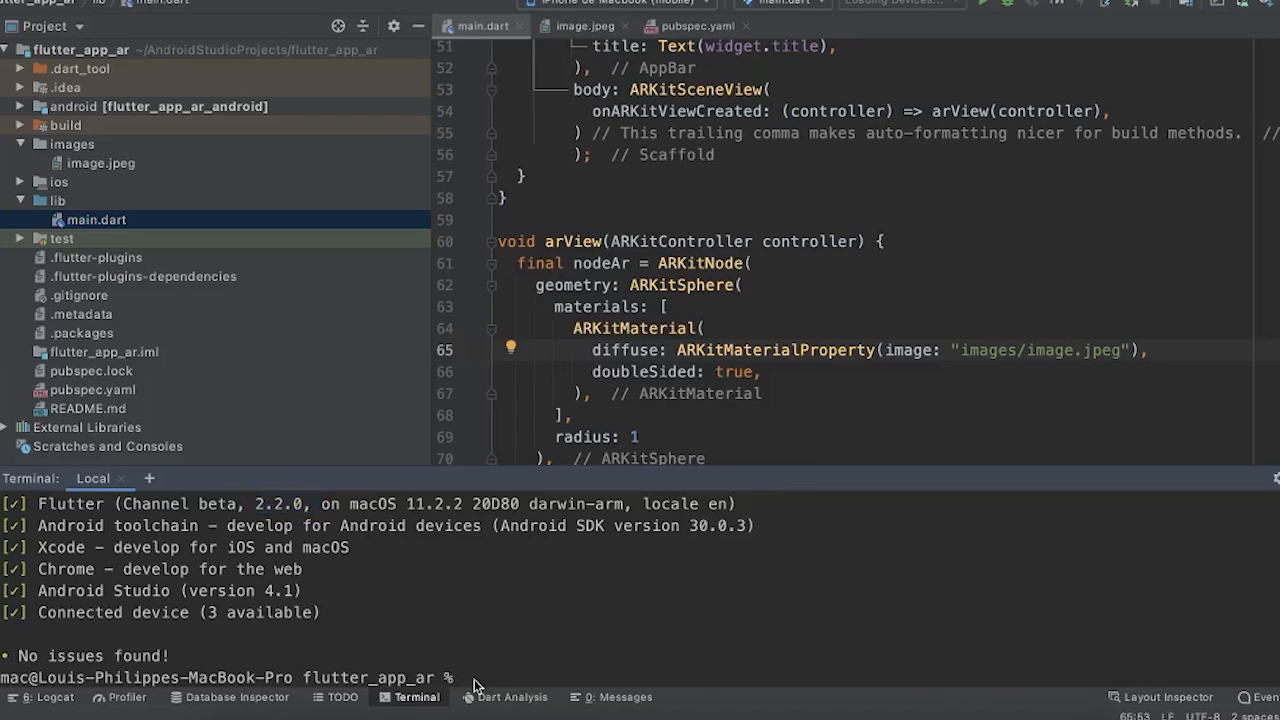
pyautogui.write('fl')
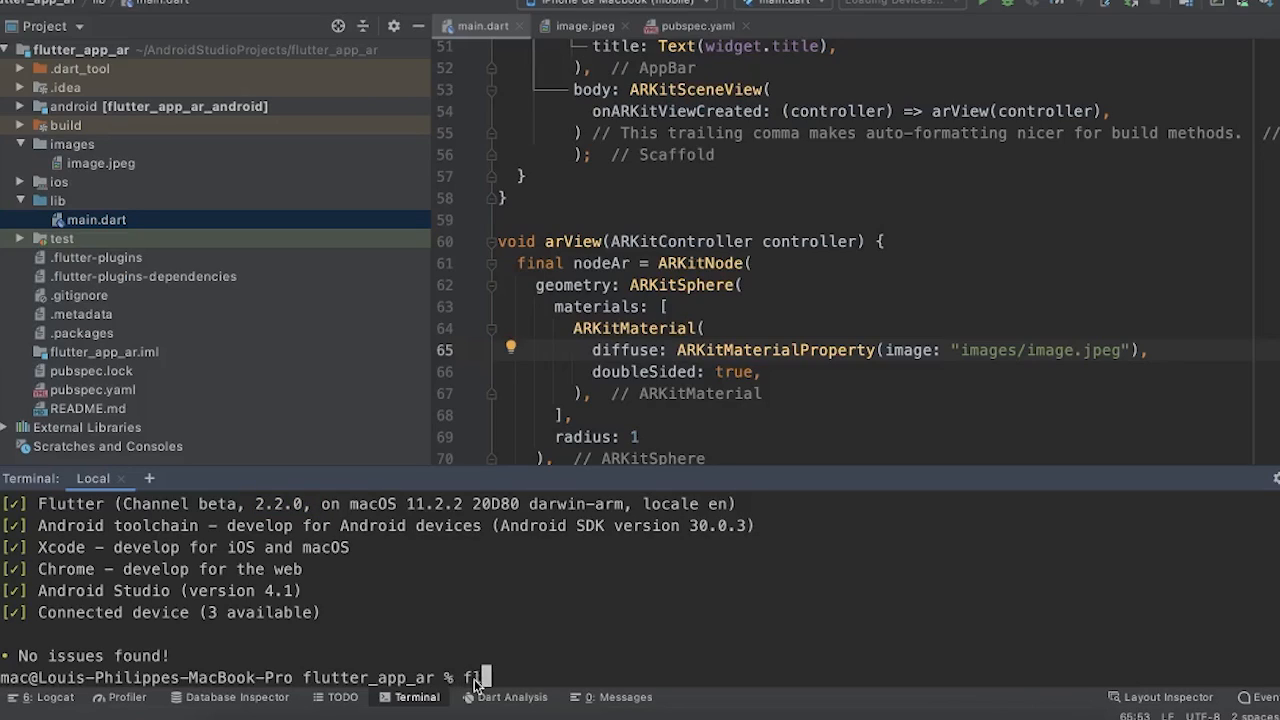
pyautogui.write('lutter run')
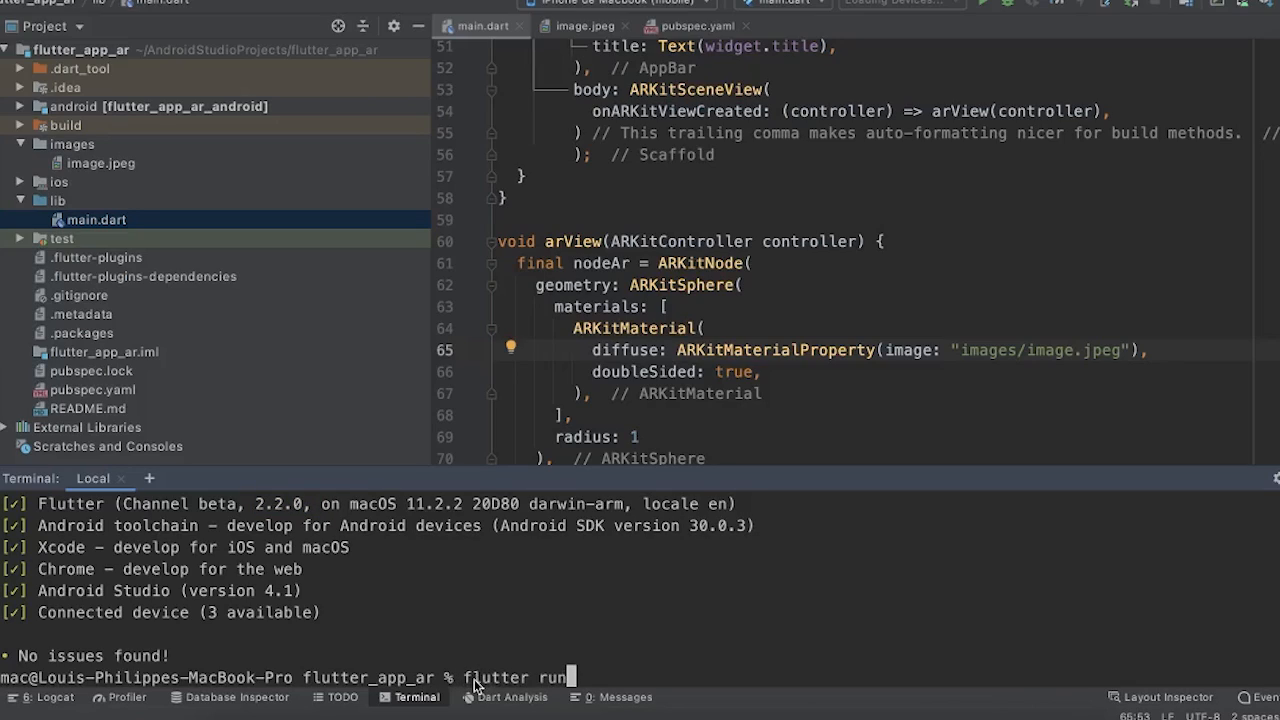
pyautogui.write('--no')
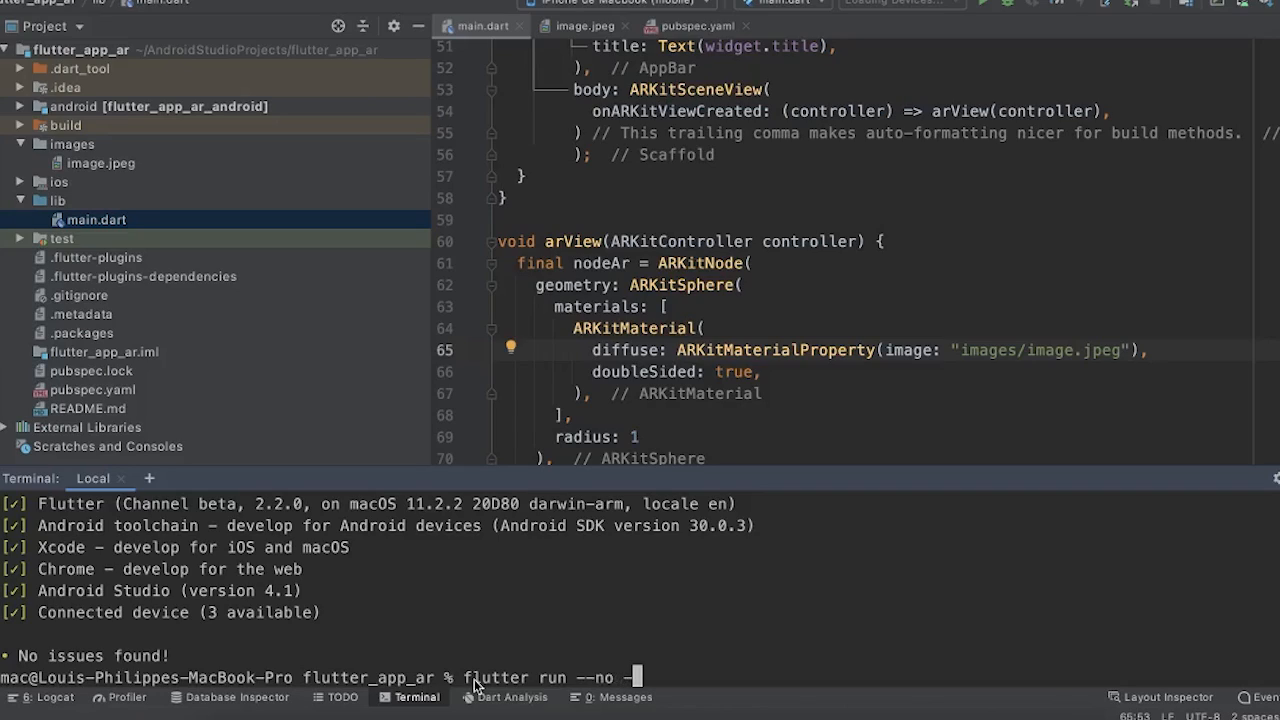
pyautogui.write('-')
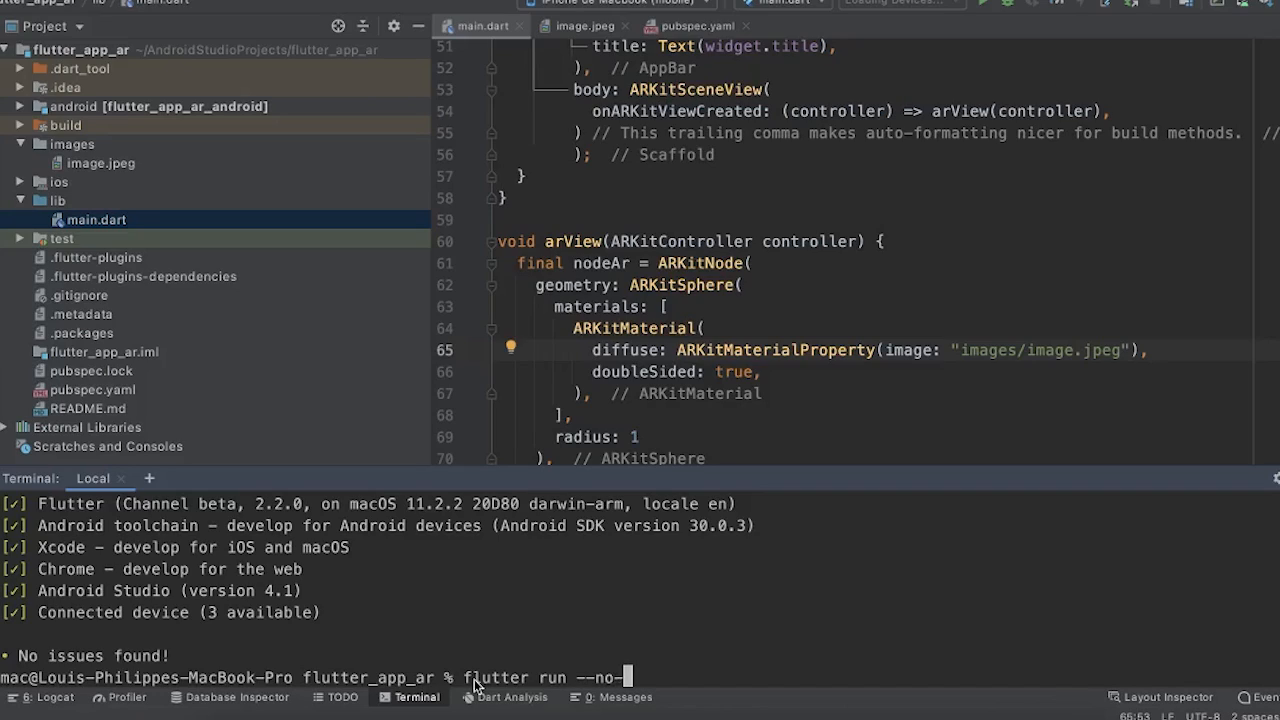
pyautogui.write('sound-null-')
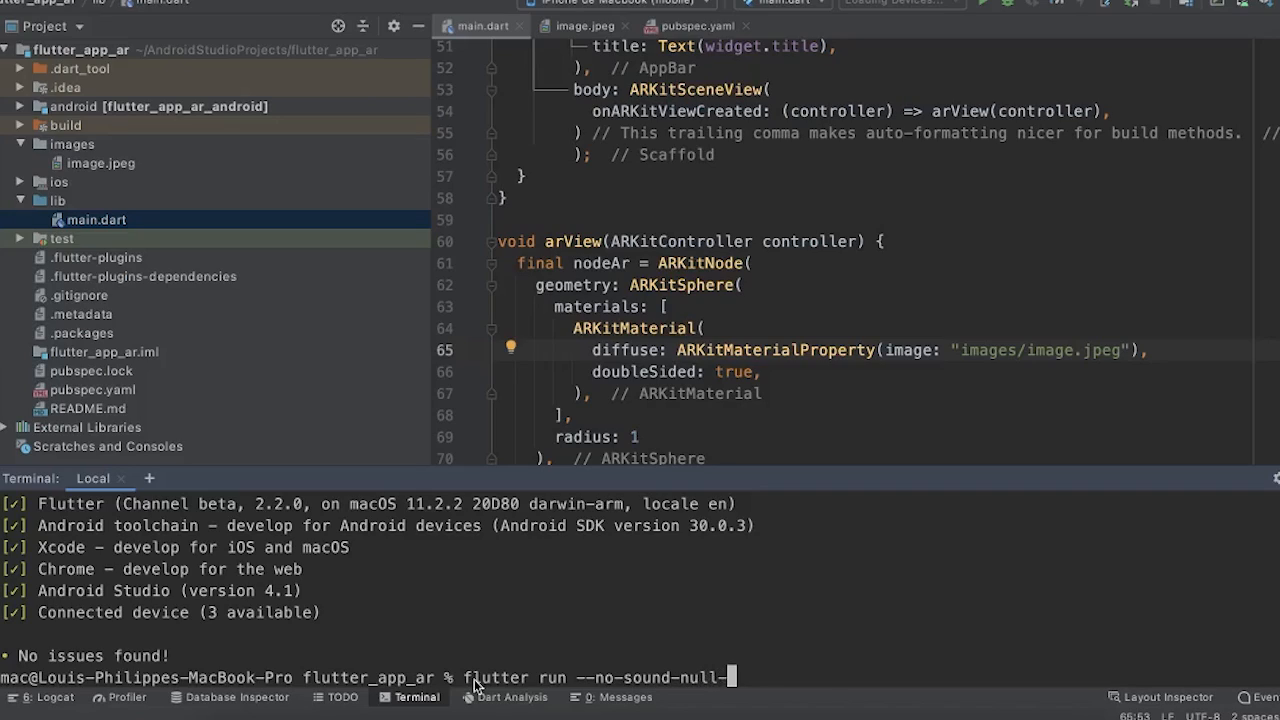
pyautogui.write('safety')
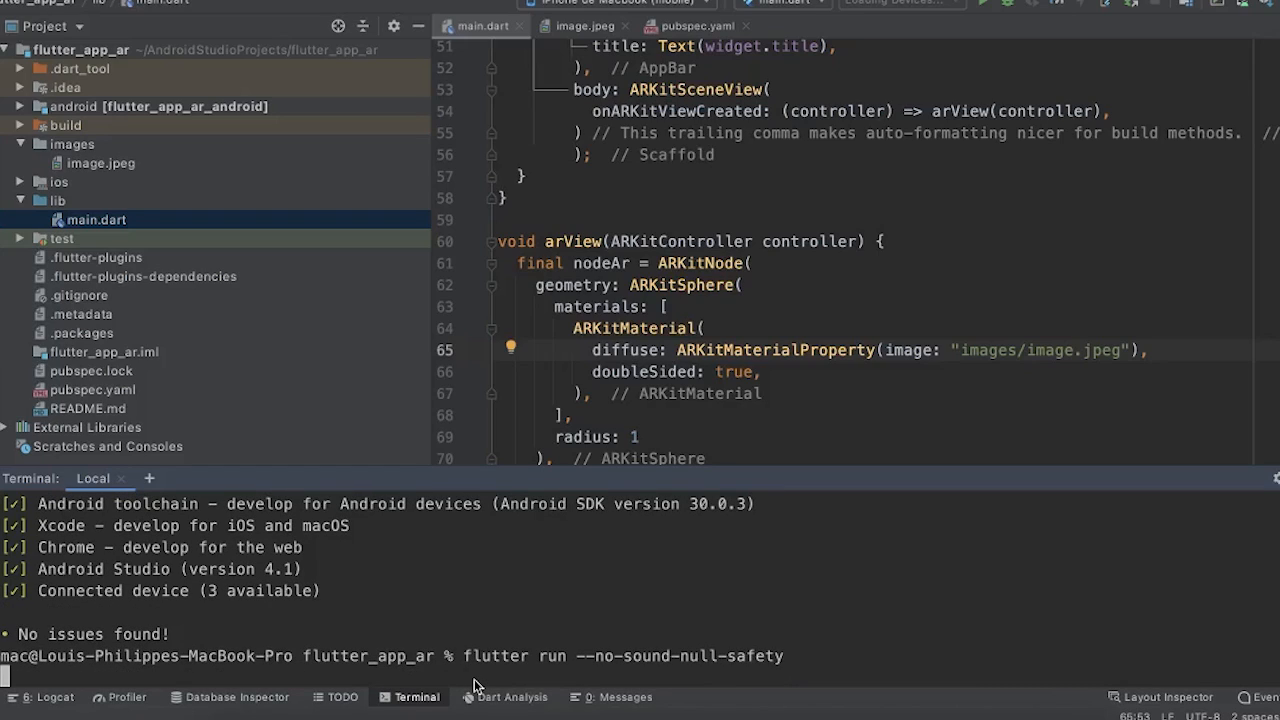
pyautogui.moveTo(540, 608)
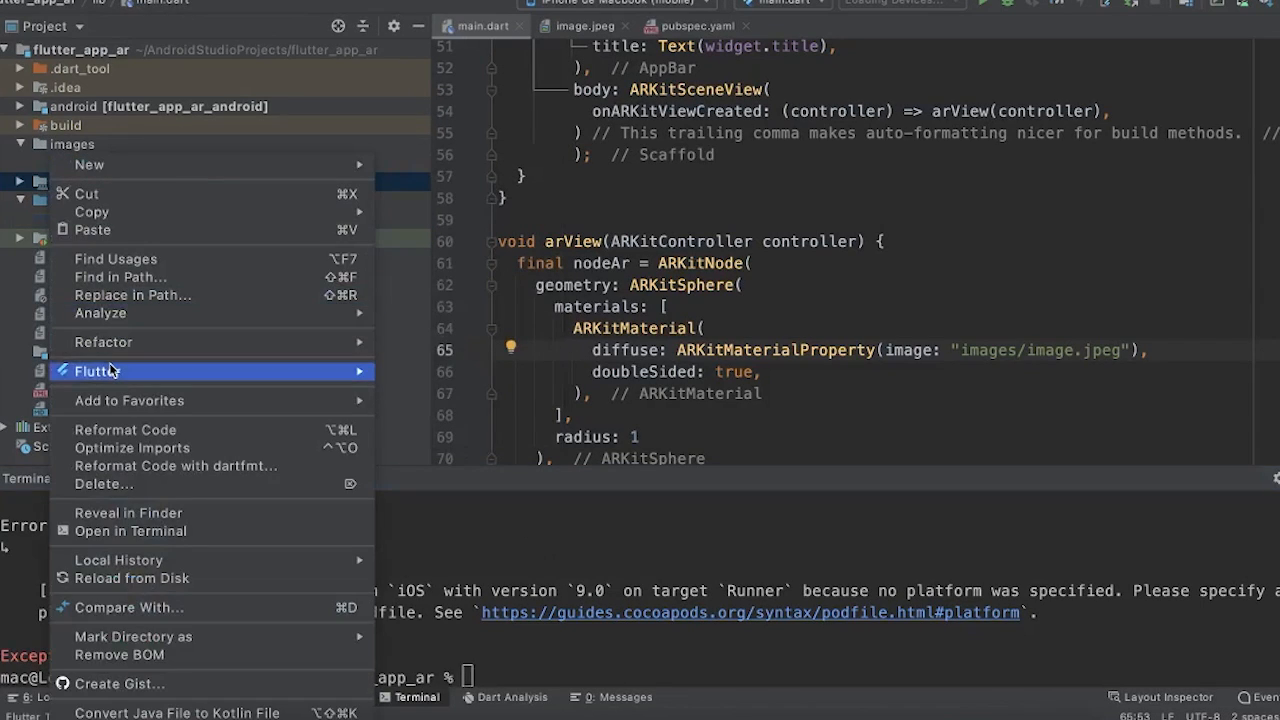
# Set the Runner target's Deployment Info iOS version to 11.4 in Xcode.
pyautogui.click(424, 376)
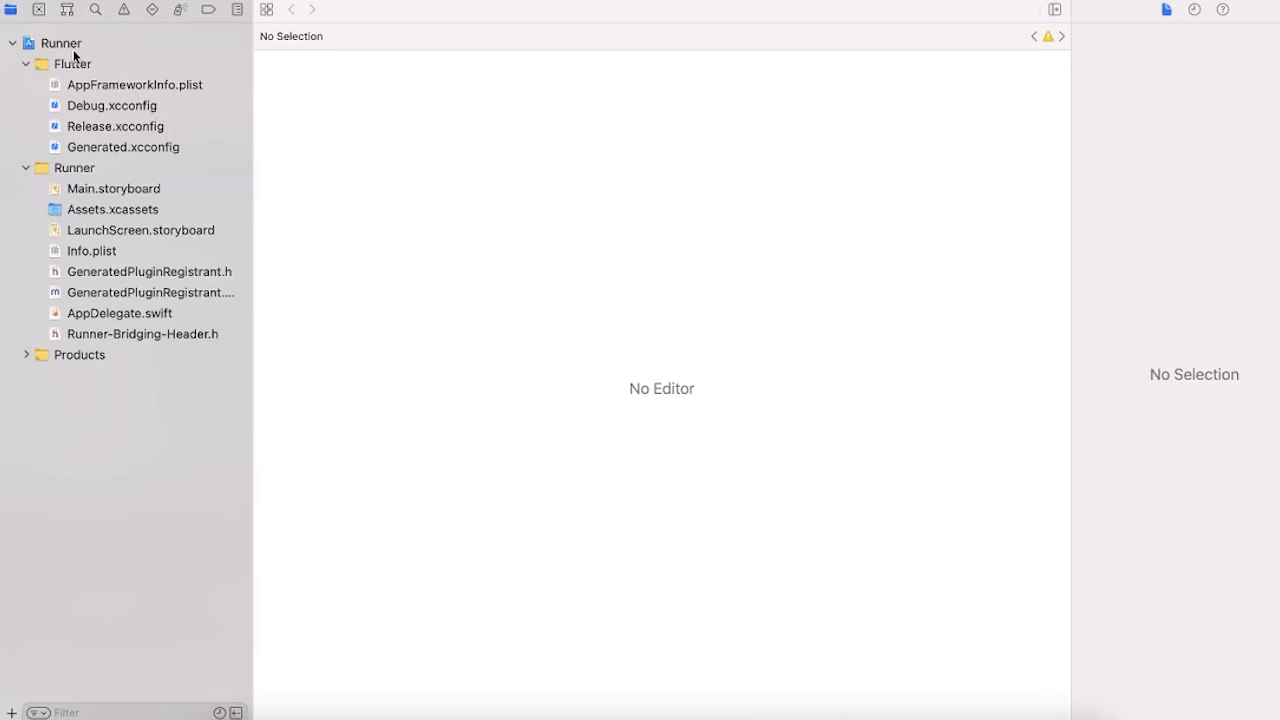
pyautogui.click(60, 43)
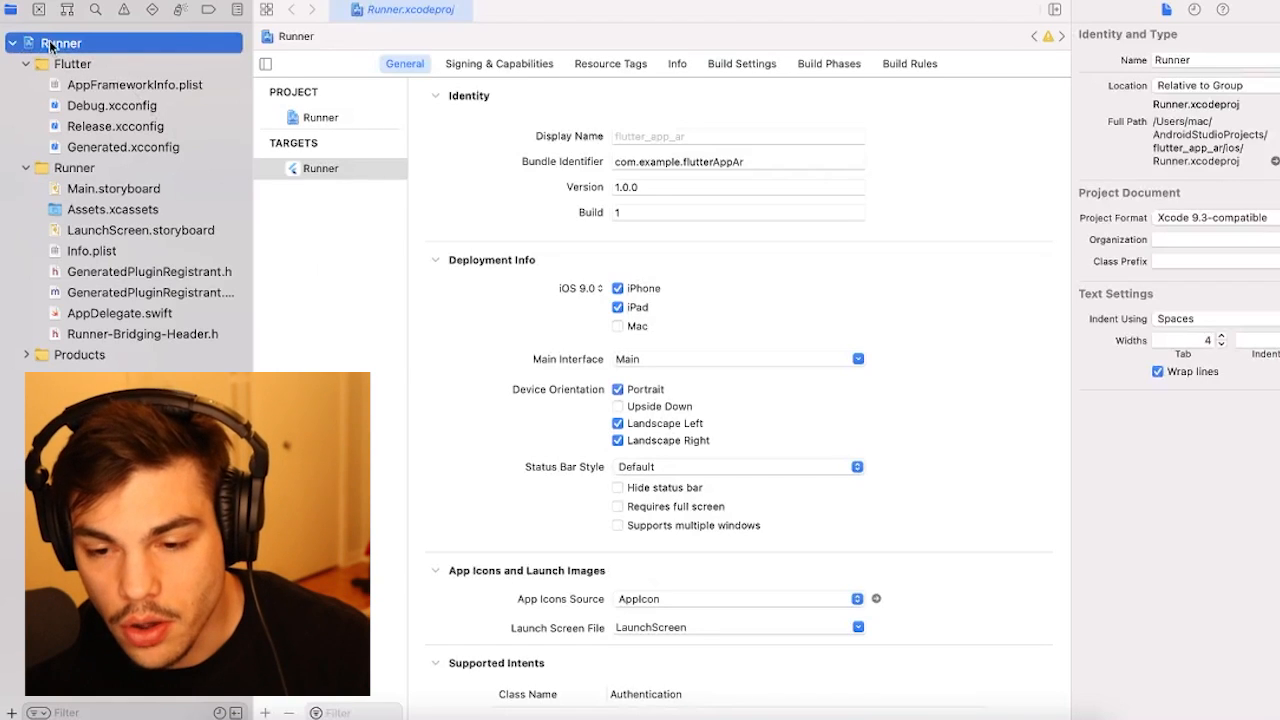
pyautogui.click(578, 288)
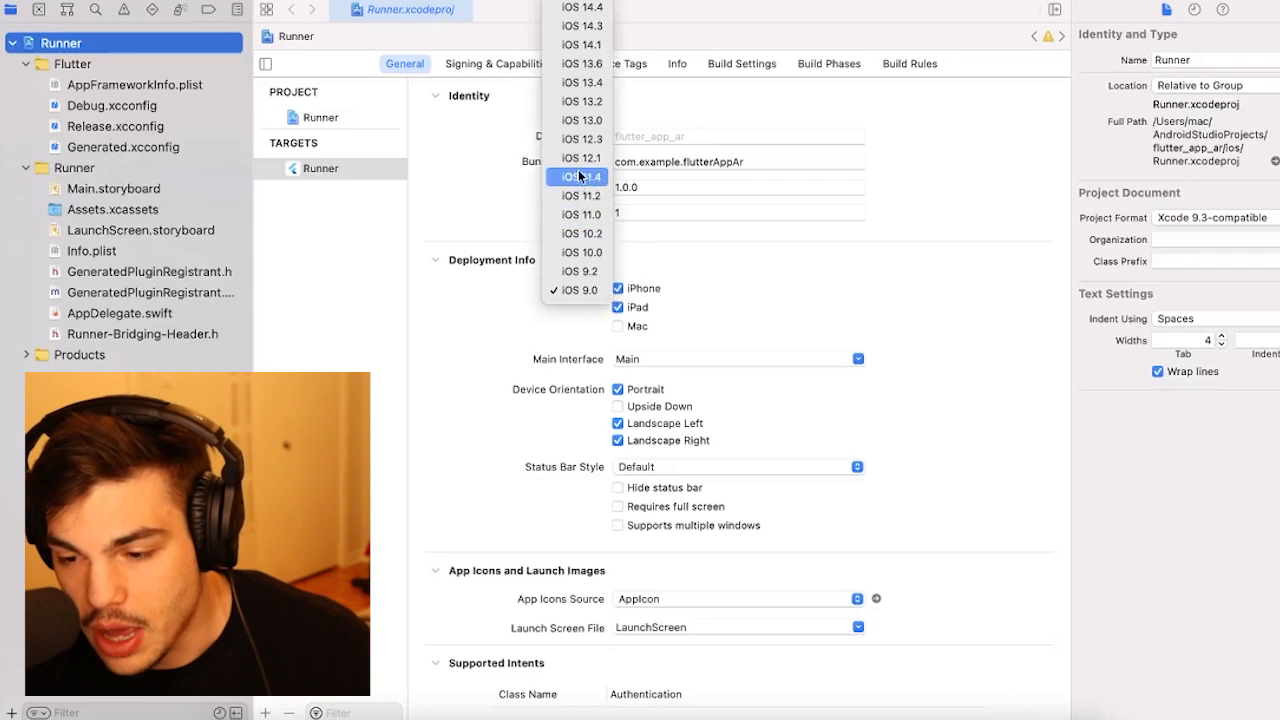
pyautogui.click(581, 158)
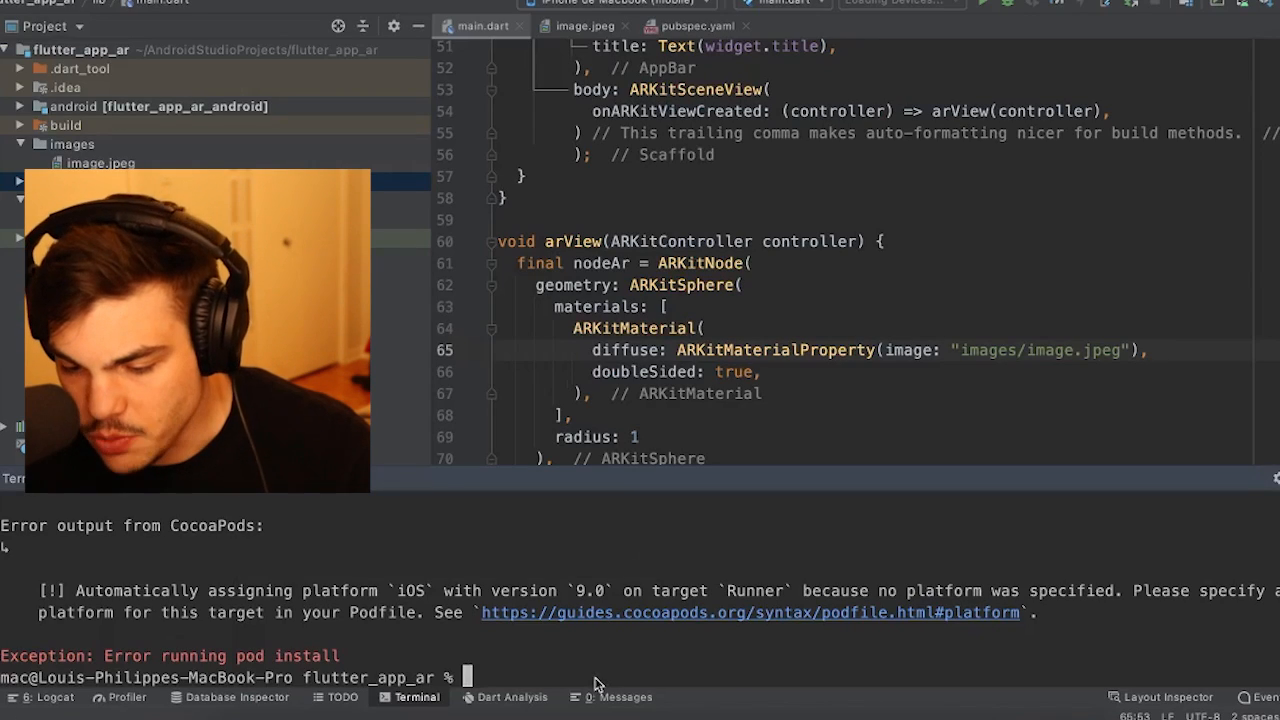
# Run 'flutter run --no-sound-null-safety' in the Terminal to launch on the iPhone.
pyautogui.write('flutter run --no-sound-null-safety')
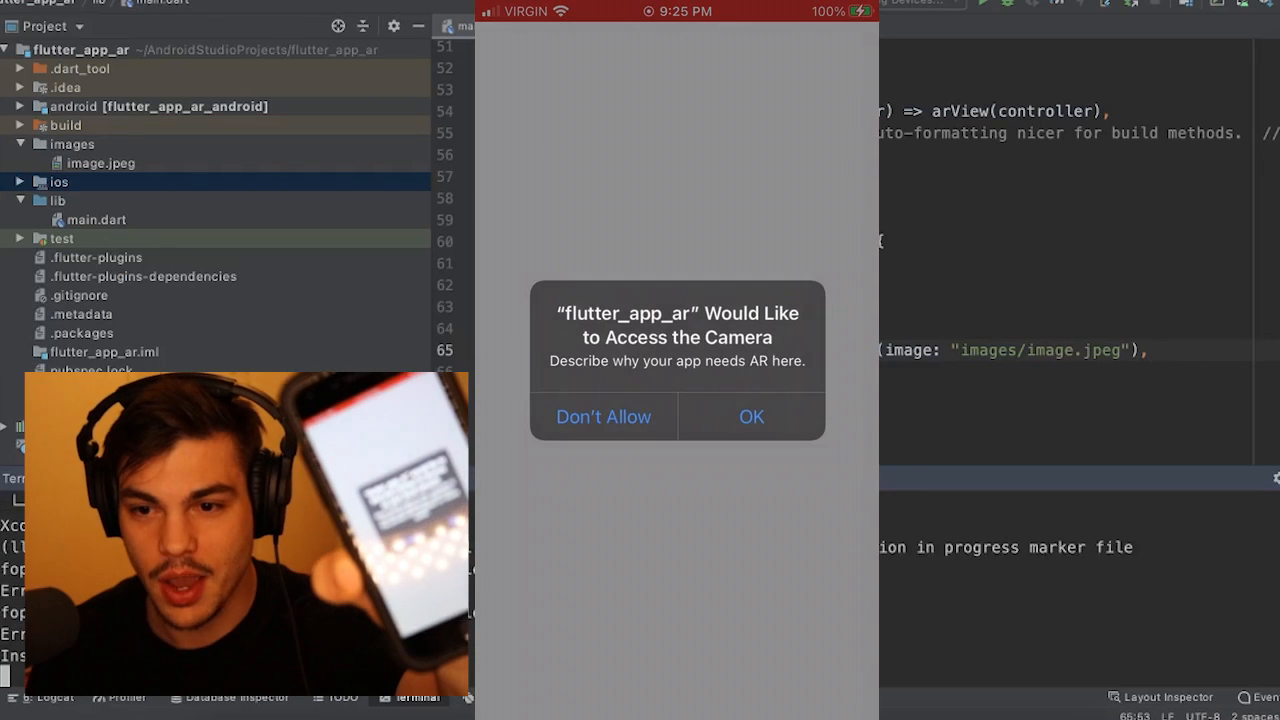
# Allow flutter_app_ar camera access via OK on the iPhone prompt.
pyautogui.click(751, 416)
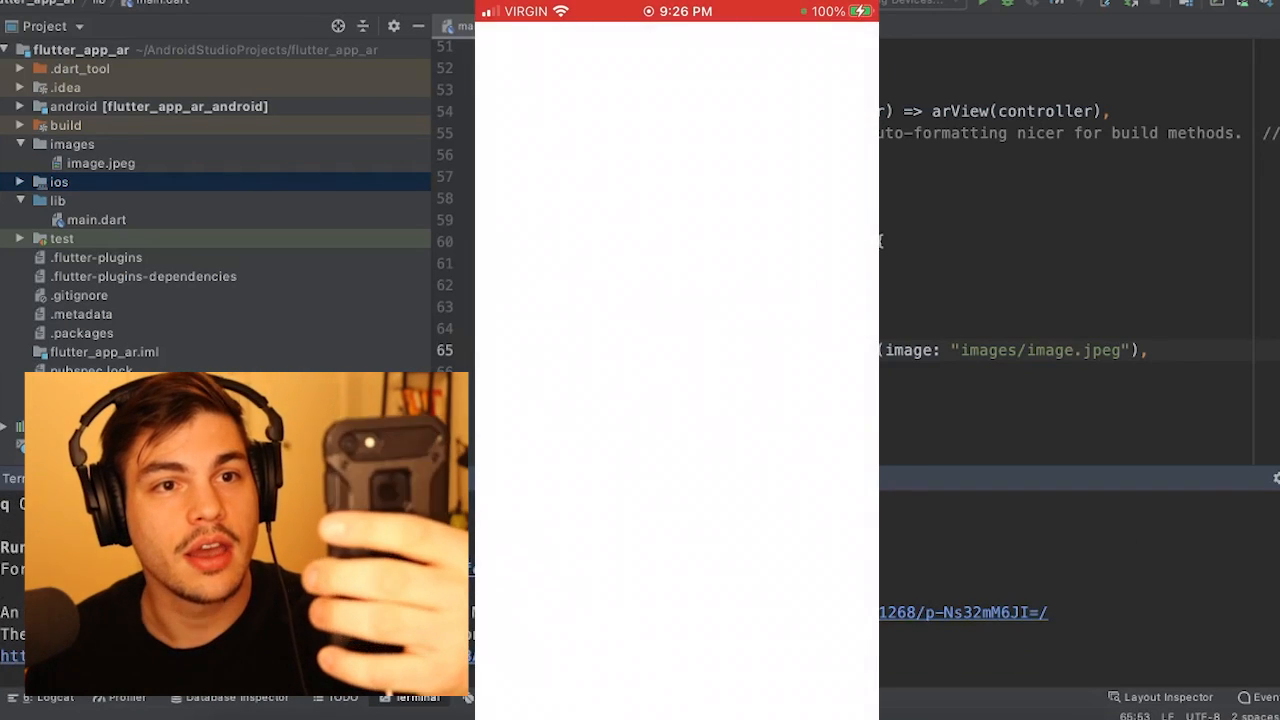